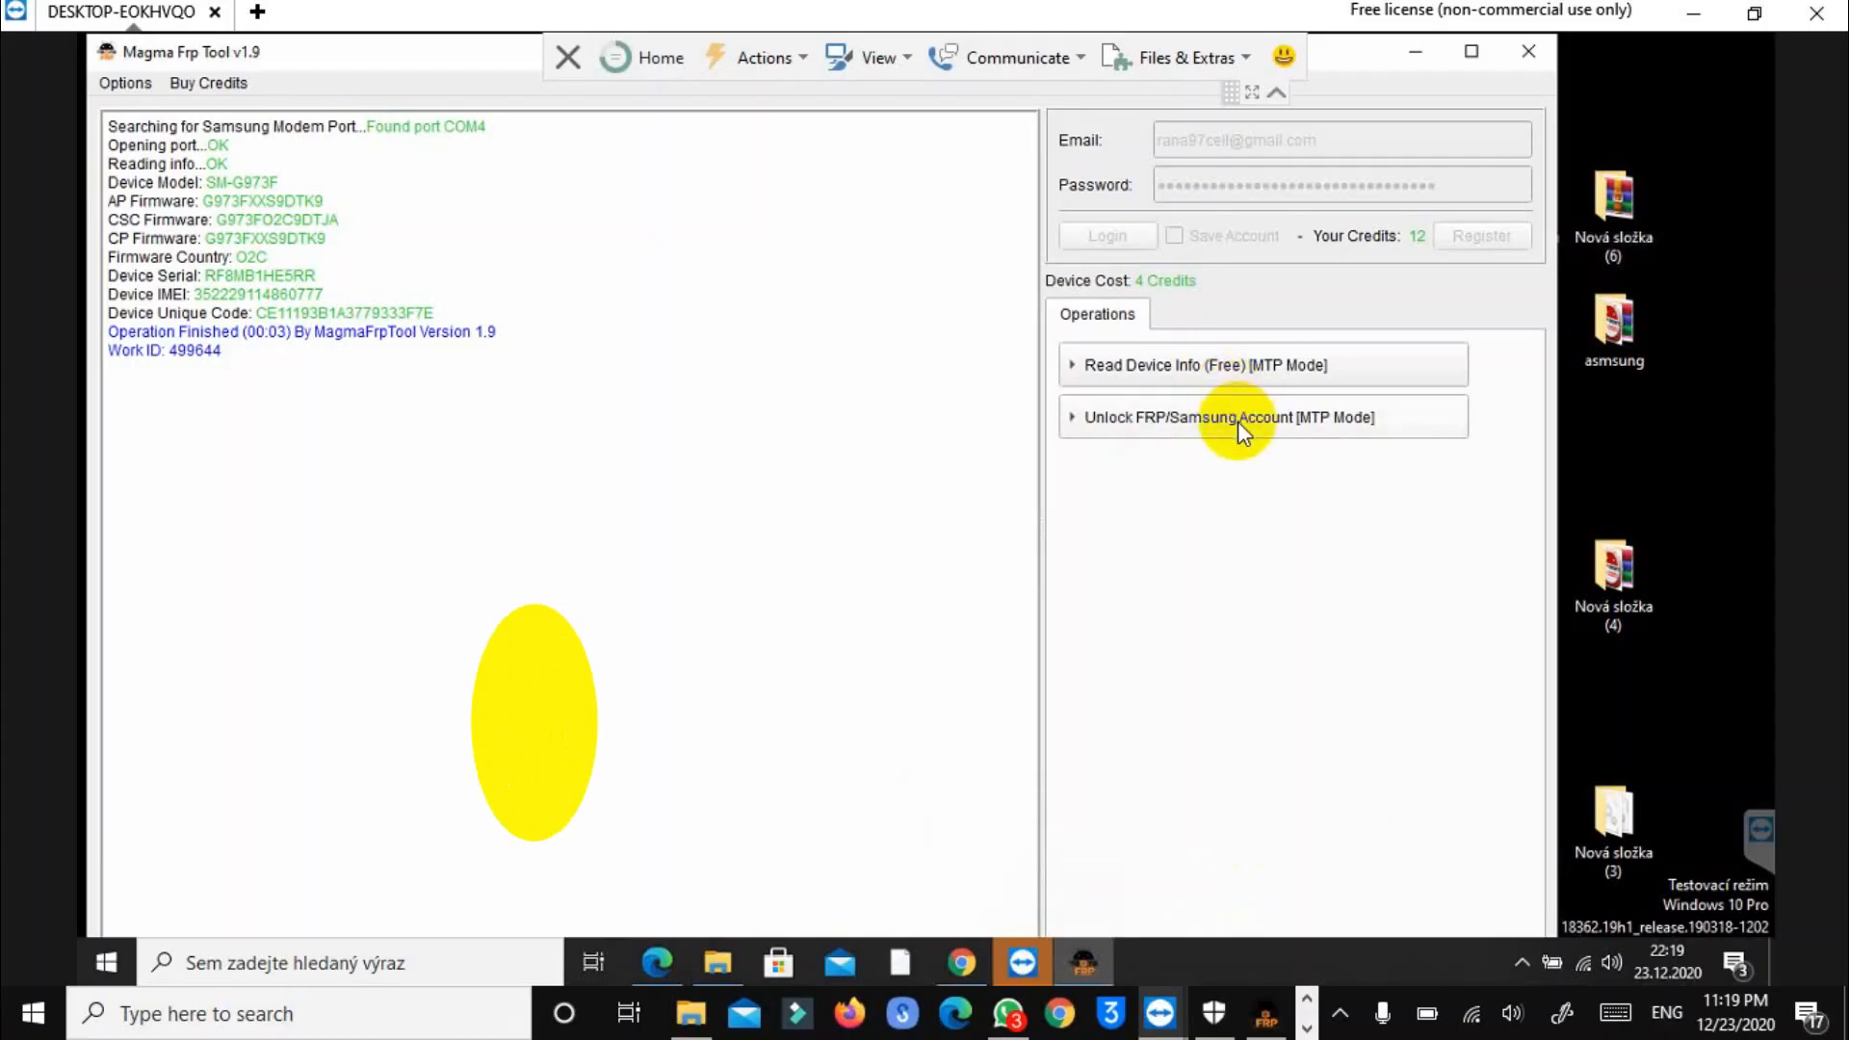
Start the Samsung FRP unlock in MTP mode and bring TeamViewer to the front.
left_click(1226, 416)
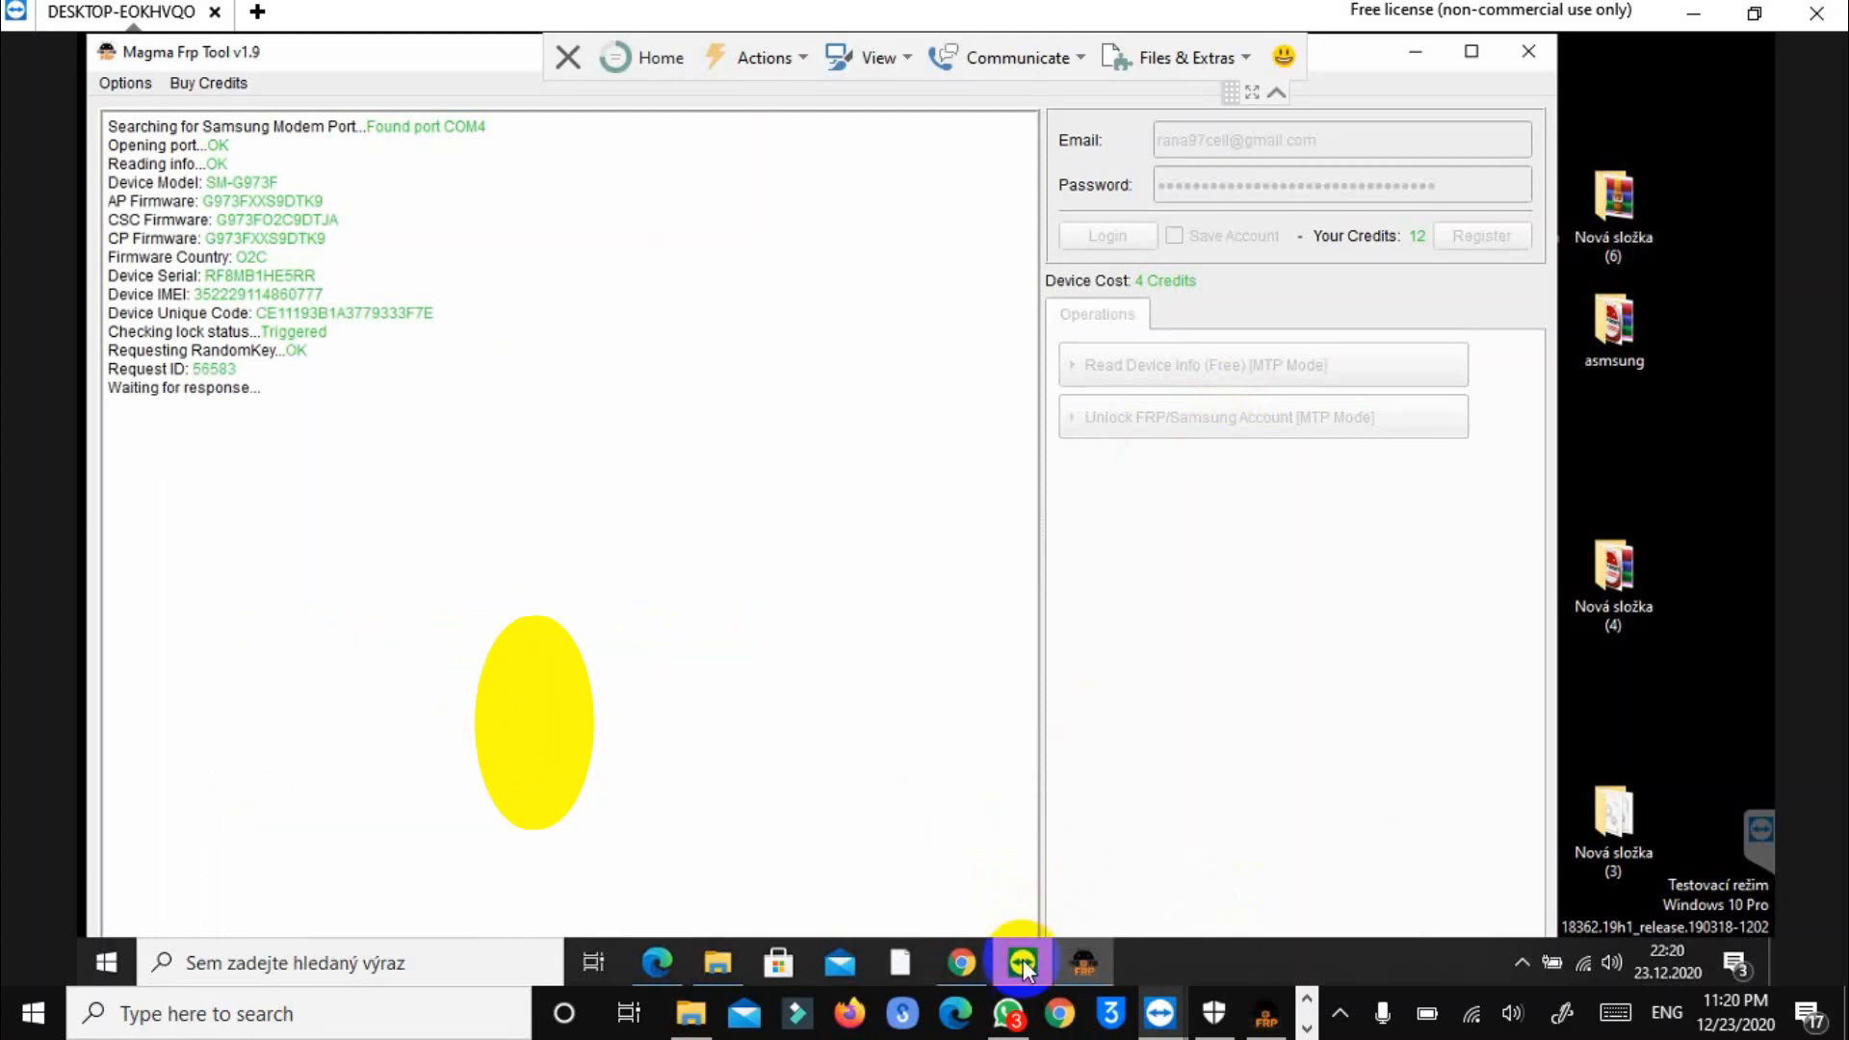
left_click(1017, 959)
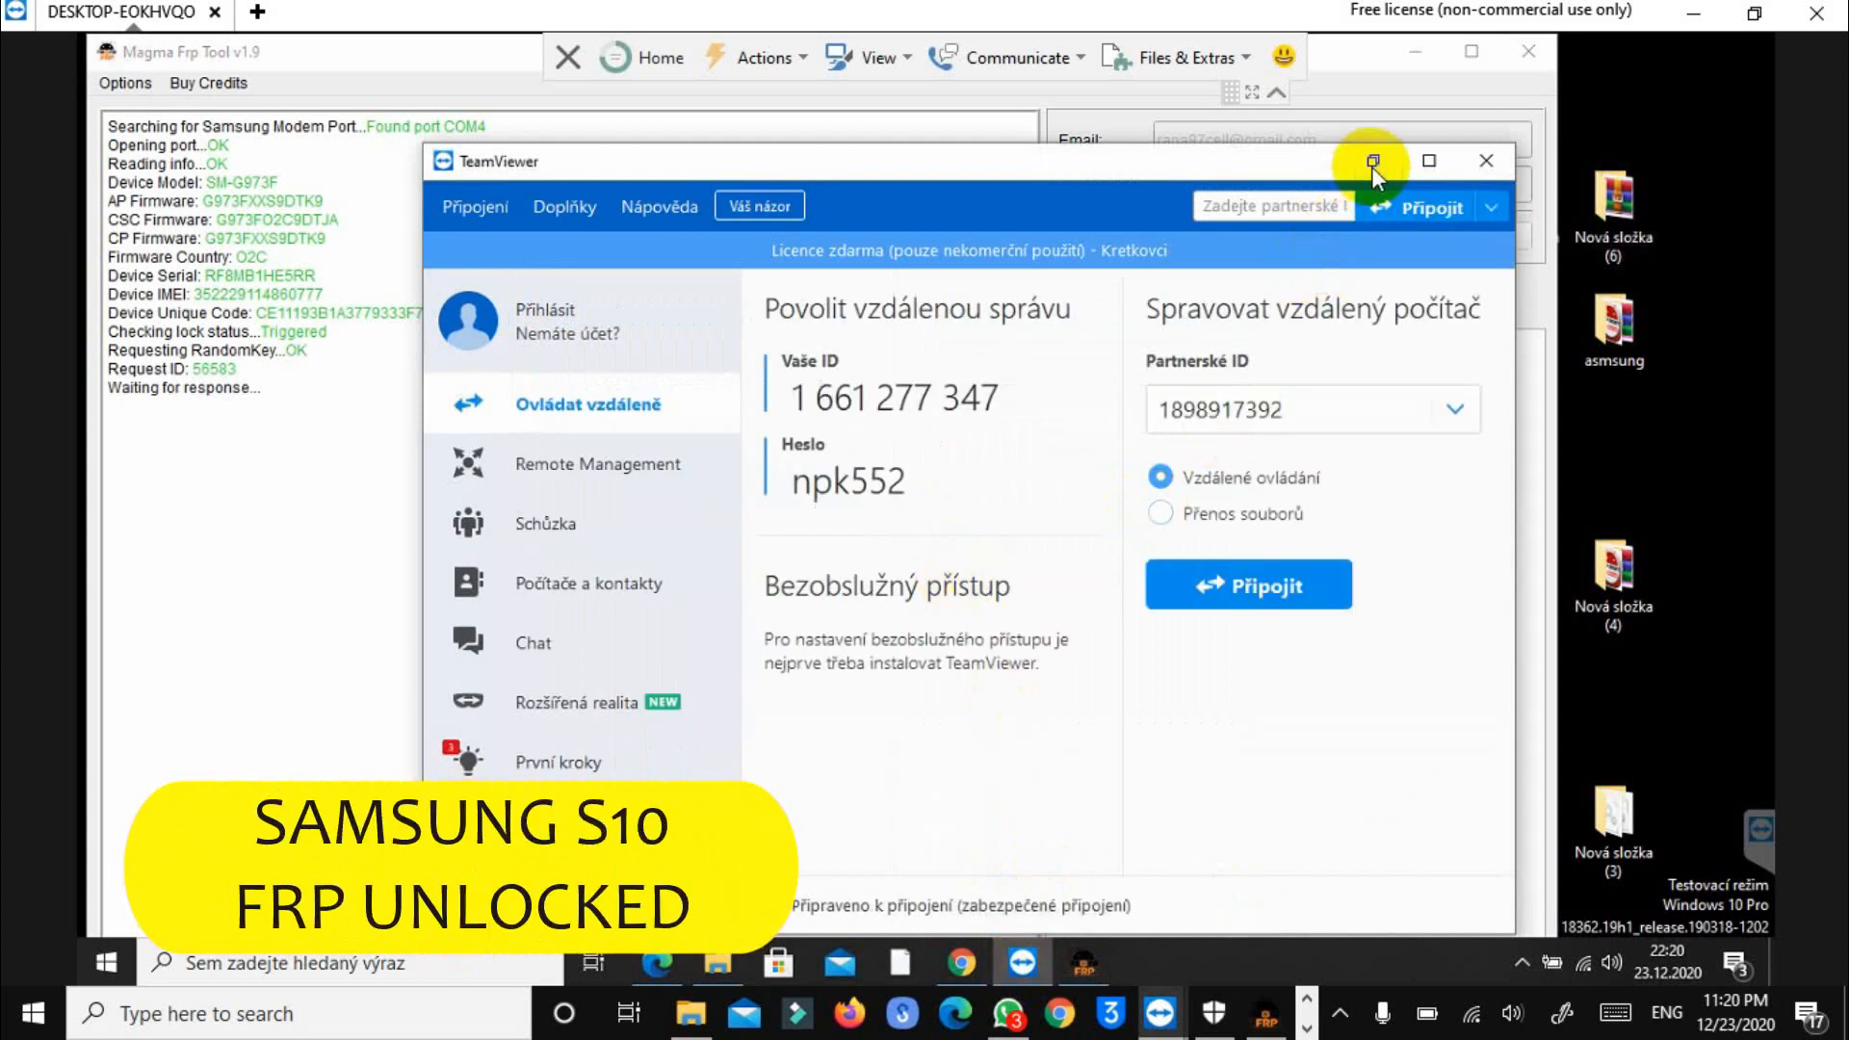
Minimize the TeamViewer window so Magma Frp Tool shows with 4 credits.
left_click(1369, 162)
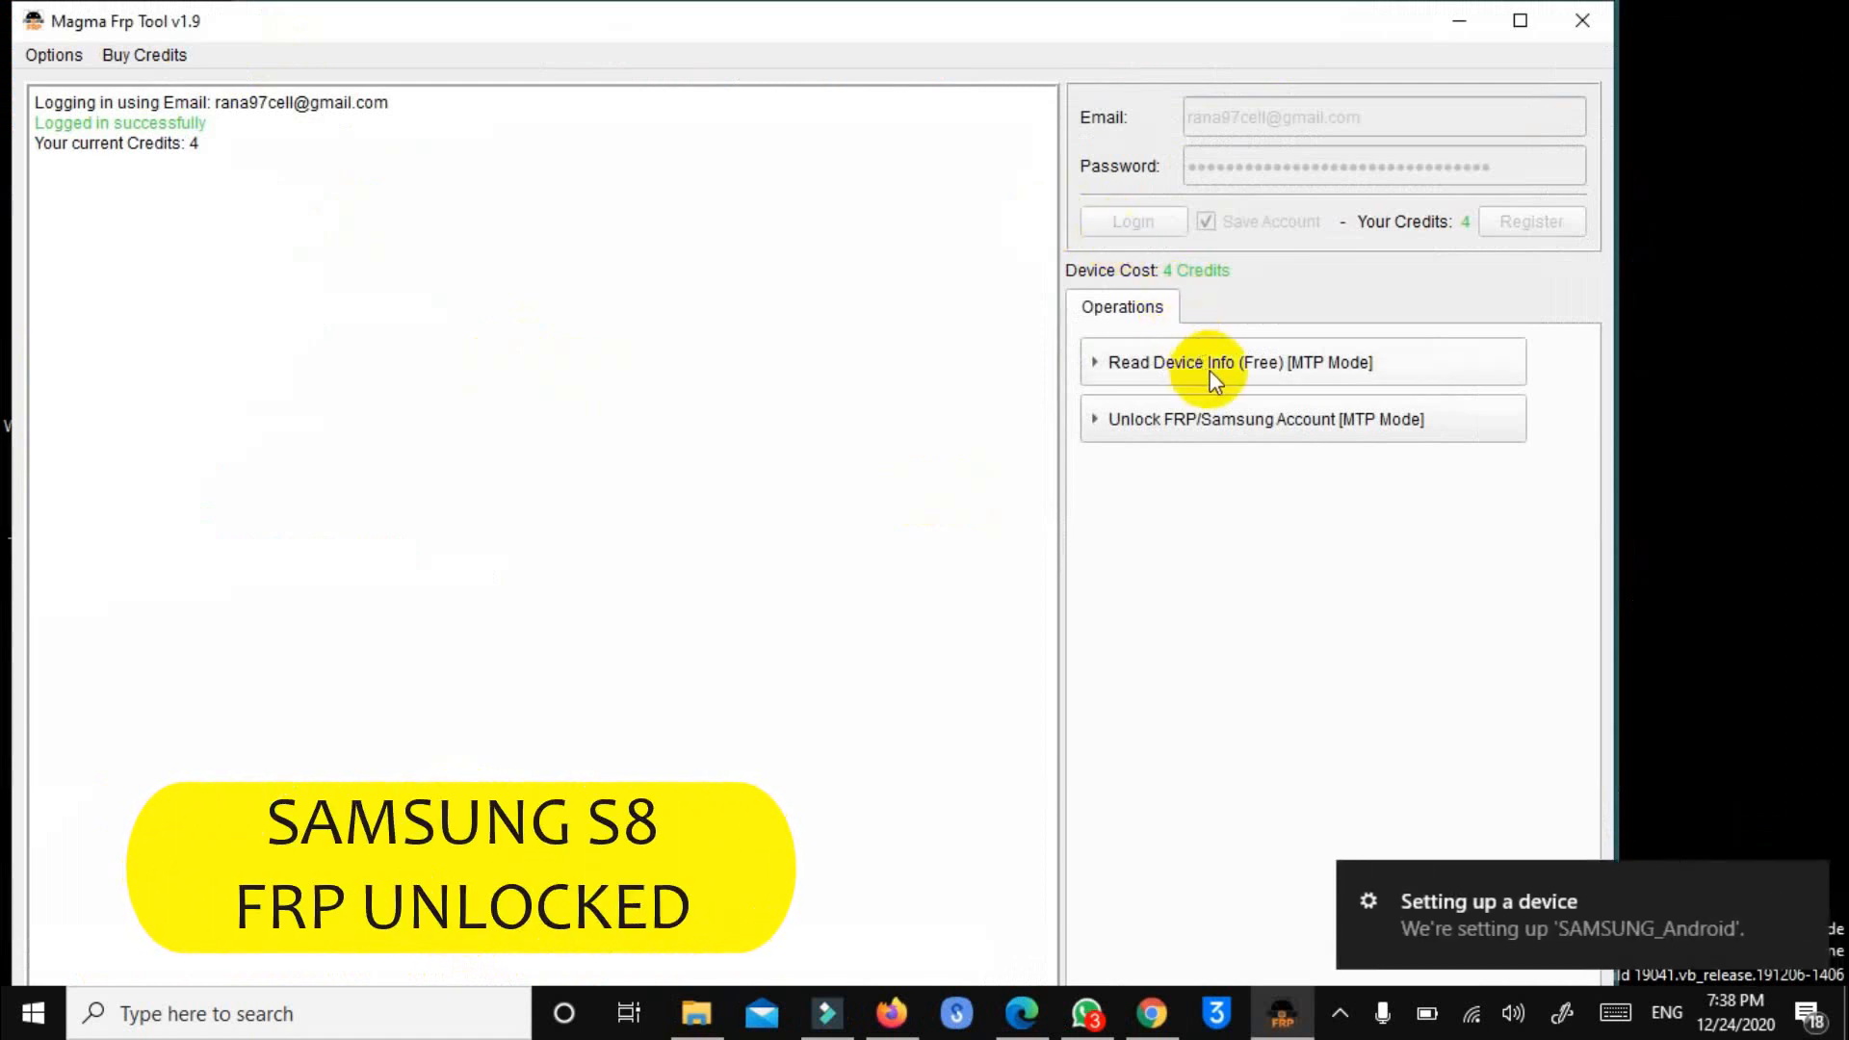
left_click(1238, 362)
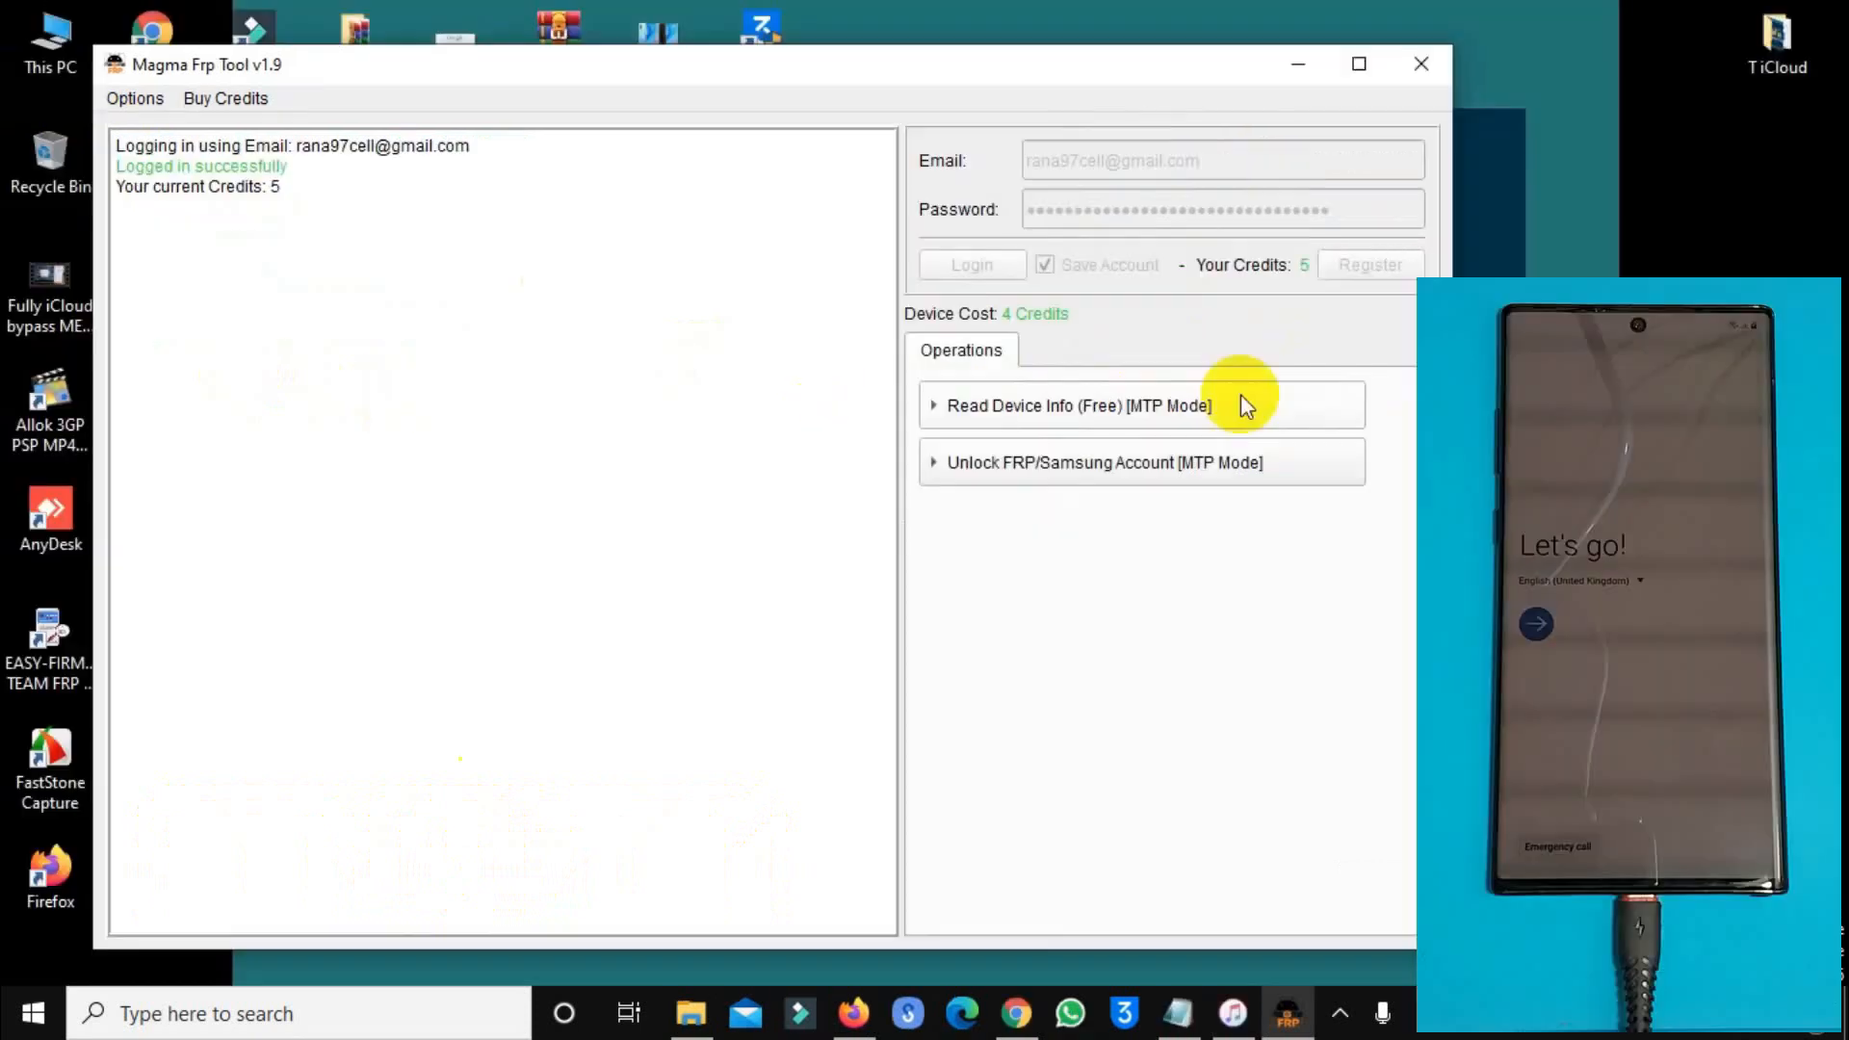
Read the Note 10+ device info in MTP mode: SM-N975F, firmware, serial and IMEI.
left_click(1077, 404)
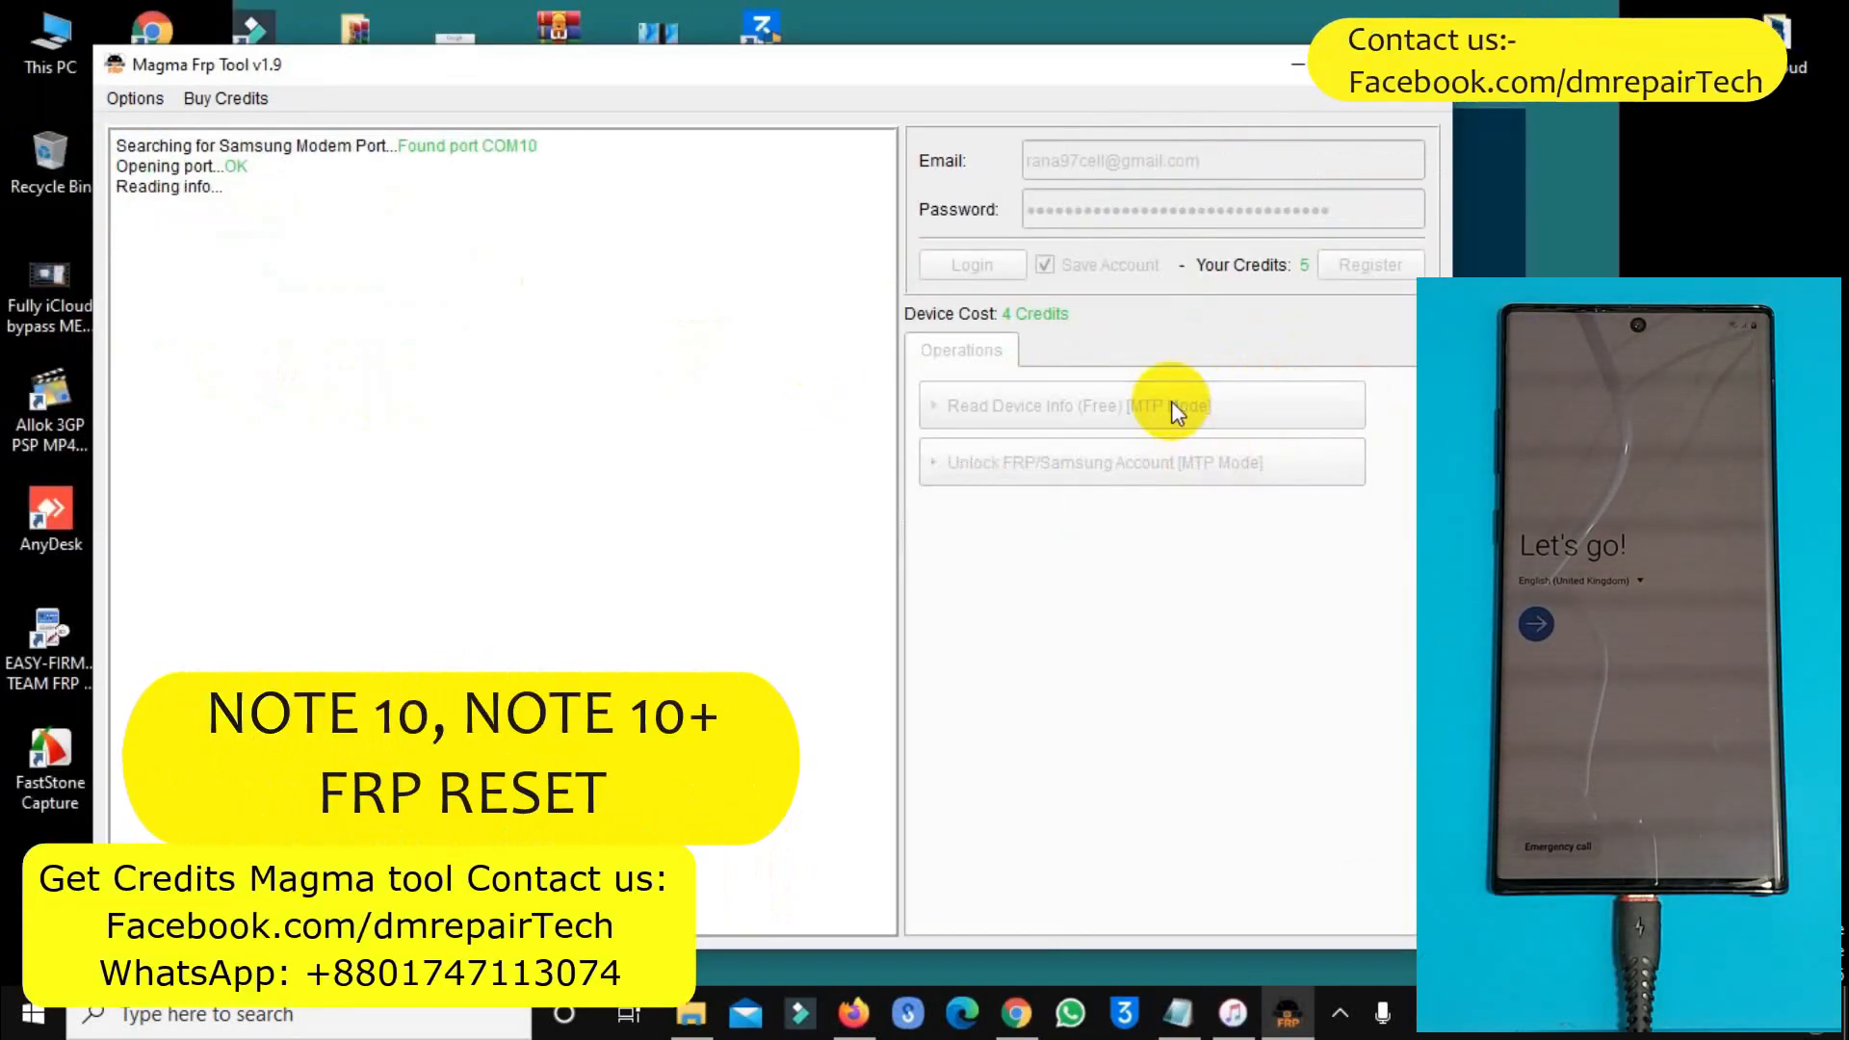
left_click(1079, 404)
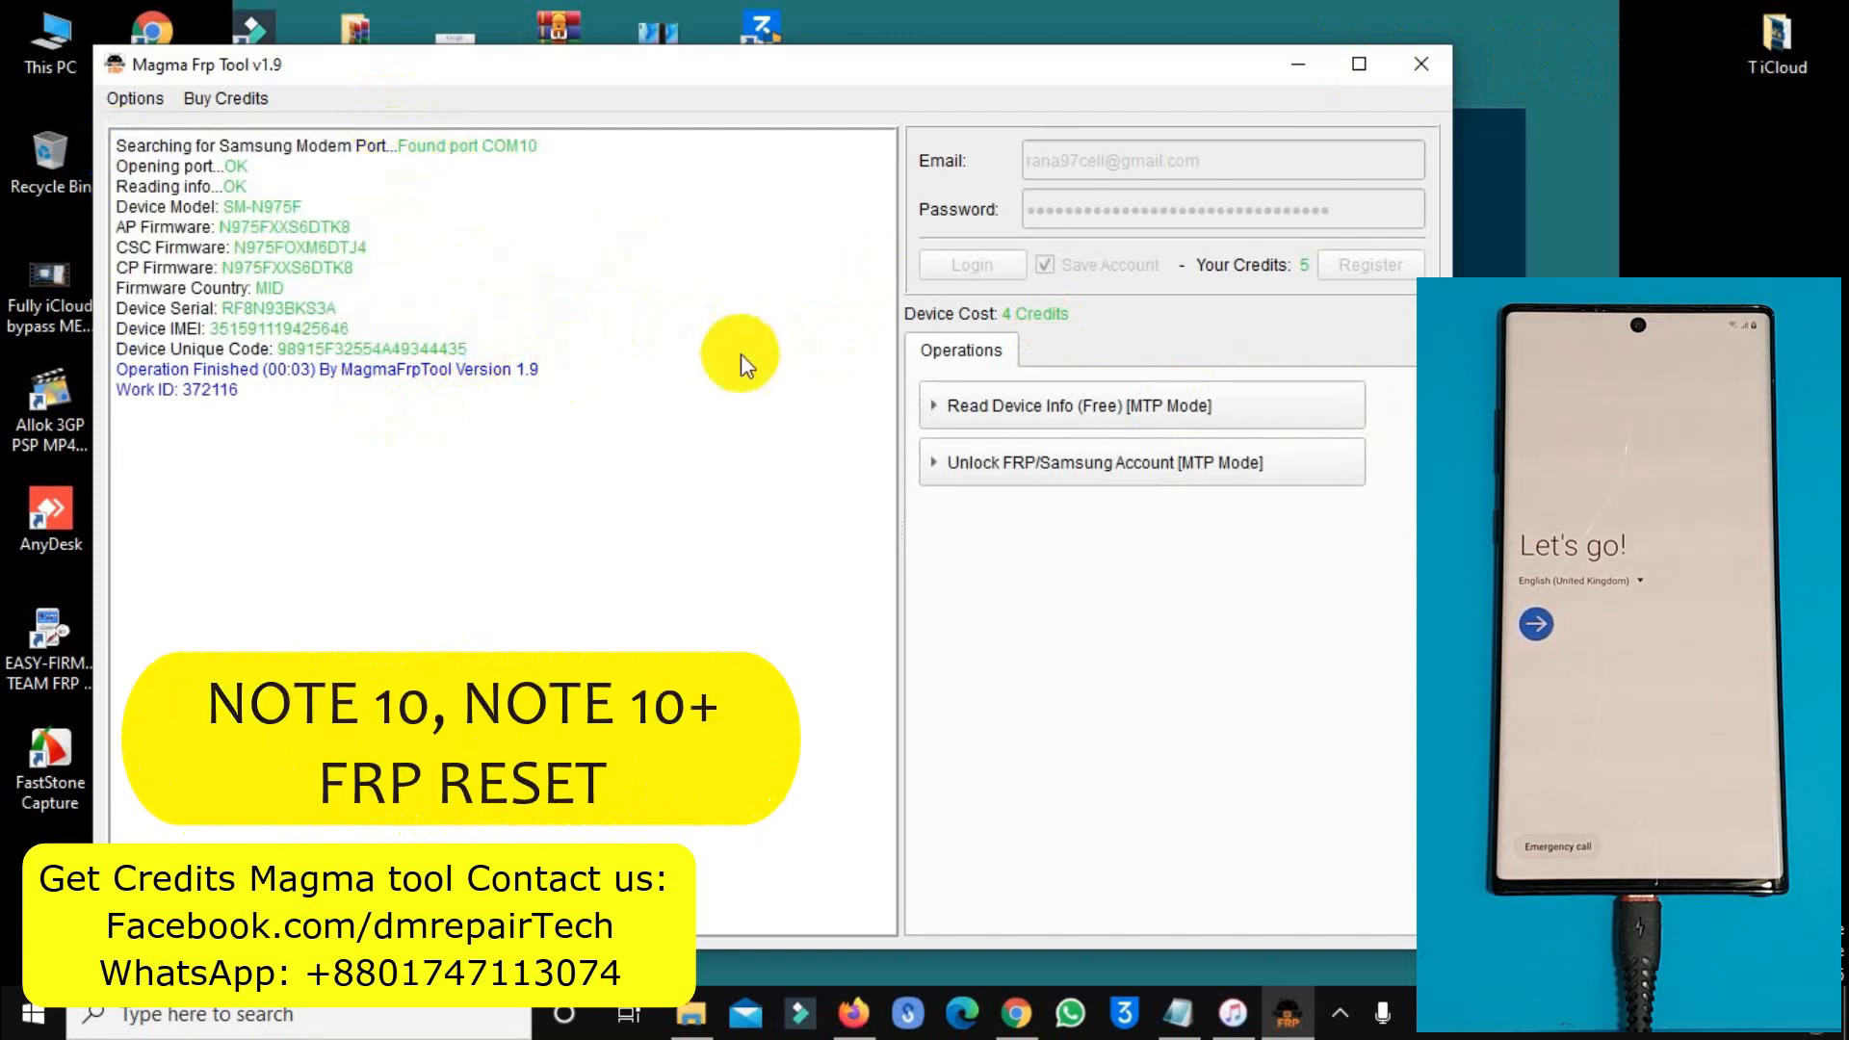
left_click(1140, 460)
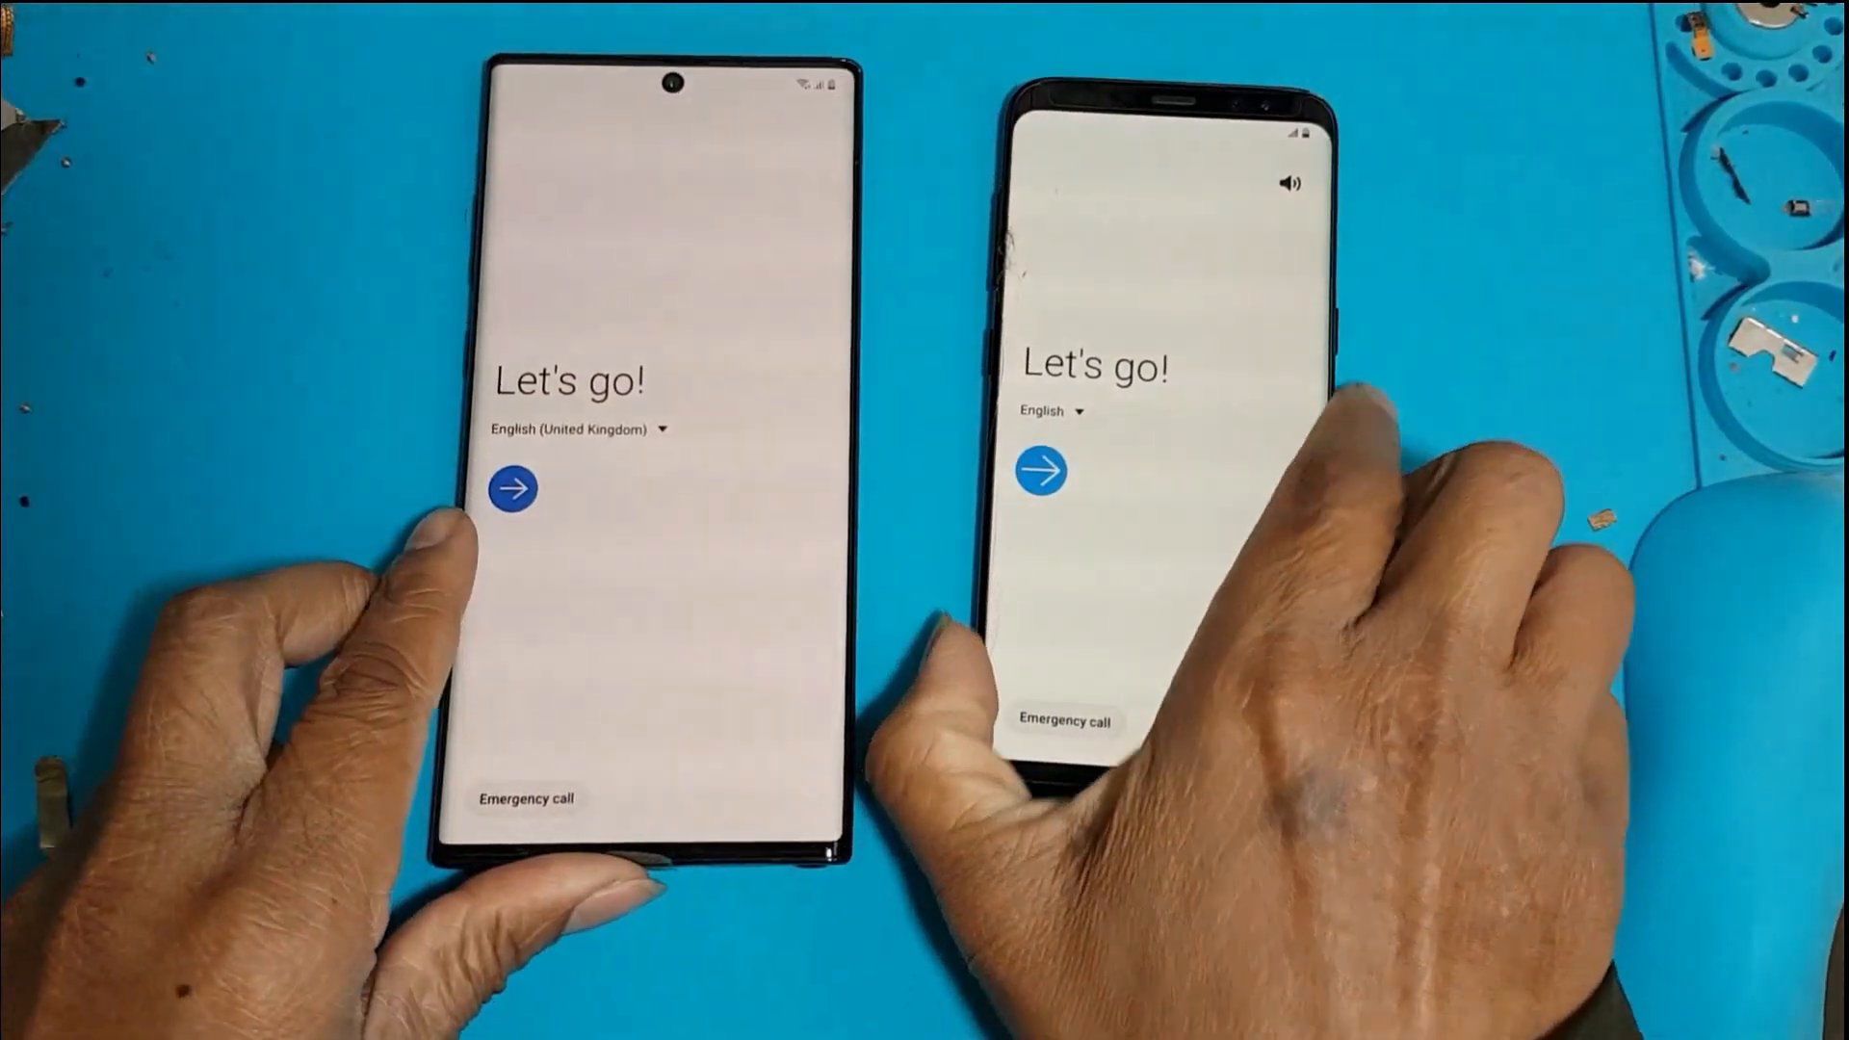
Start setup, accept the agreements and dismiss the unauthorized reset warning.
left_click(512, 487)
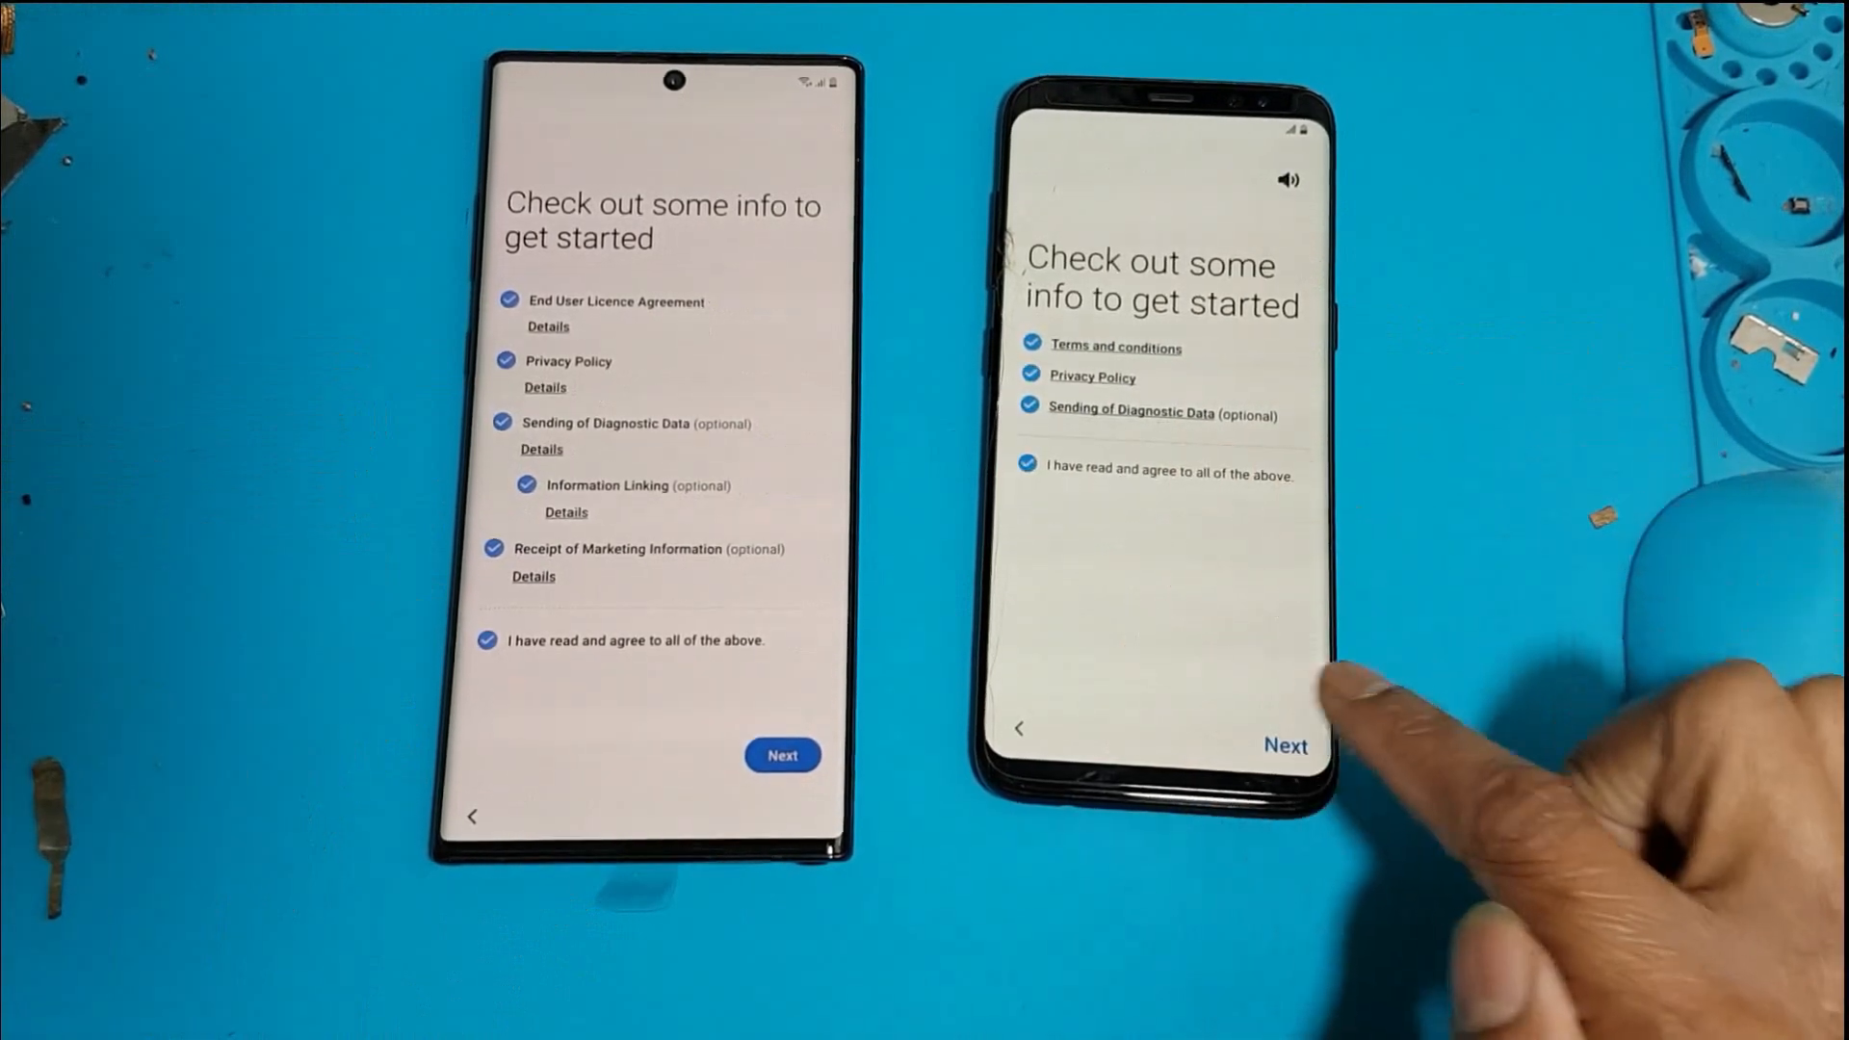
left_click(1284, 745)
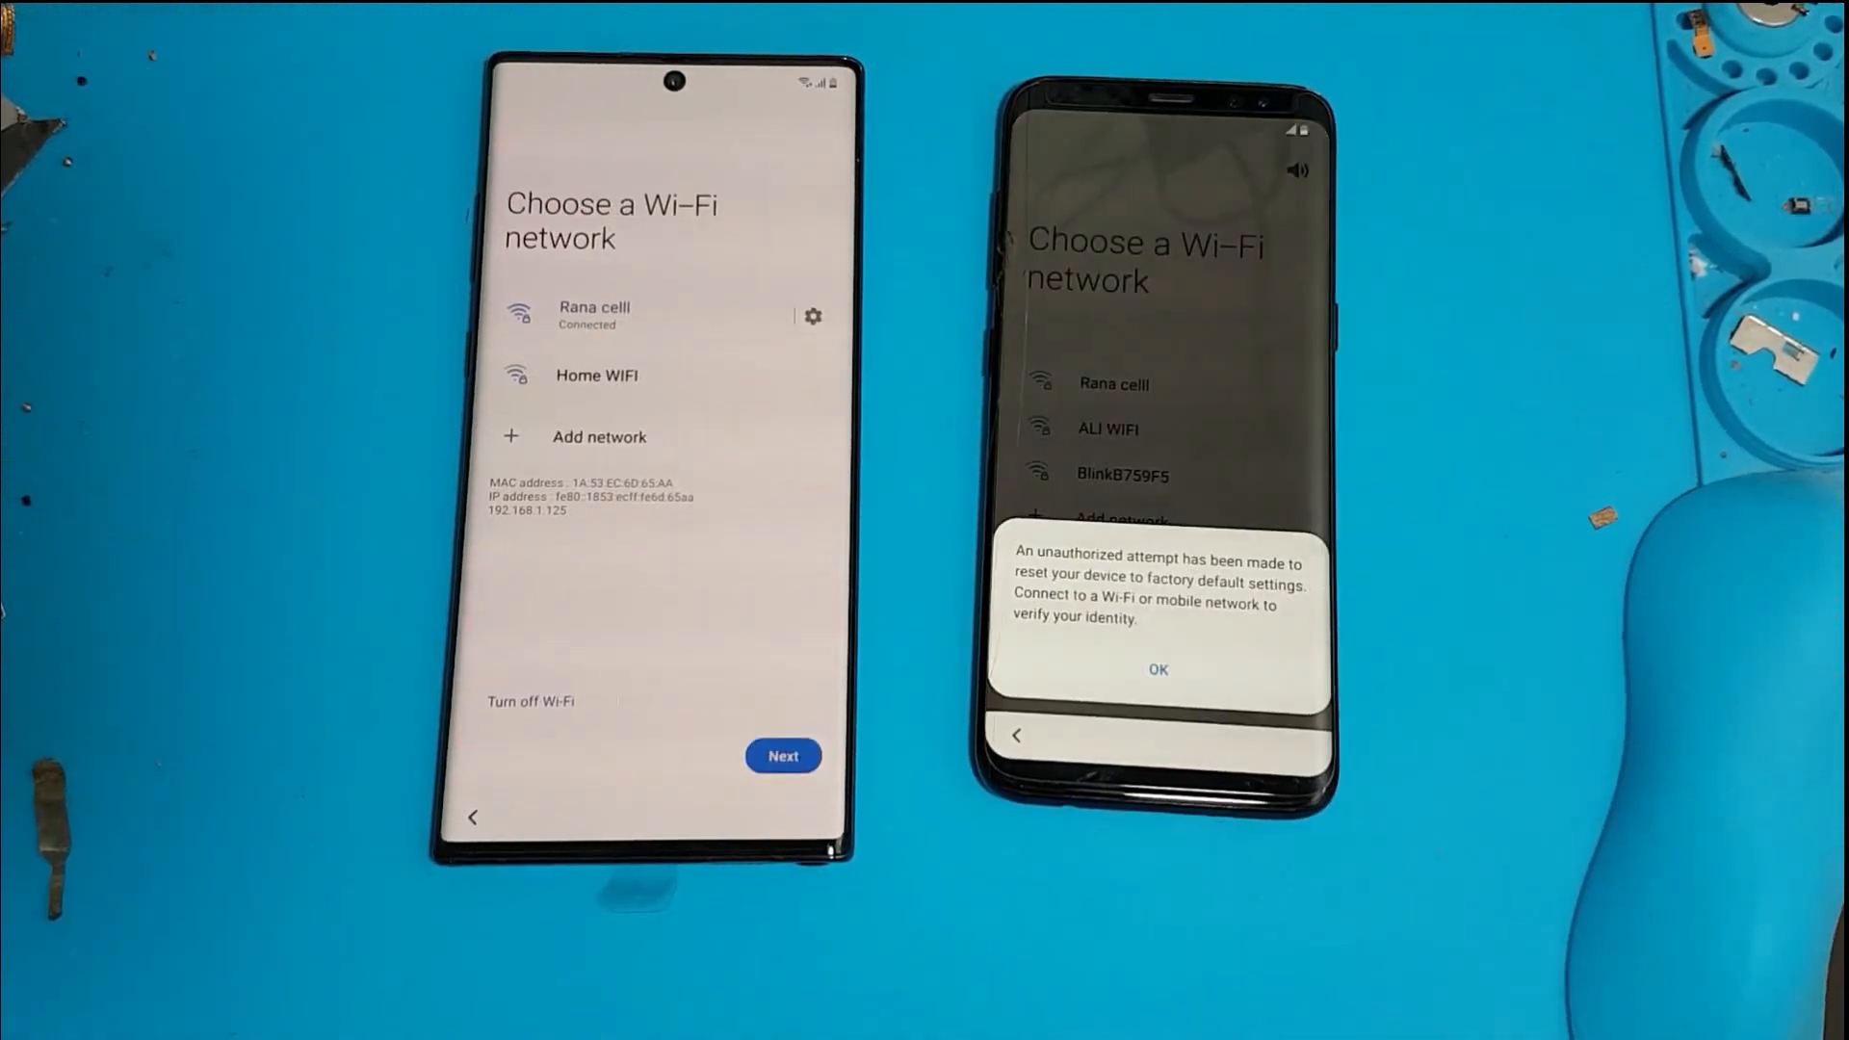
left_click(1157, 668)
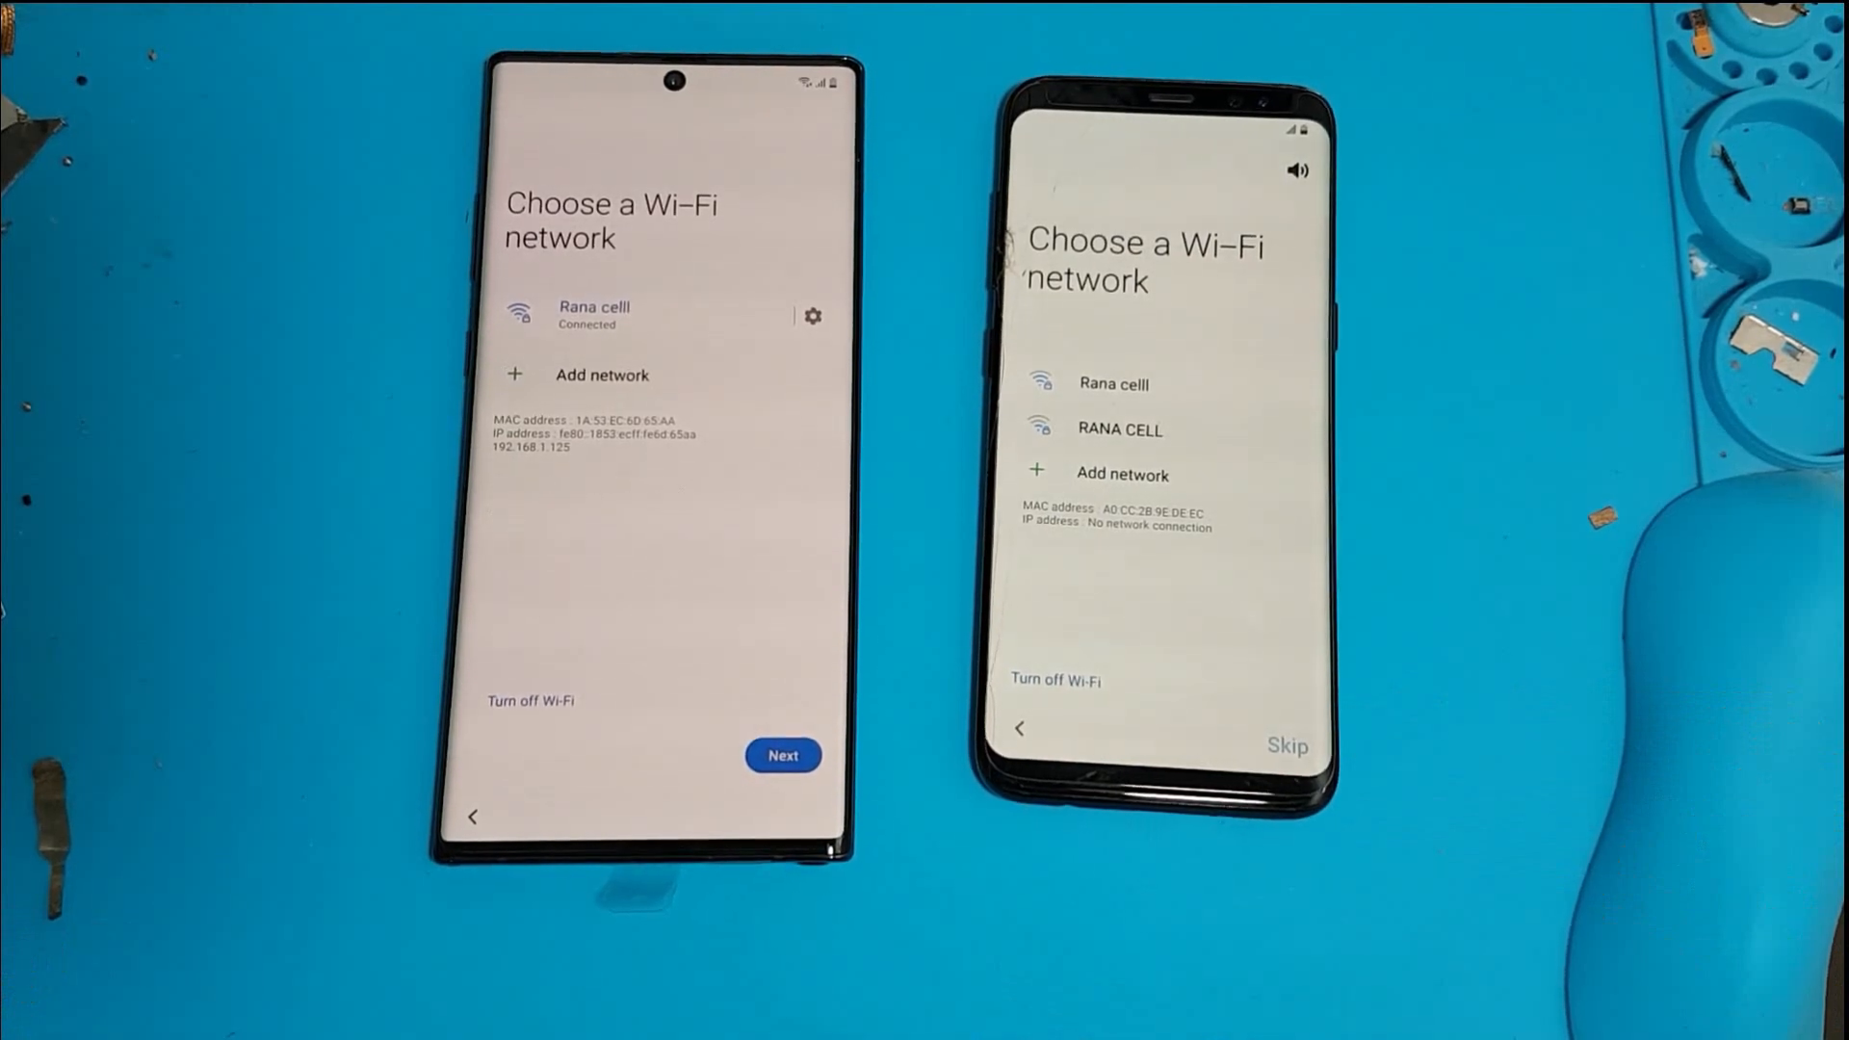
Join the 'Rana celll' Wi-Fi network with its password, then hold the power key.
left_click(1111, 384)
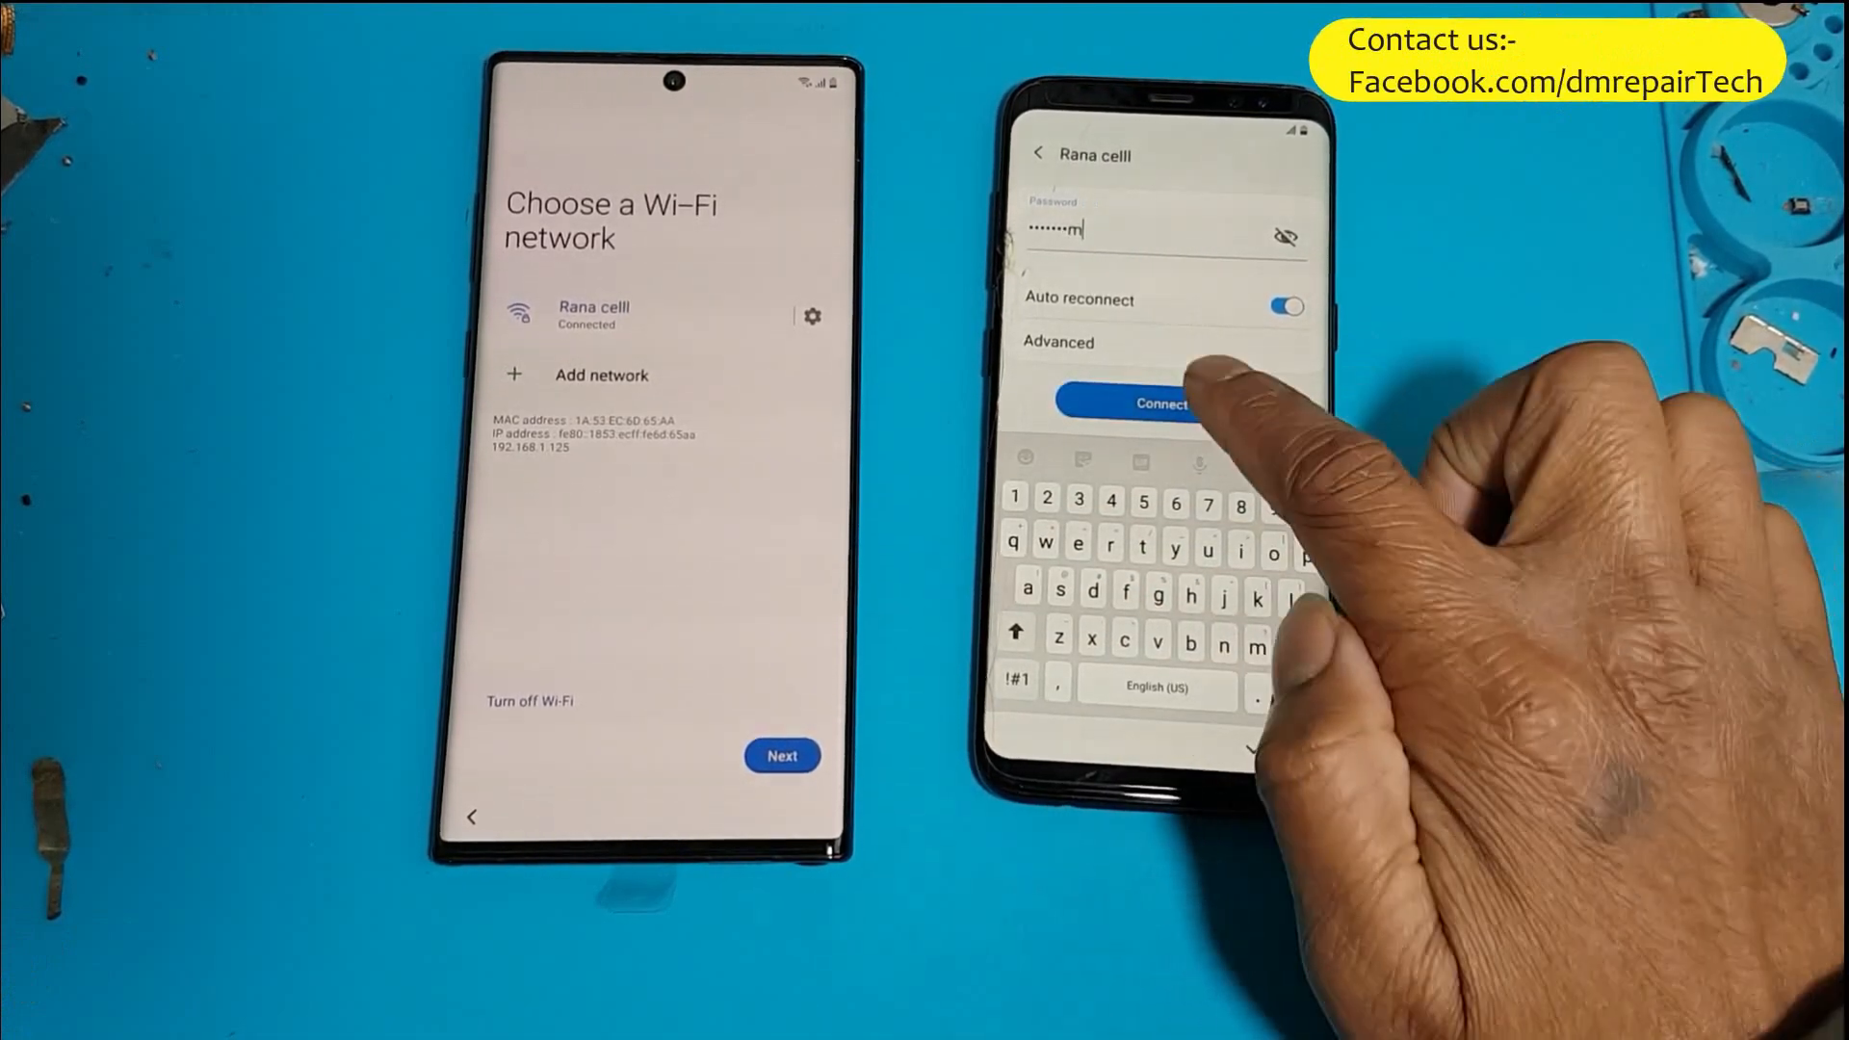
left_click(1161, 403)
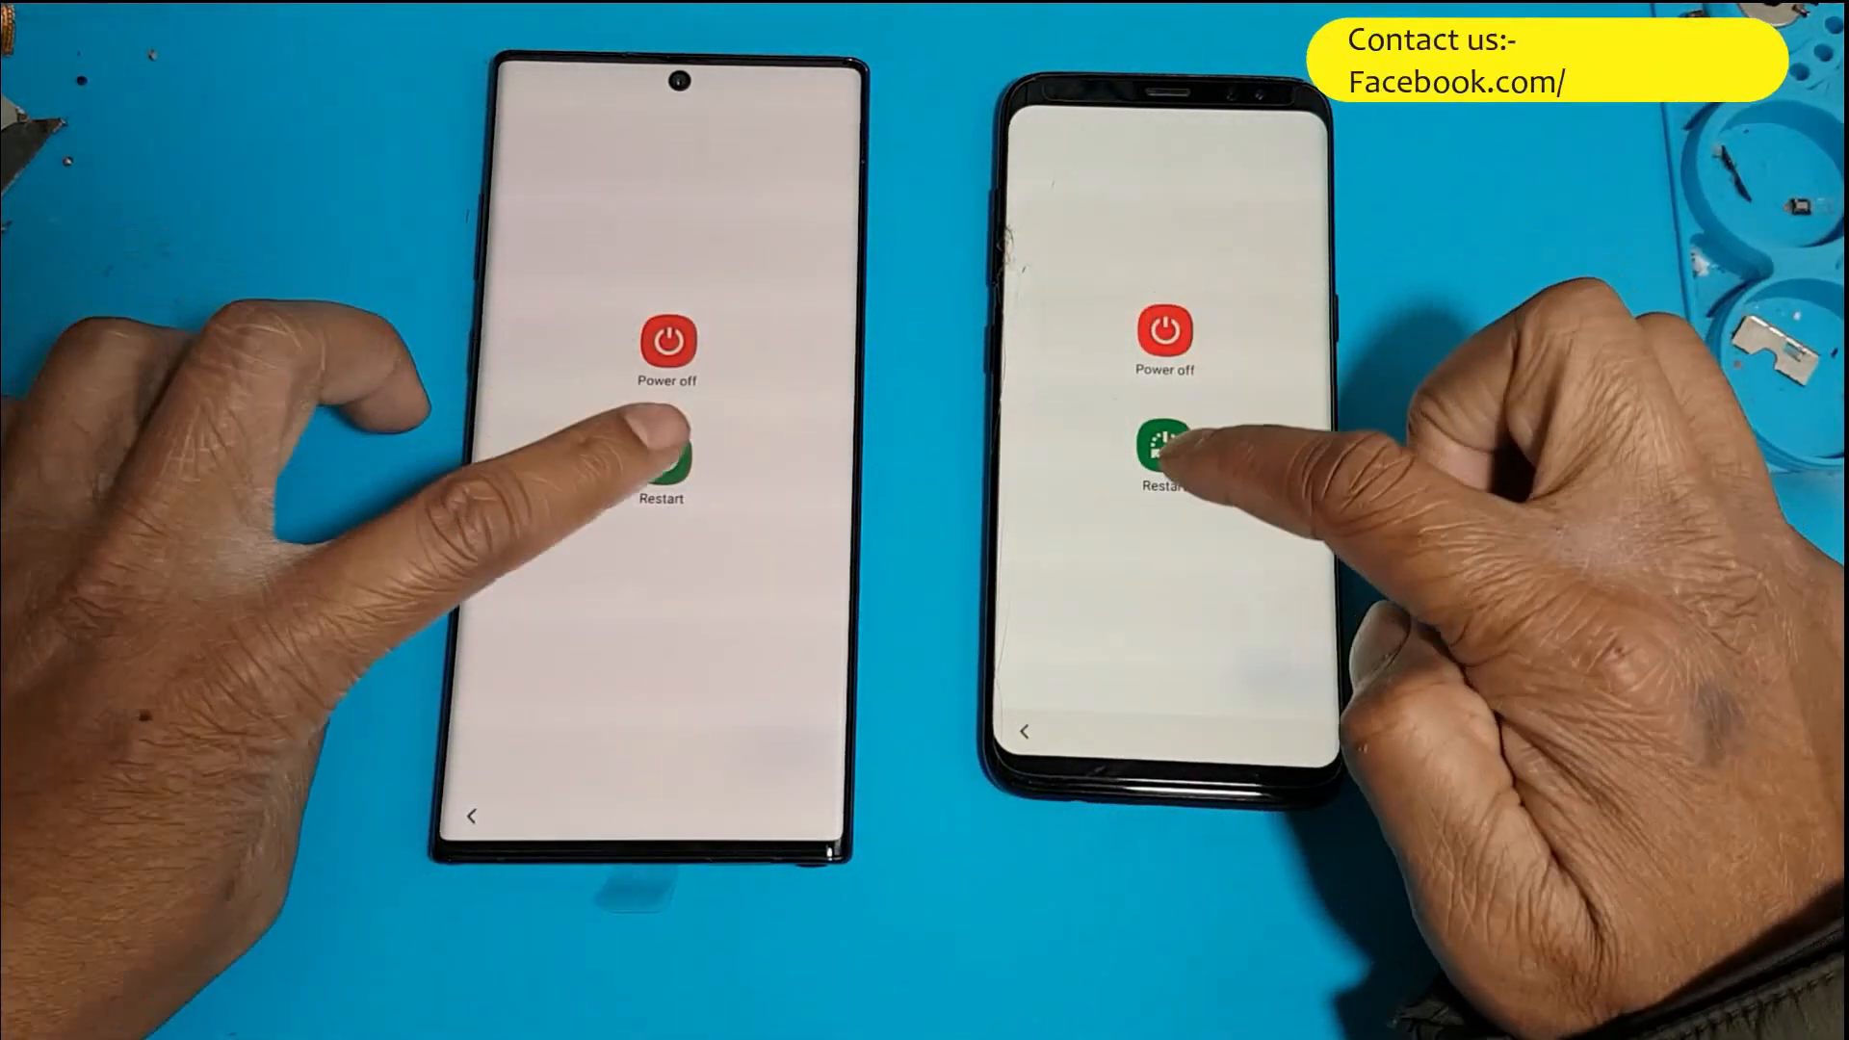
Restart the Note 10+ from the power menu so it returns to the welcome screen.
left_click(665, 460)
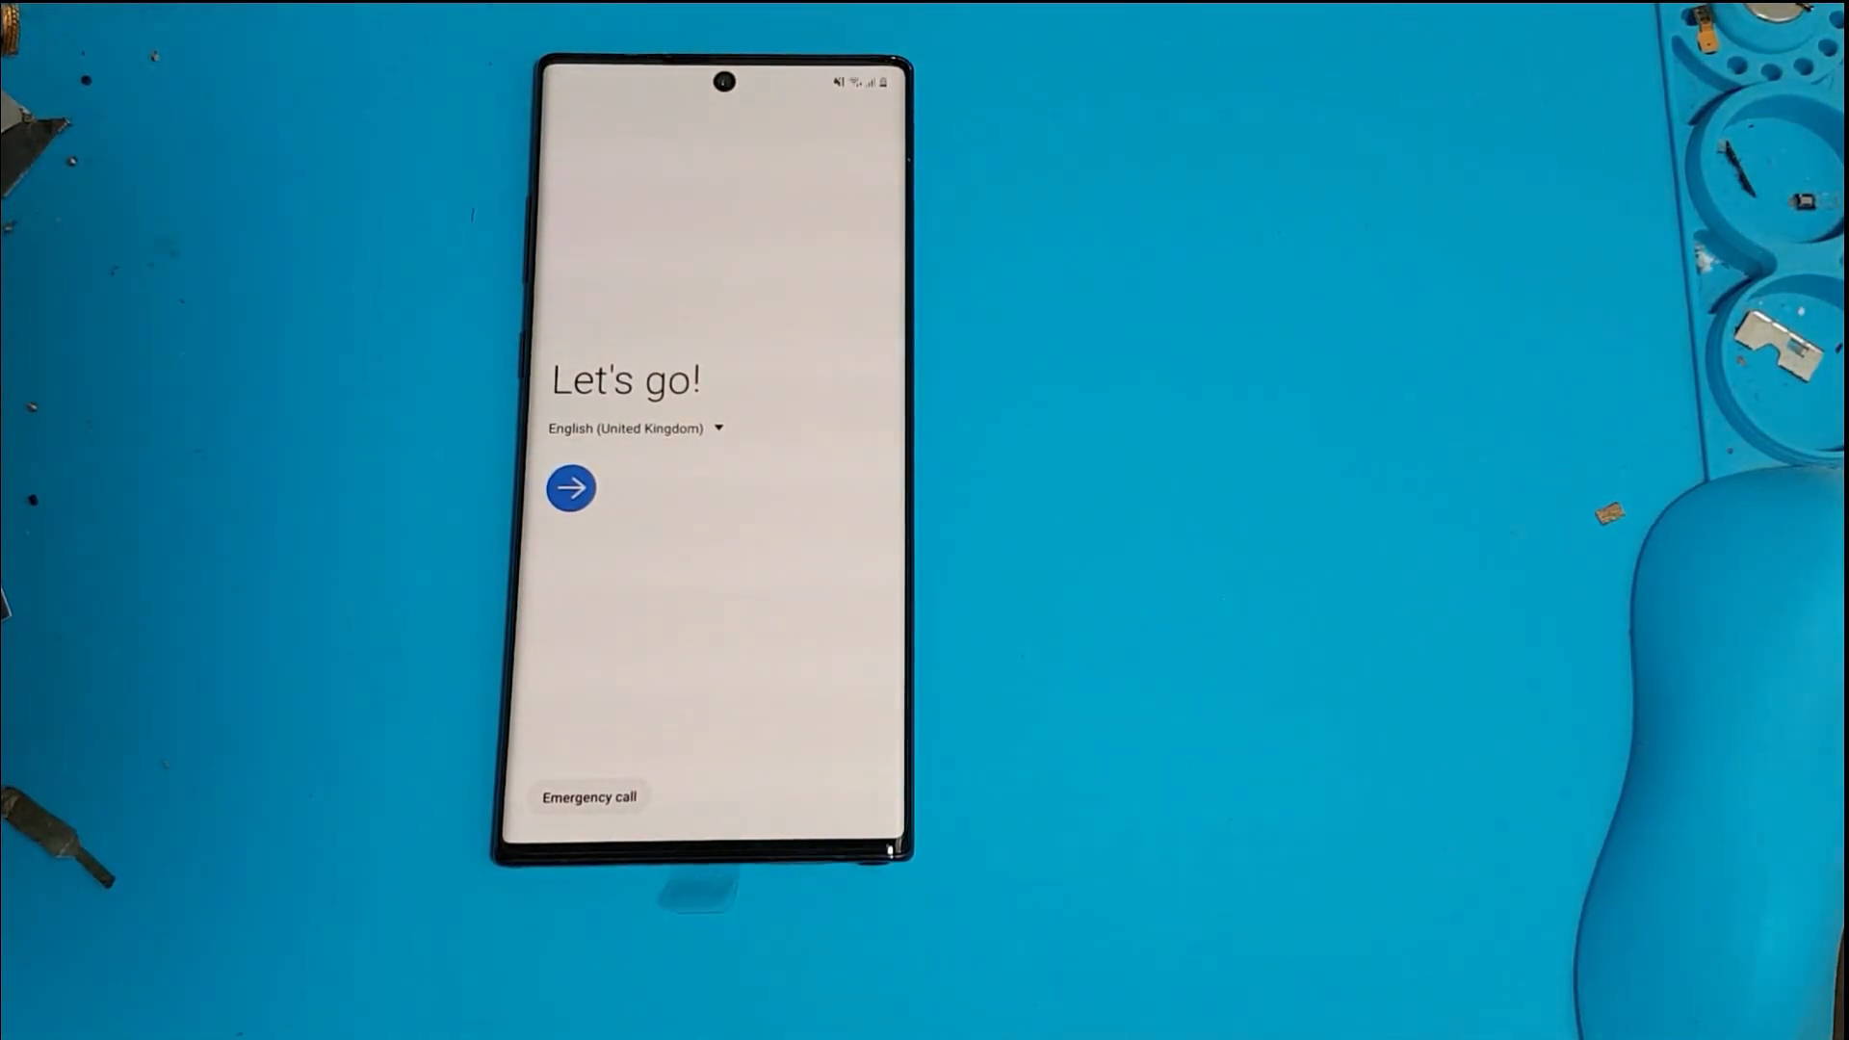
Pass welcome, agreements and Wi-Fi, then choose Google account verification instead of PIN.
left_click(570, 487)
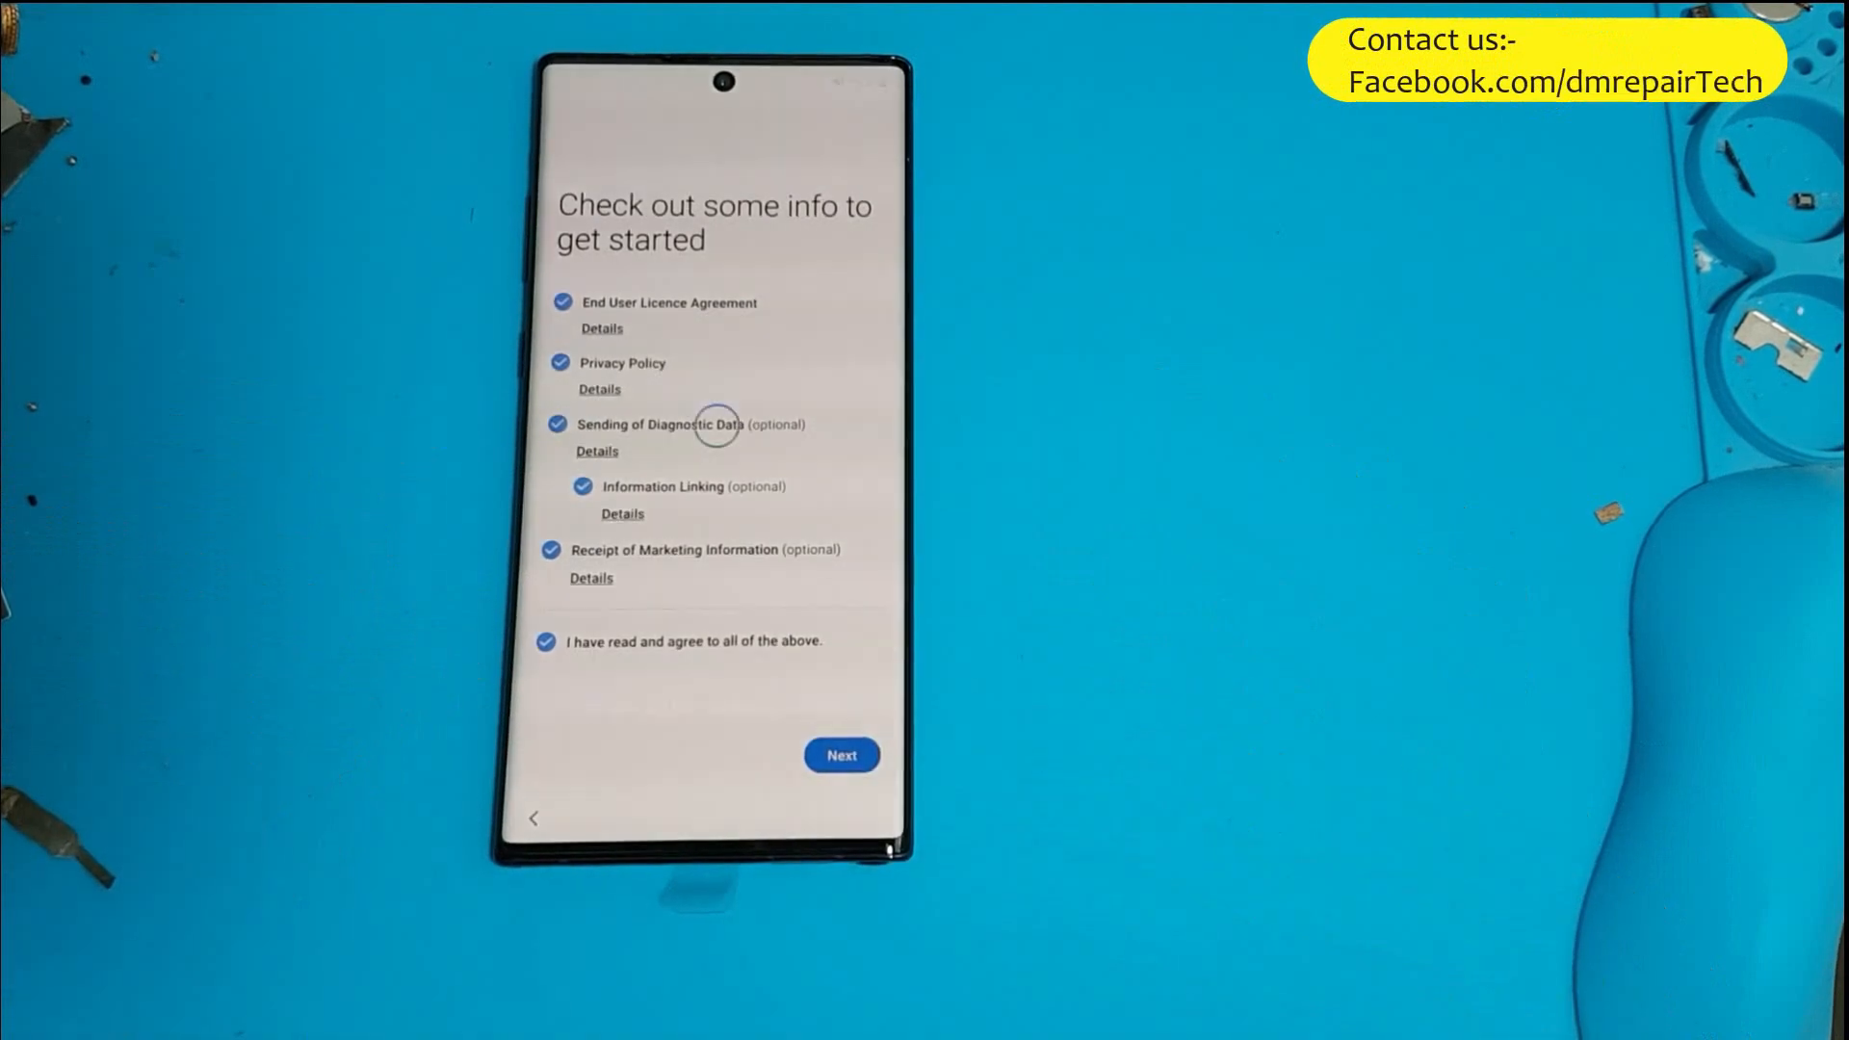
left_click(841, 755)
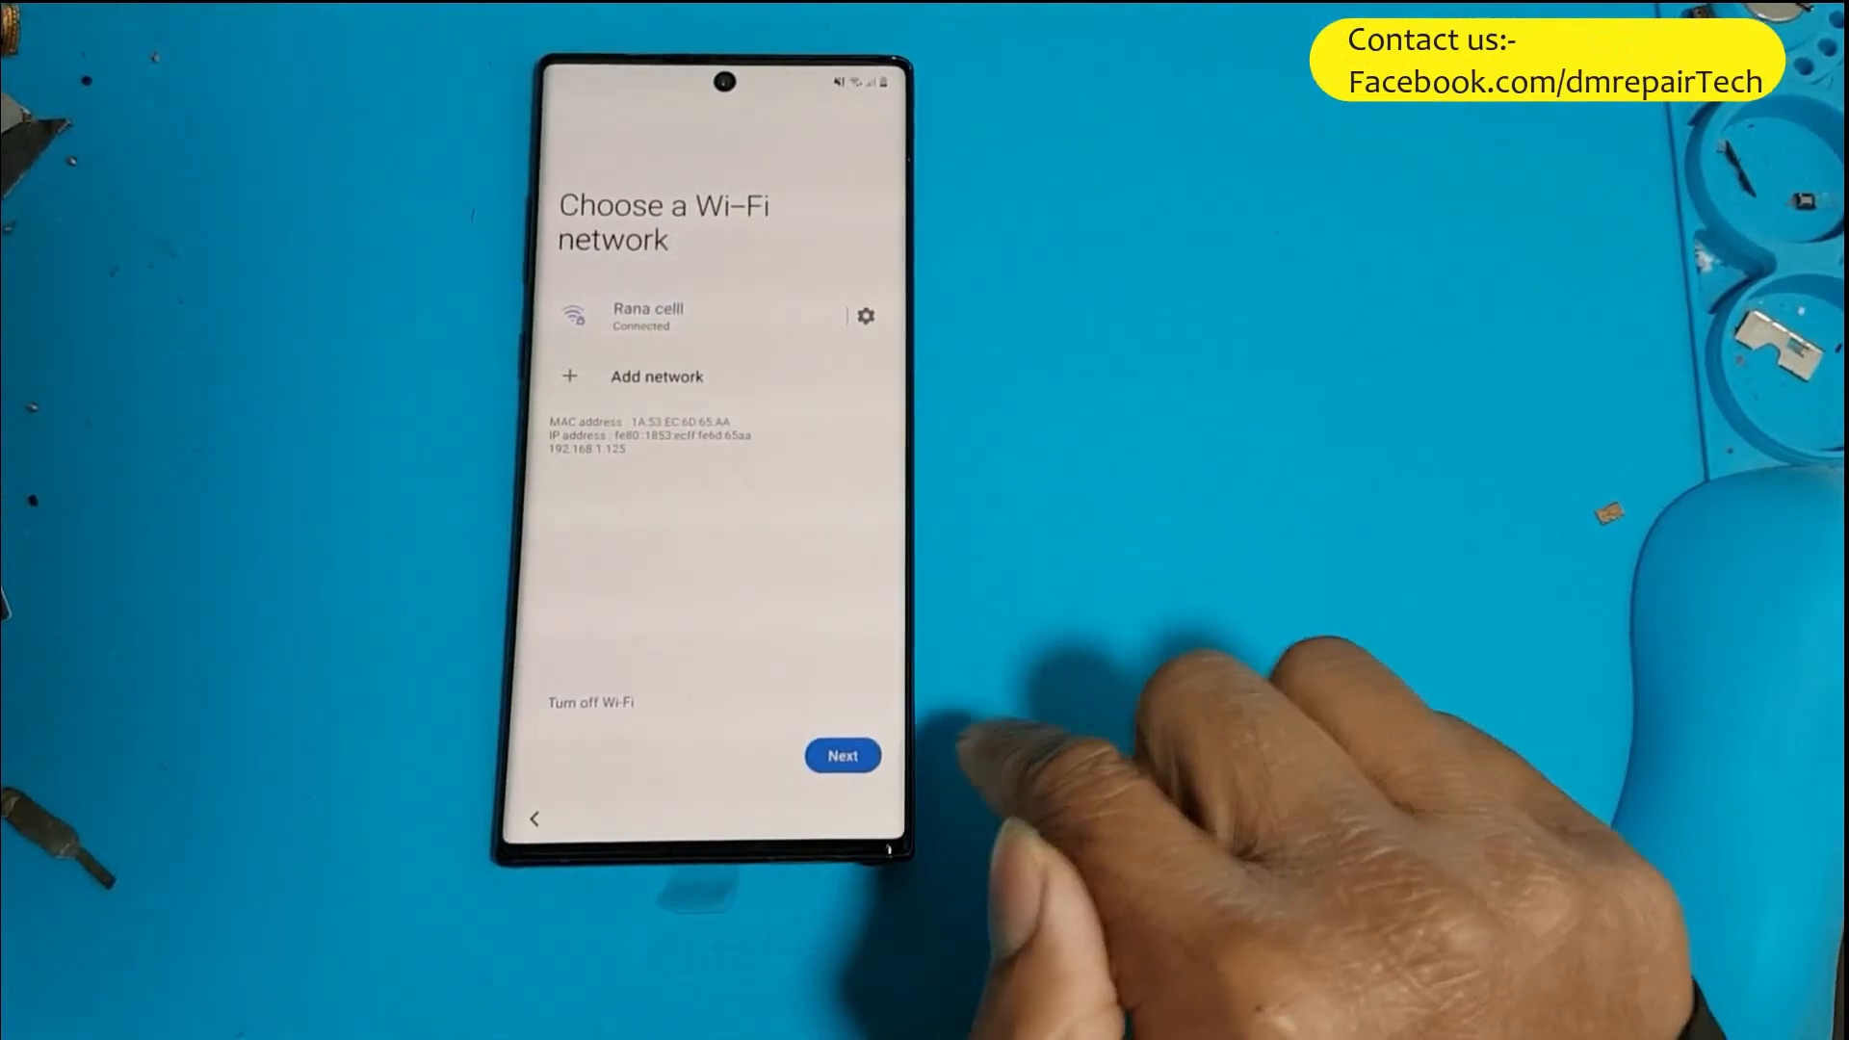
left_click(842, 755)
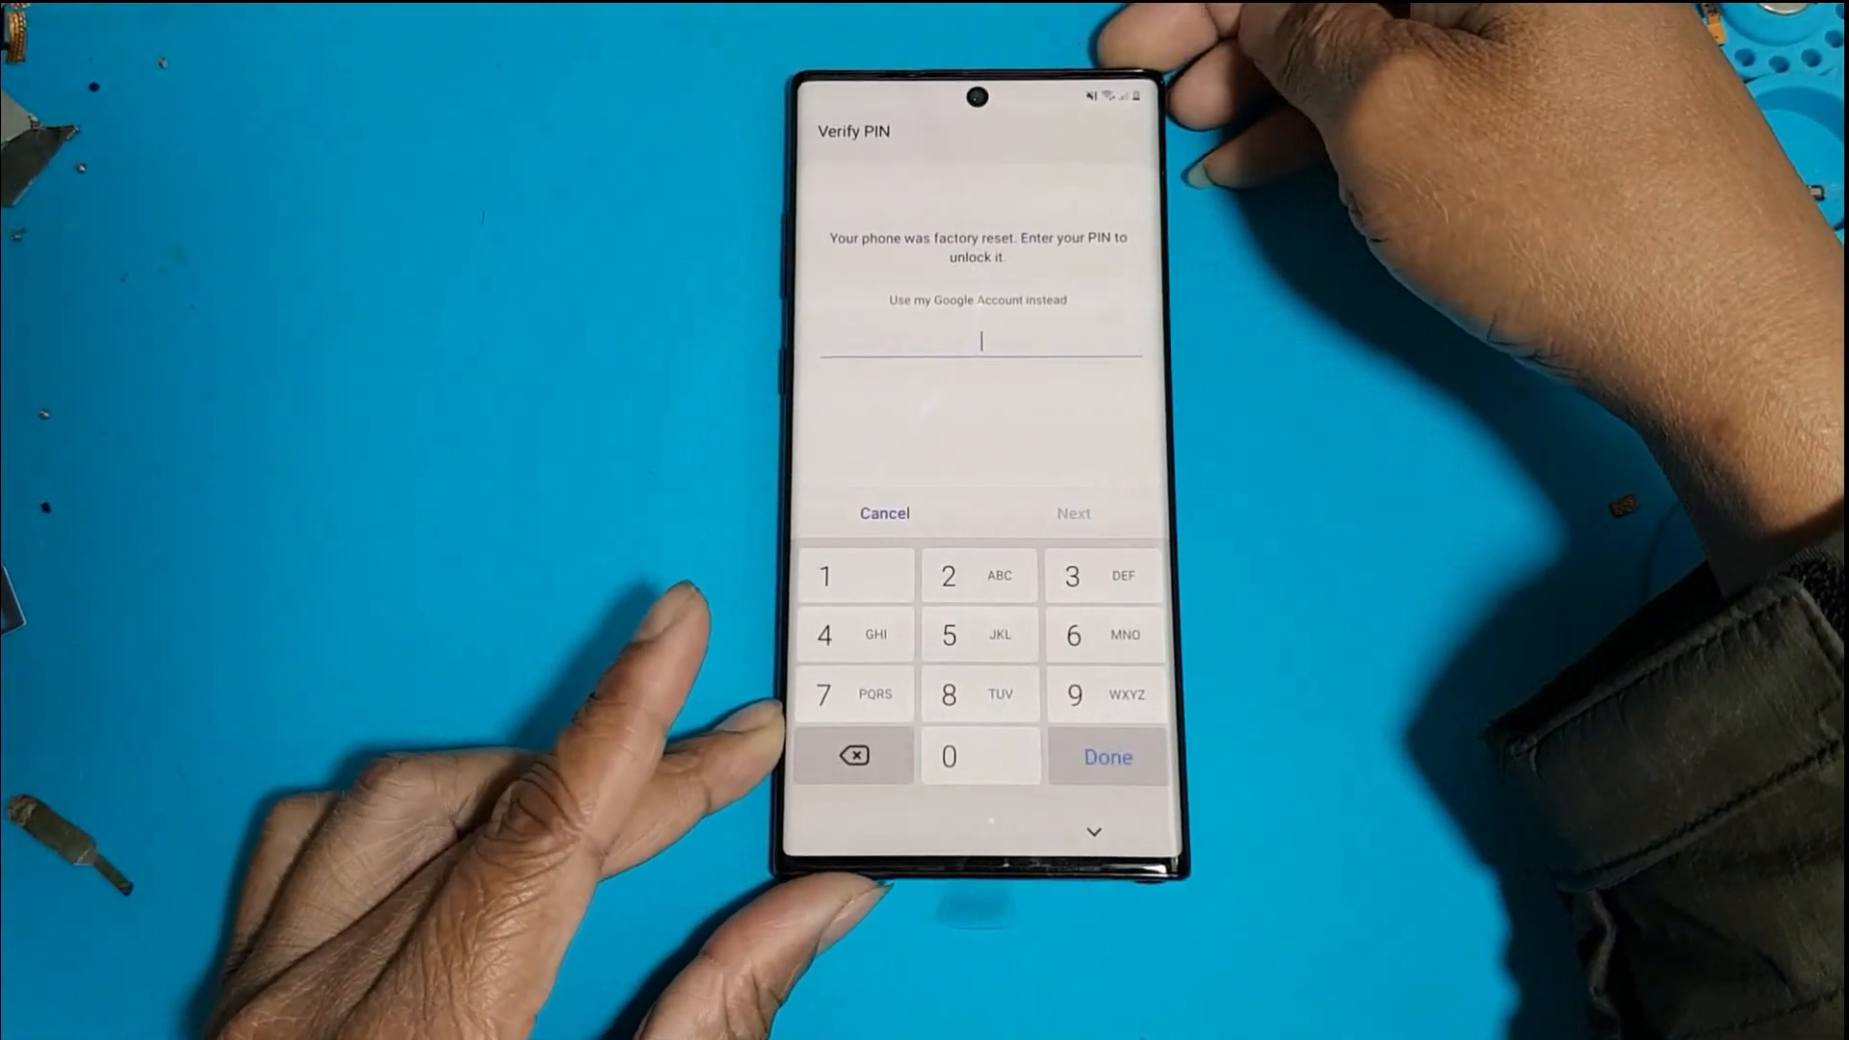
left_click(1106, 755)
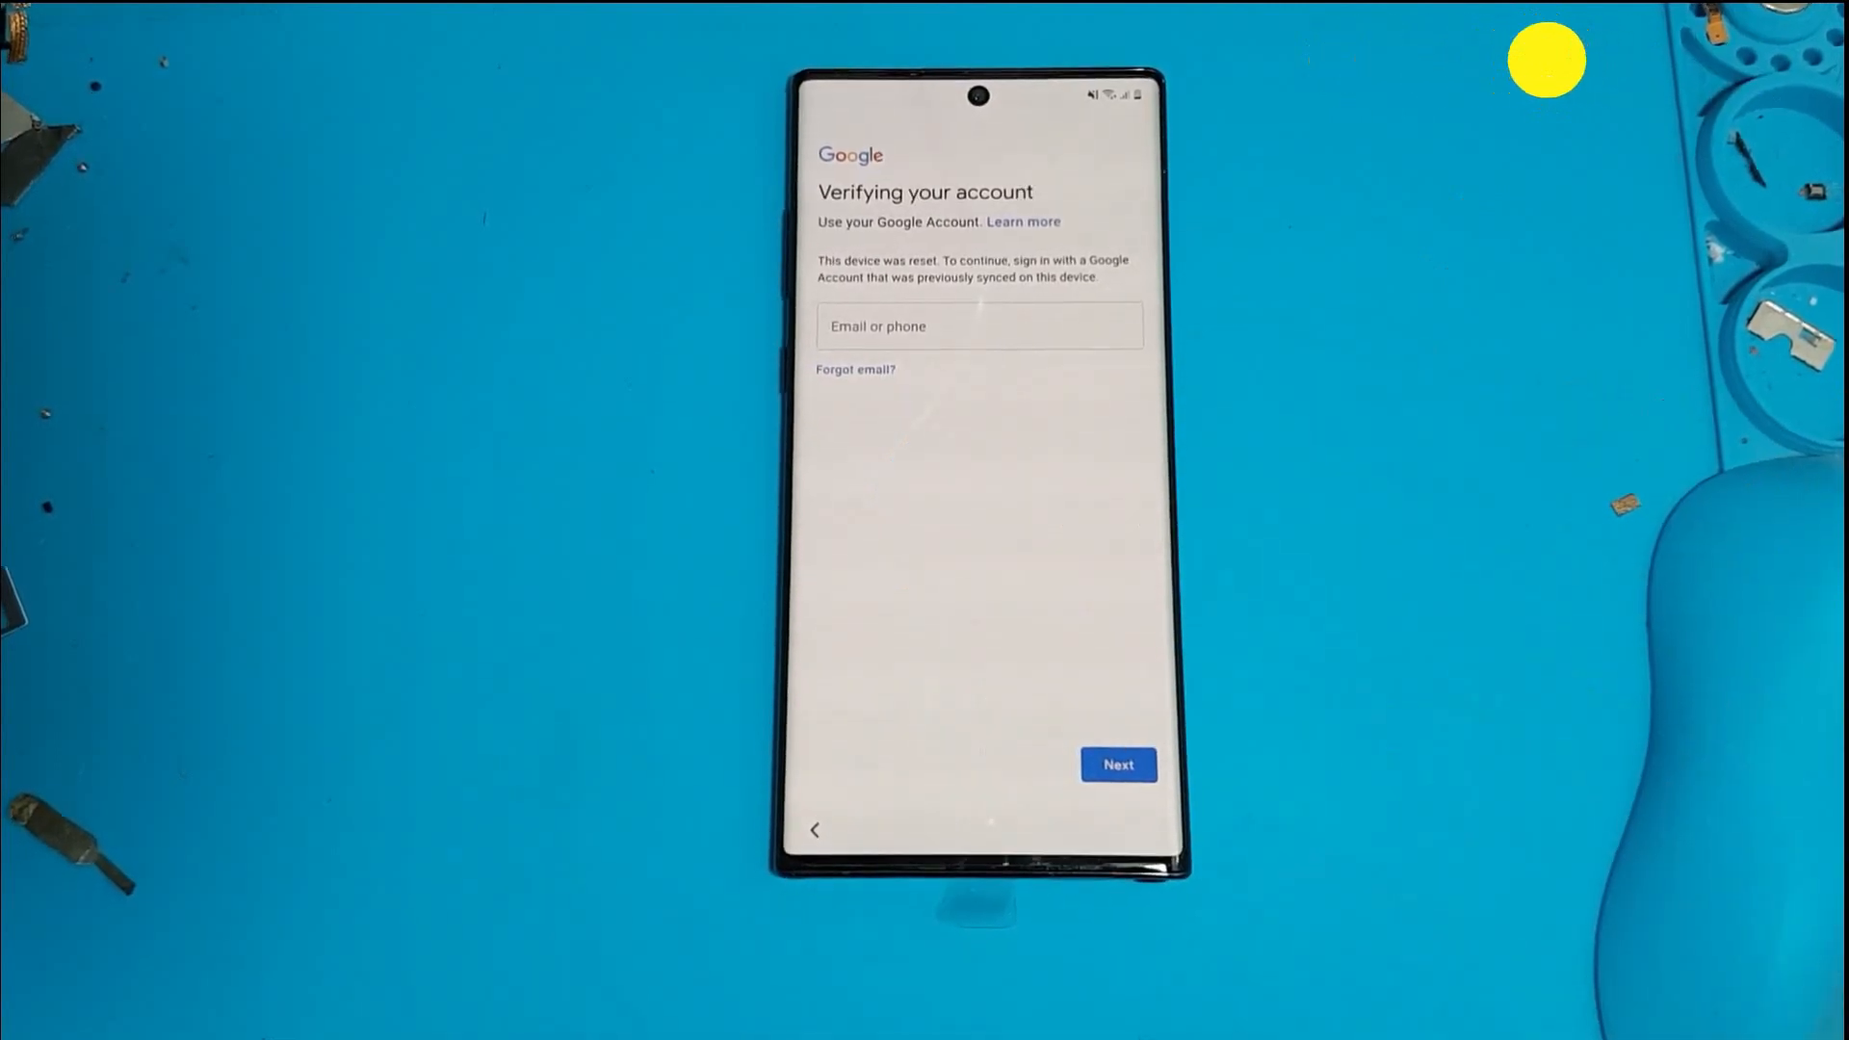
Continue with no email entered and reach Sounds and vibration via the keyboard settings.
left_click(1117, 765)
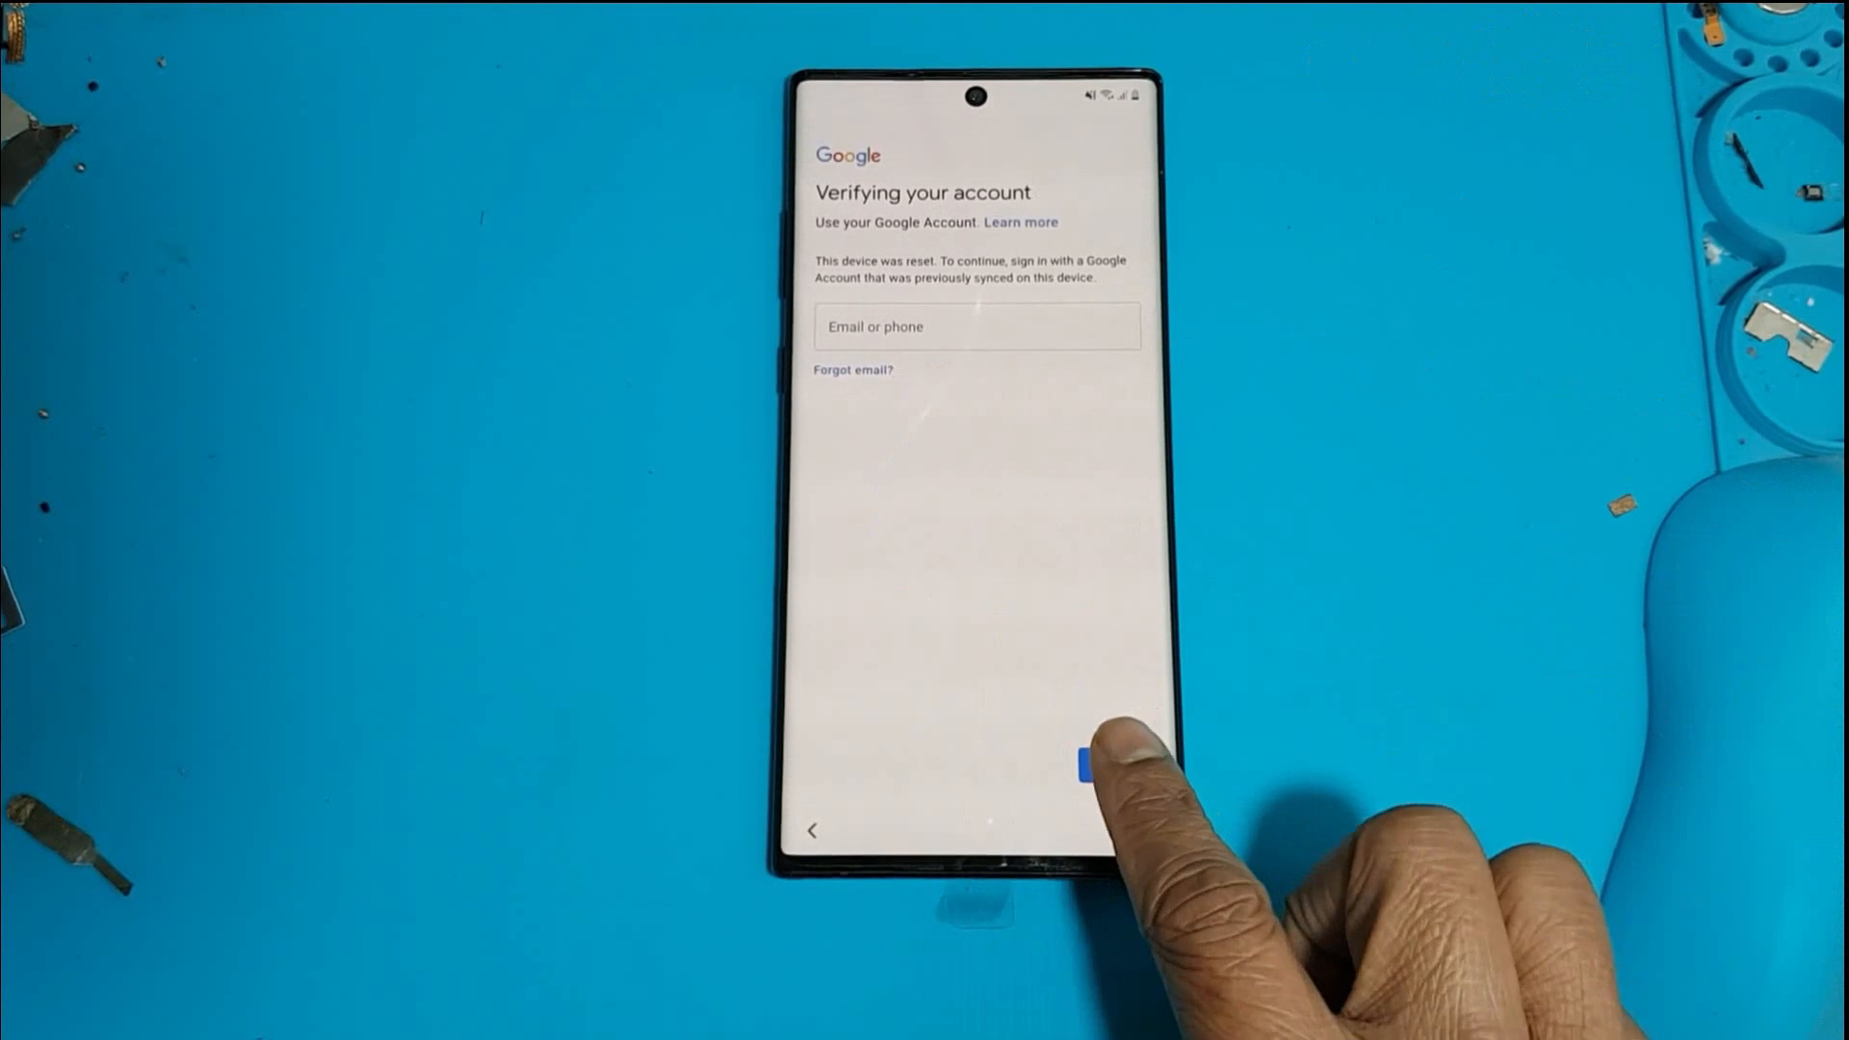
left_click(975, 328)
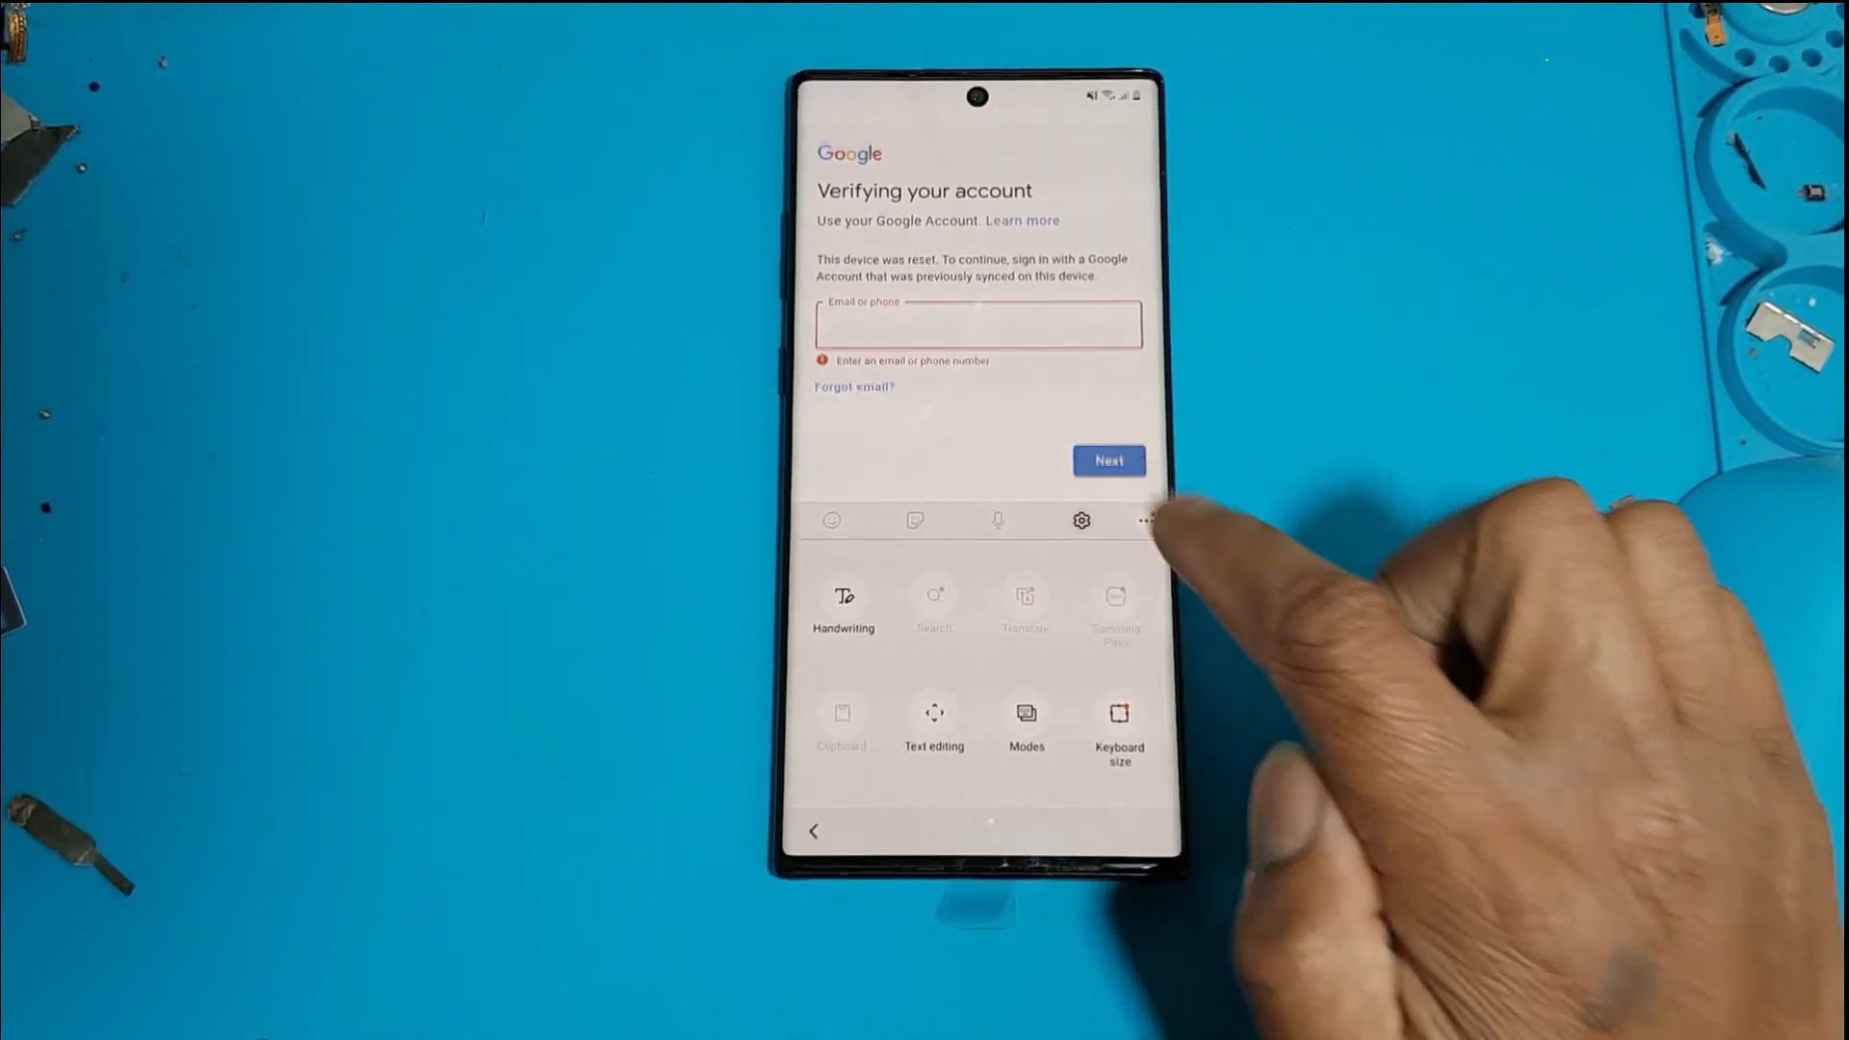
left_click(1080, 520)
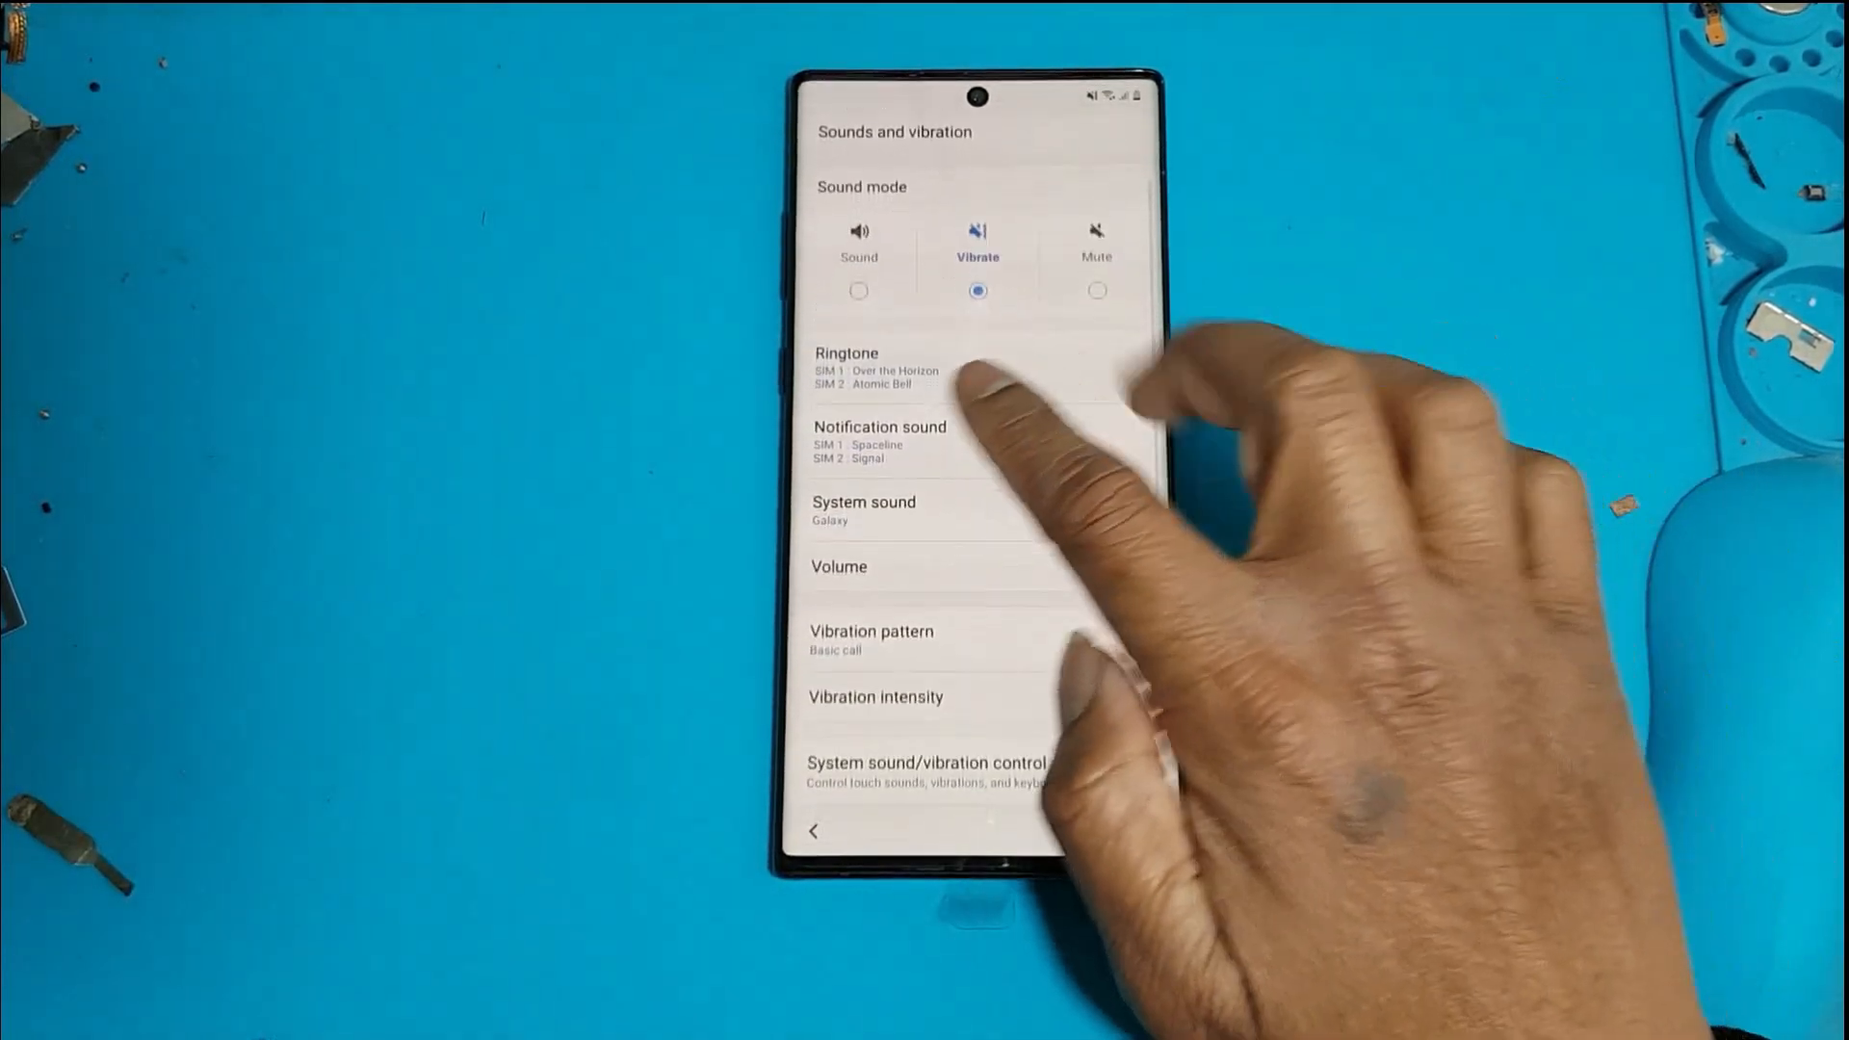
Go into Ringtone and bring up the ringtone sound picker.
left_click(846, 365)
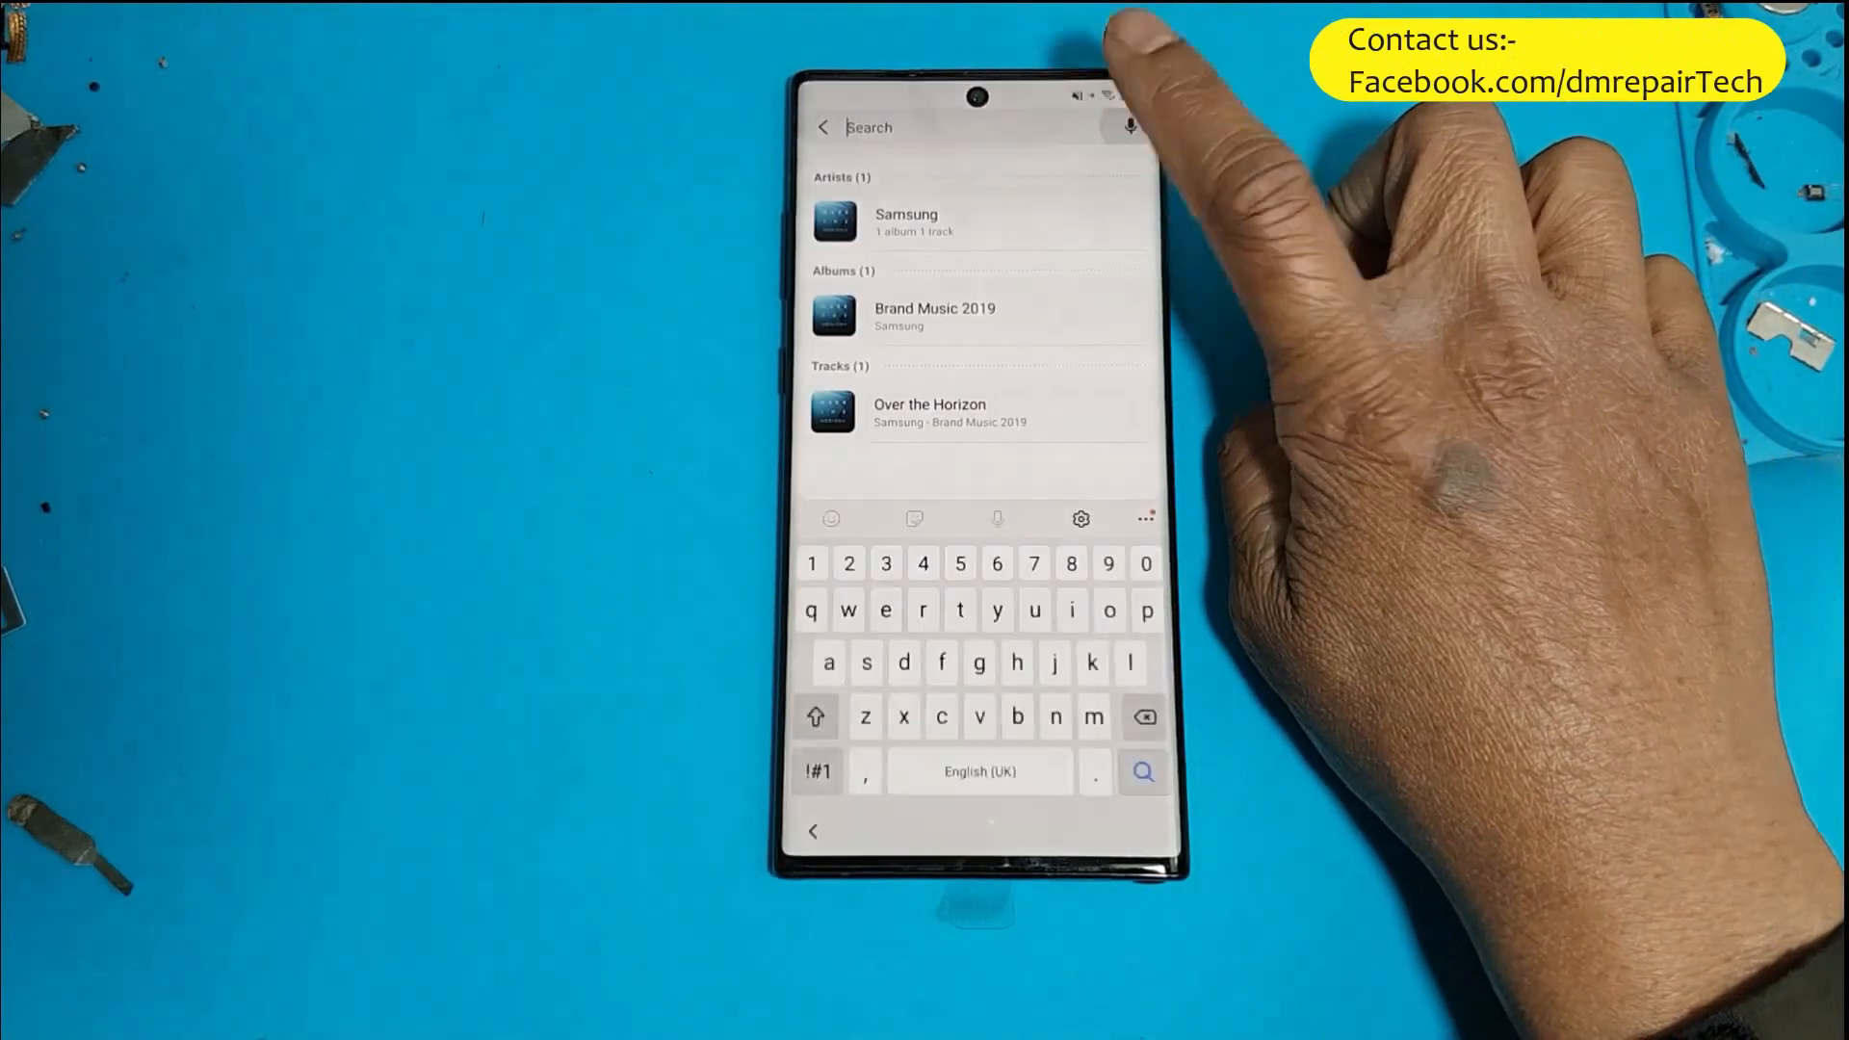
left_click(1129, 128)
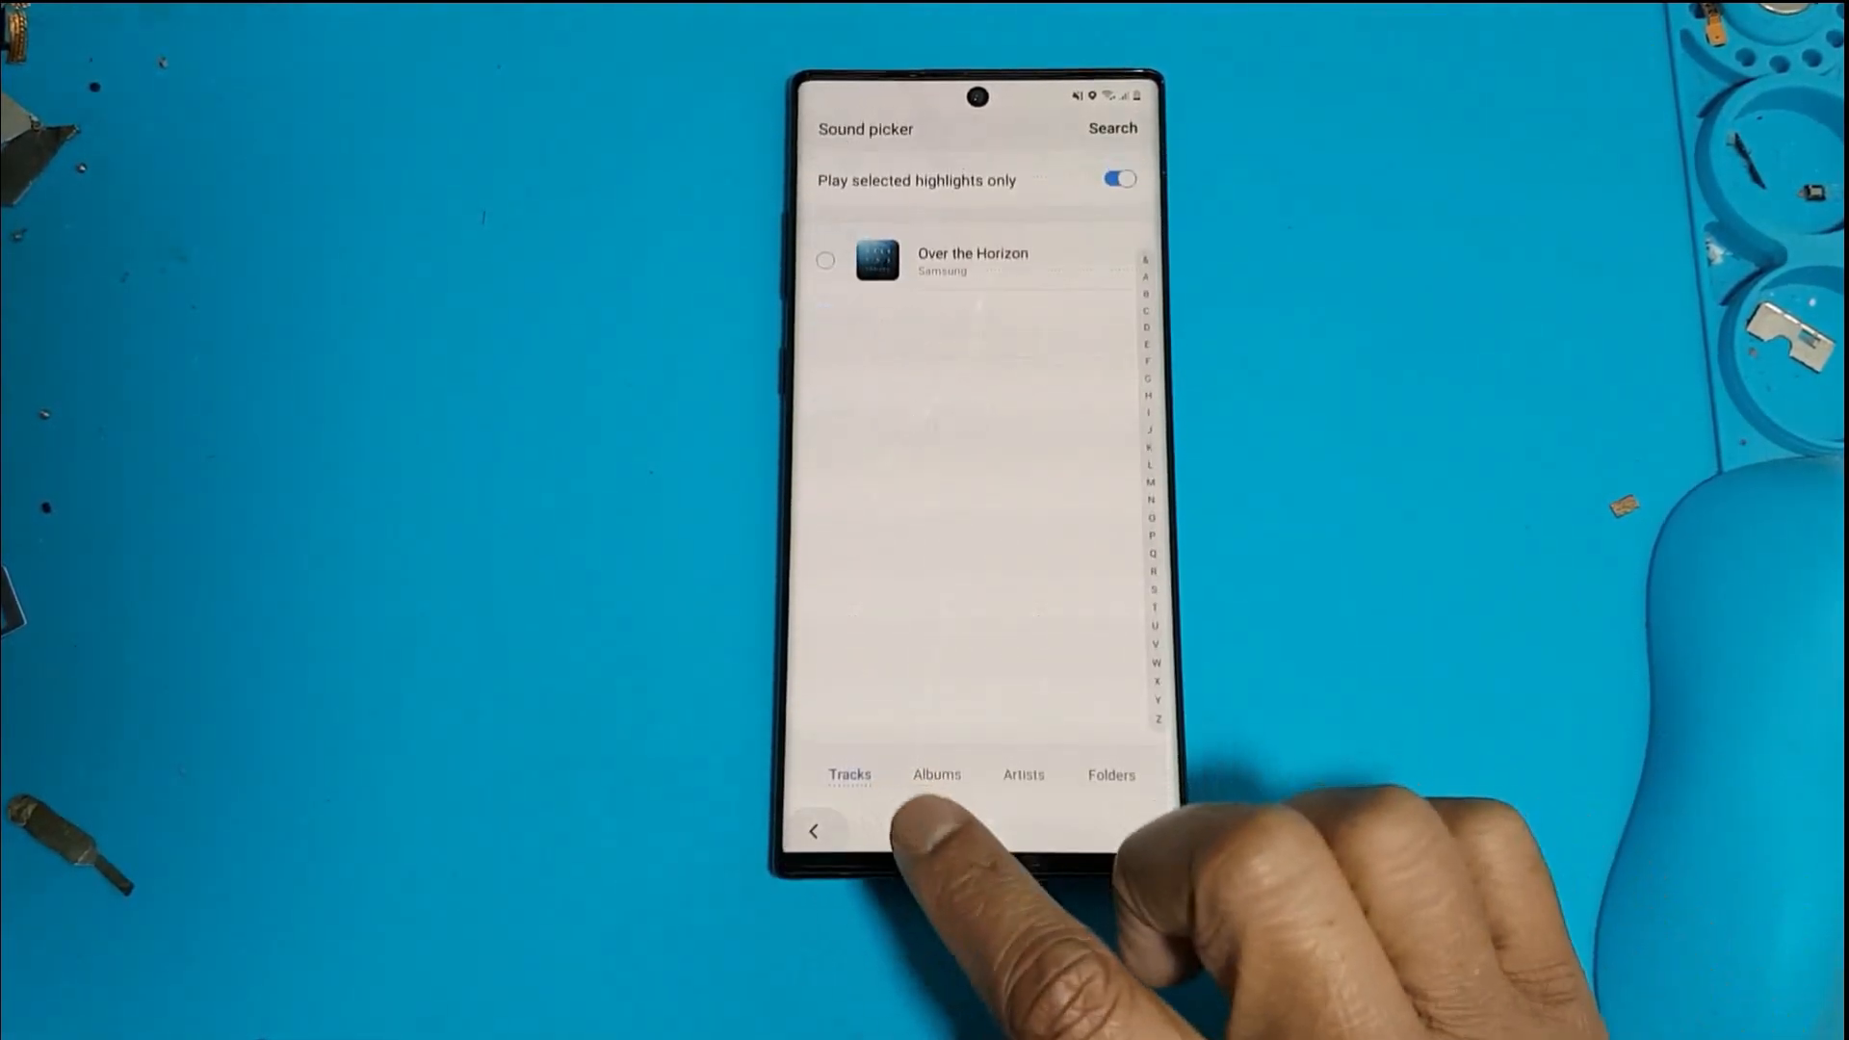
left_click(814, 830)
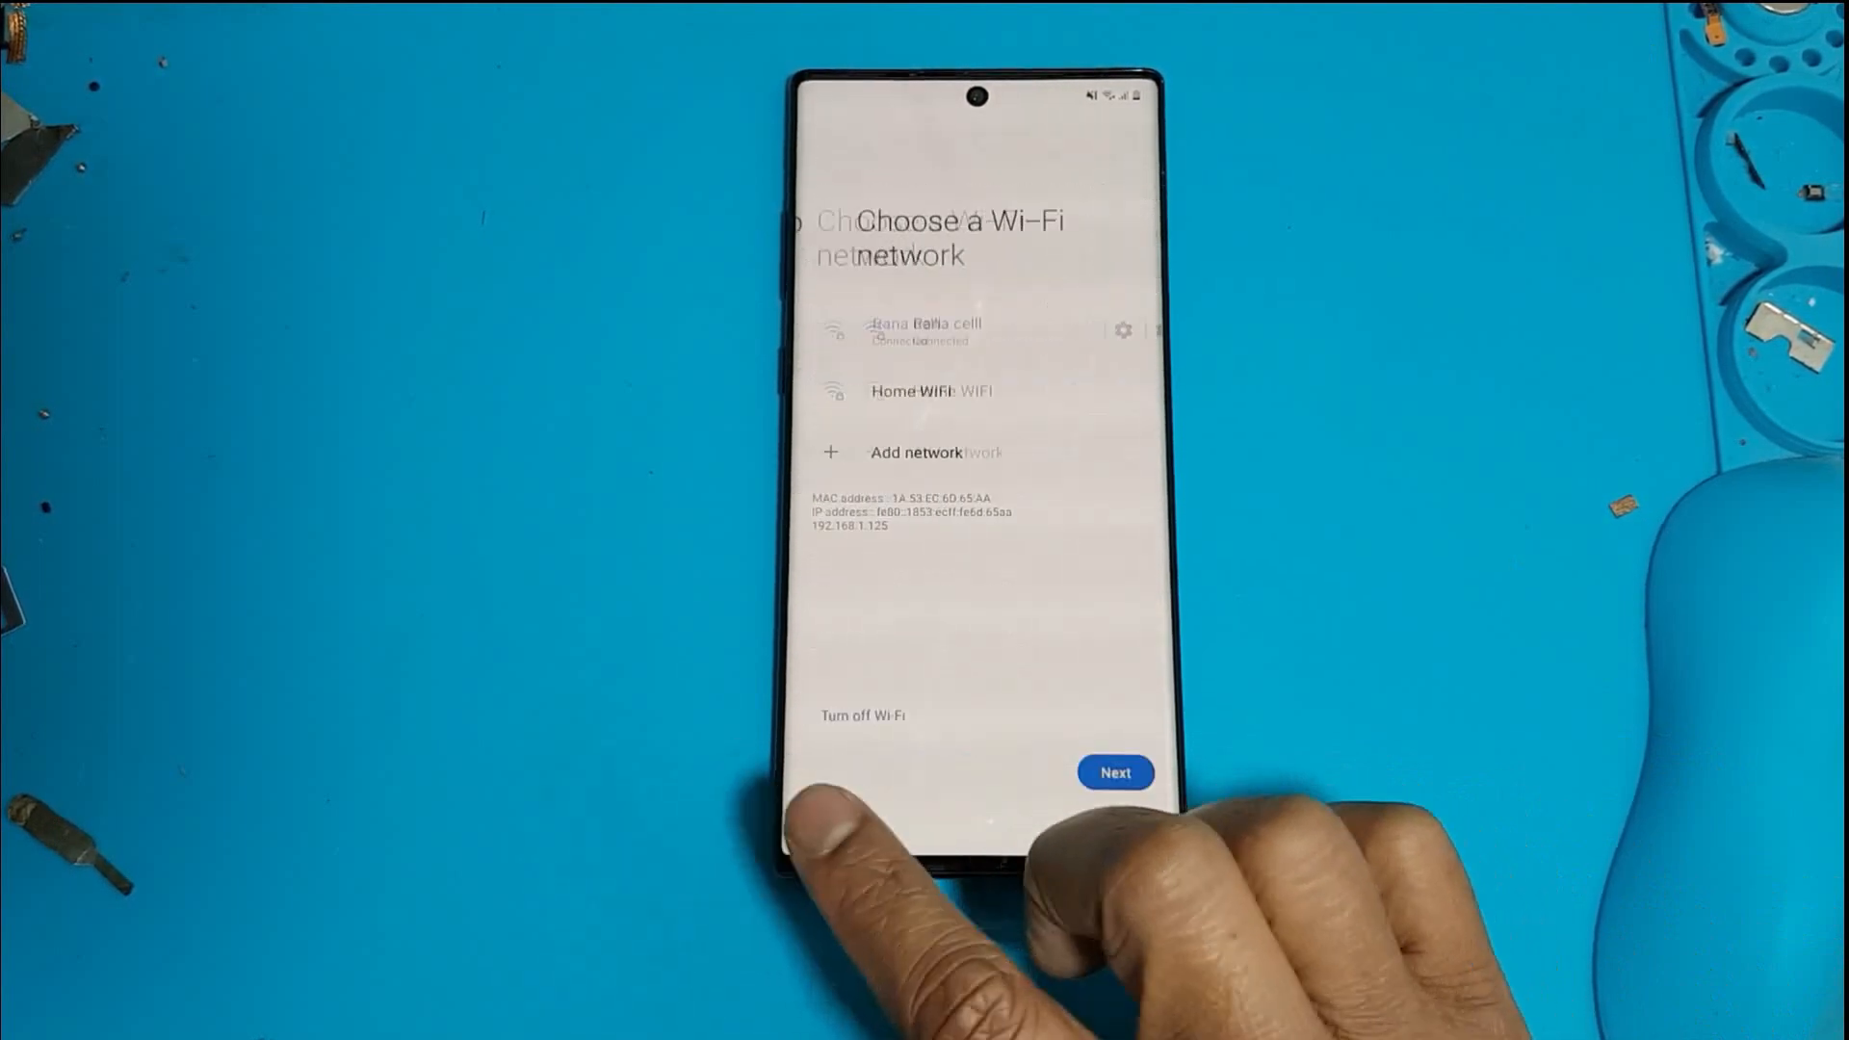
left_click(1113, 773)
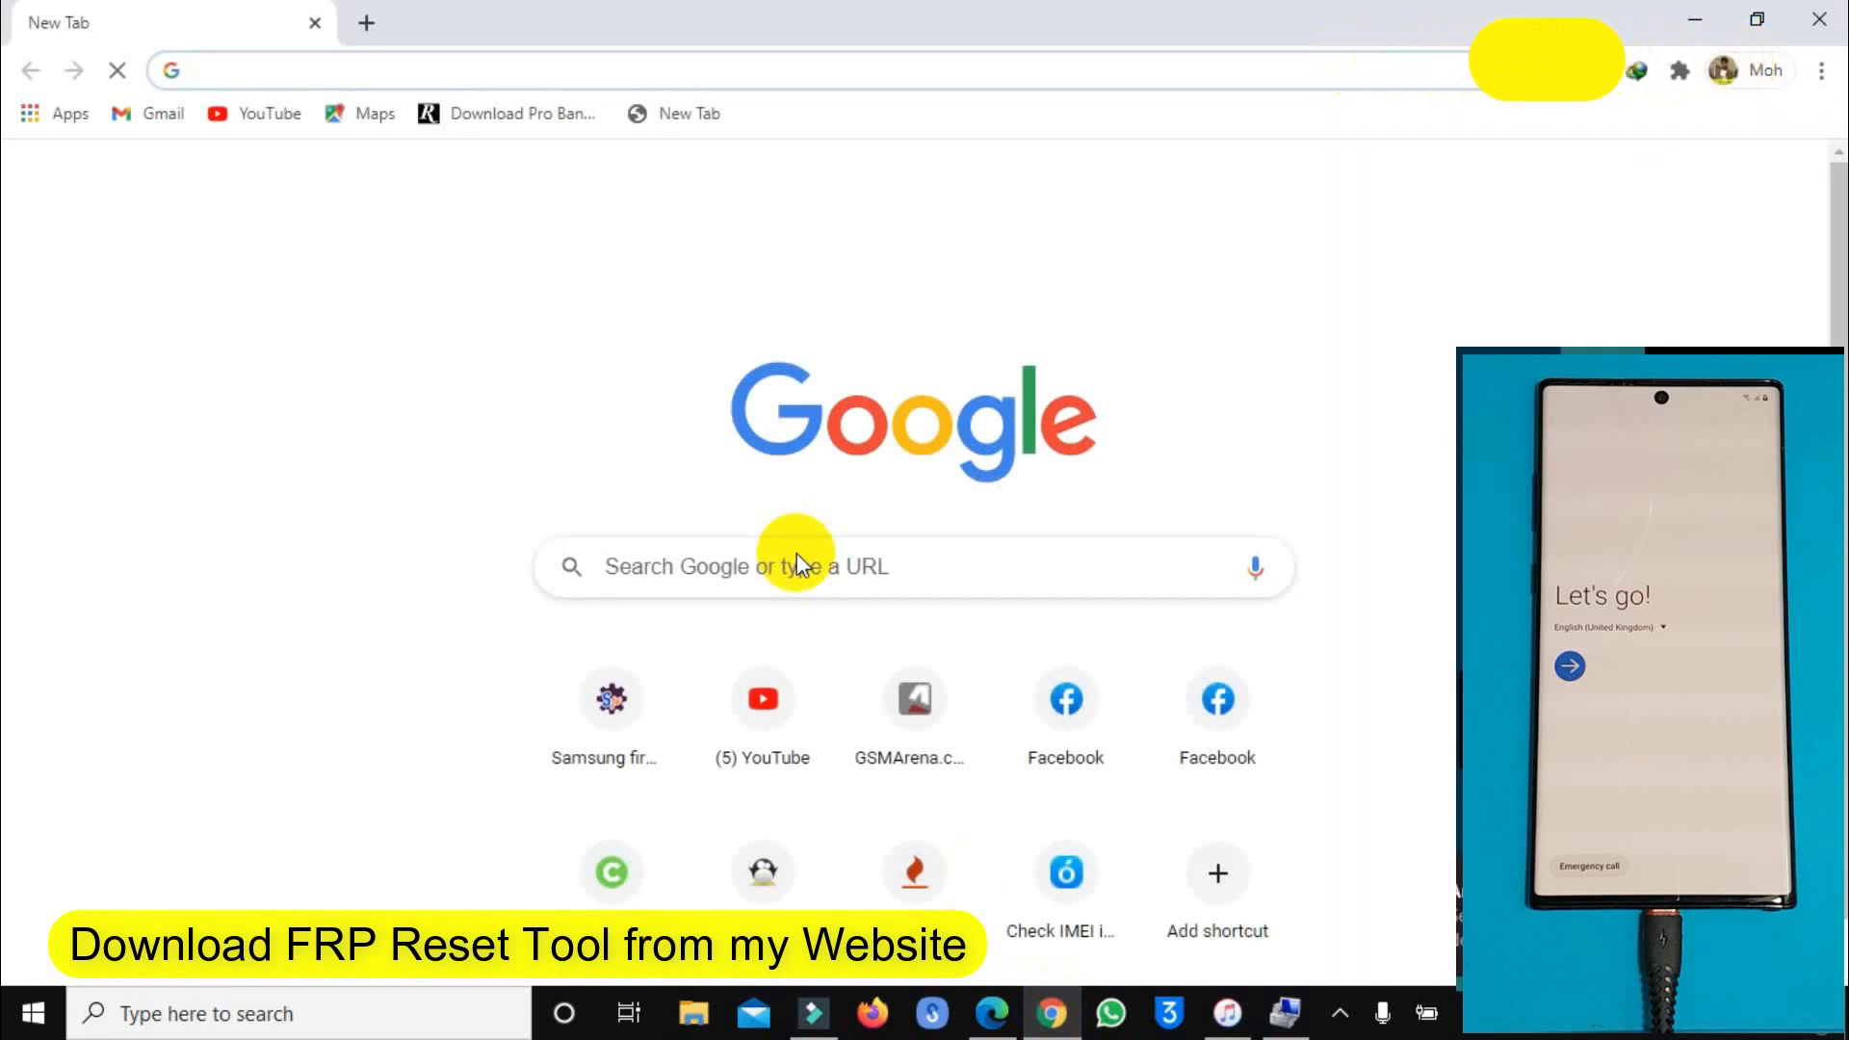
Search Google for 'frp bypass tool dm' from the Chrome address bar.
type("frpfile.com")
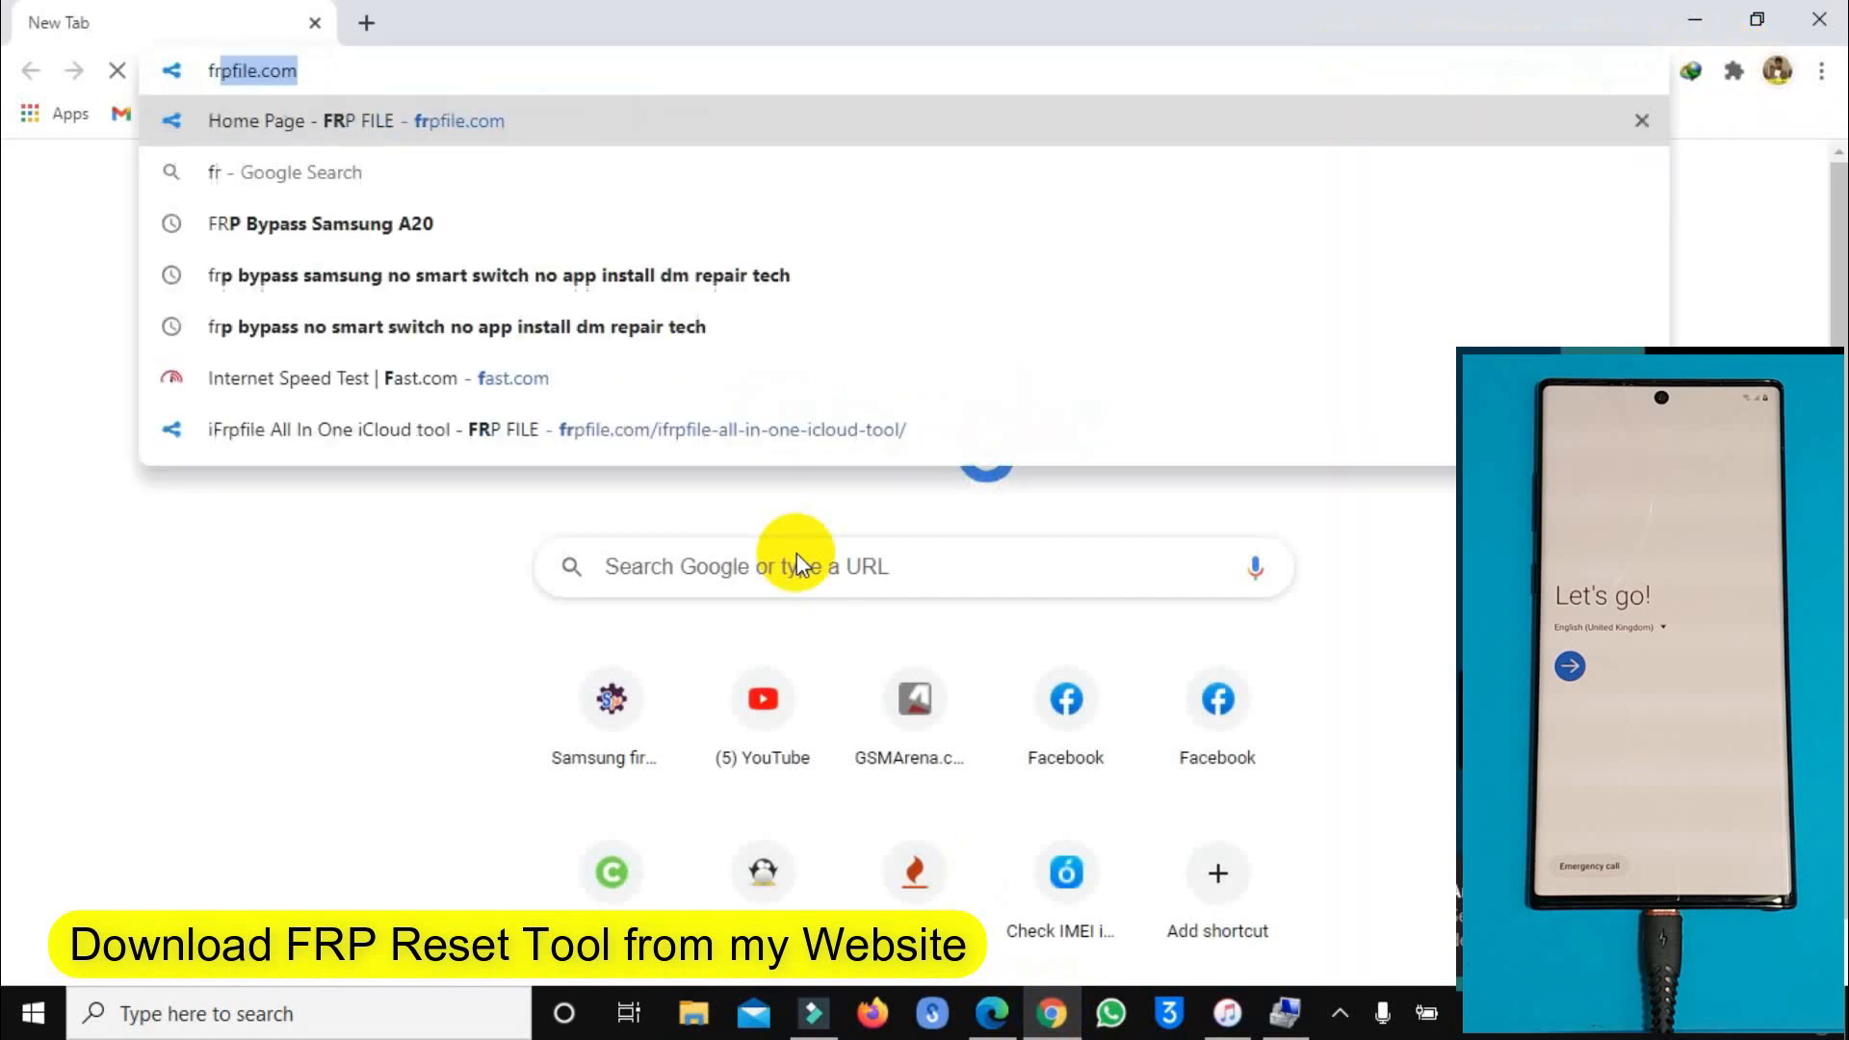
type("frp bypass tool")
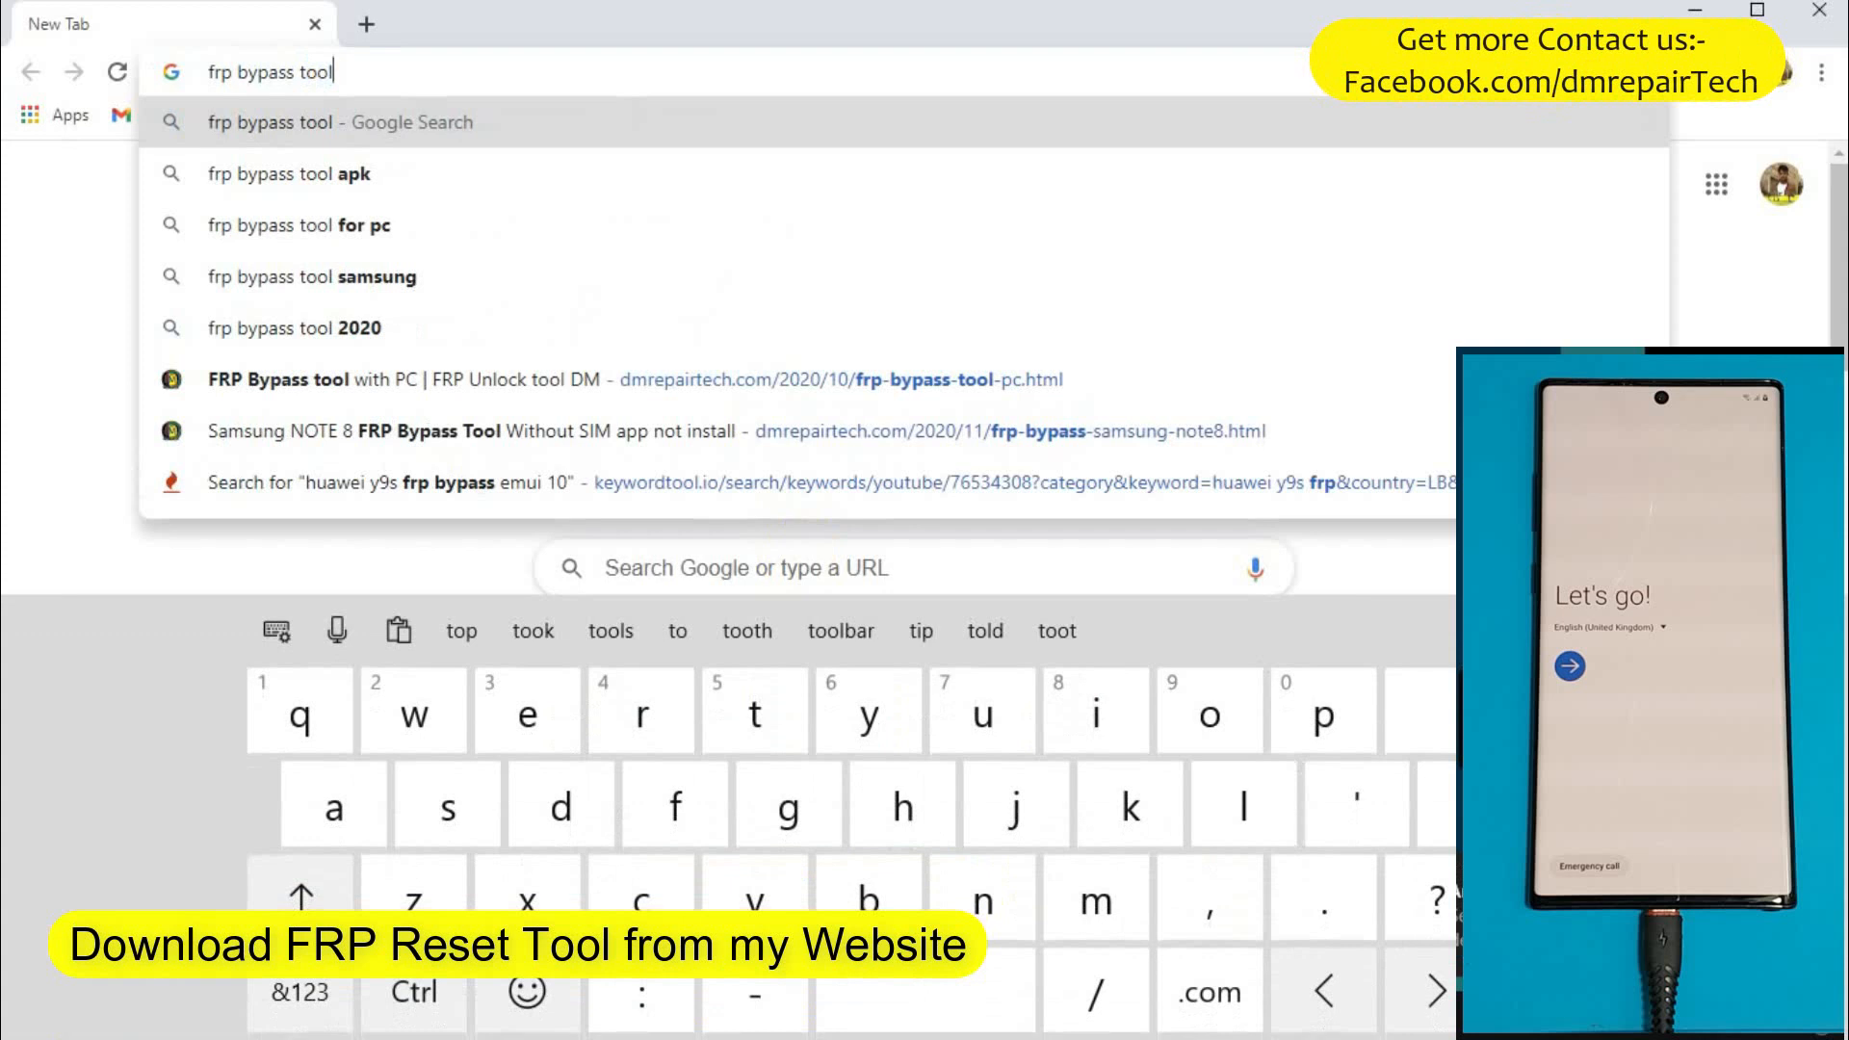
type("d")
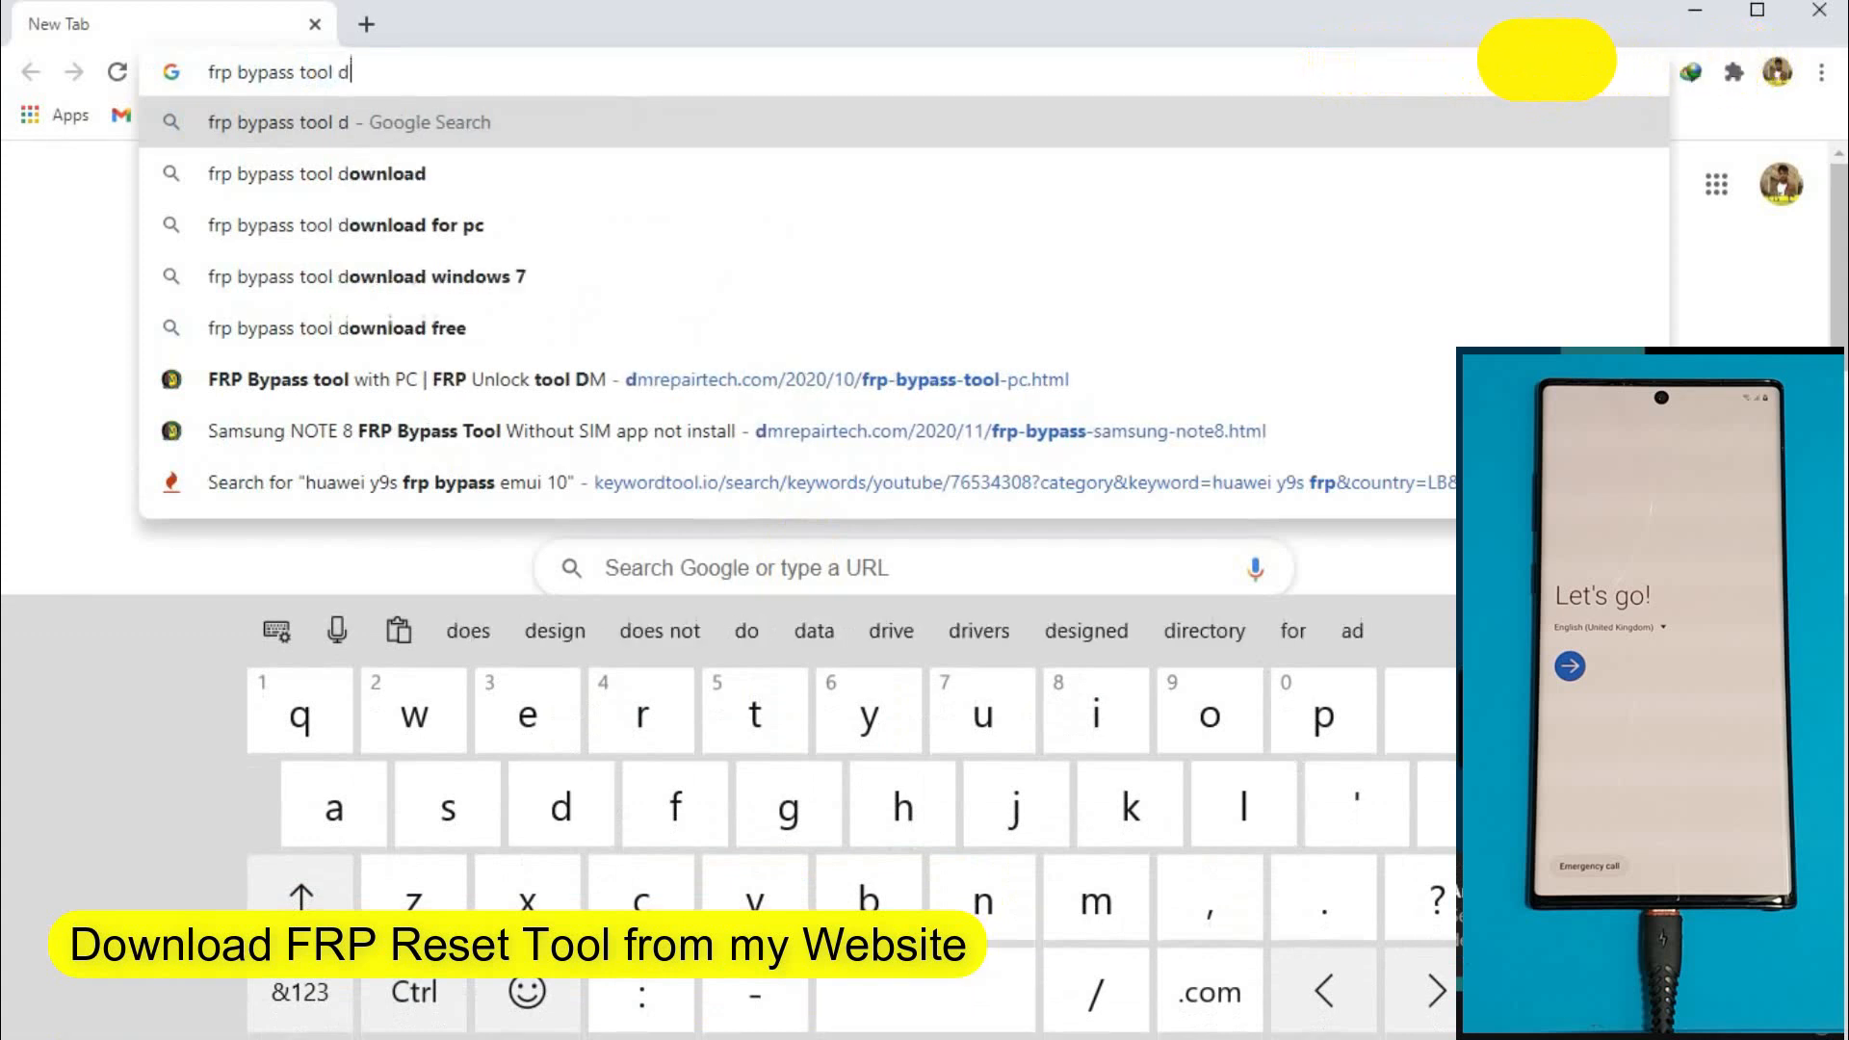
type("m/search?q=")
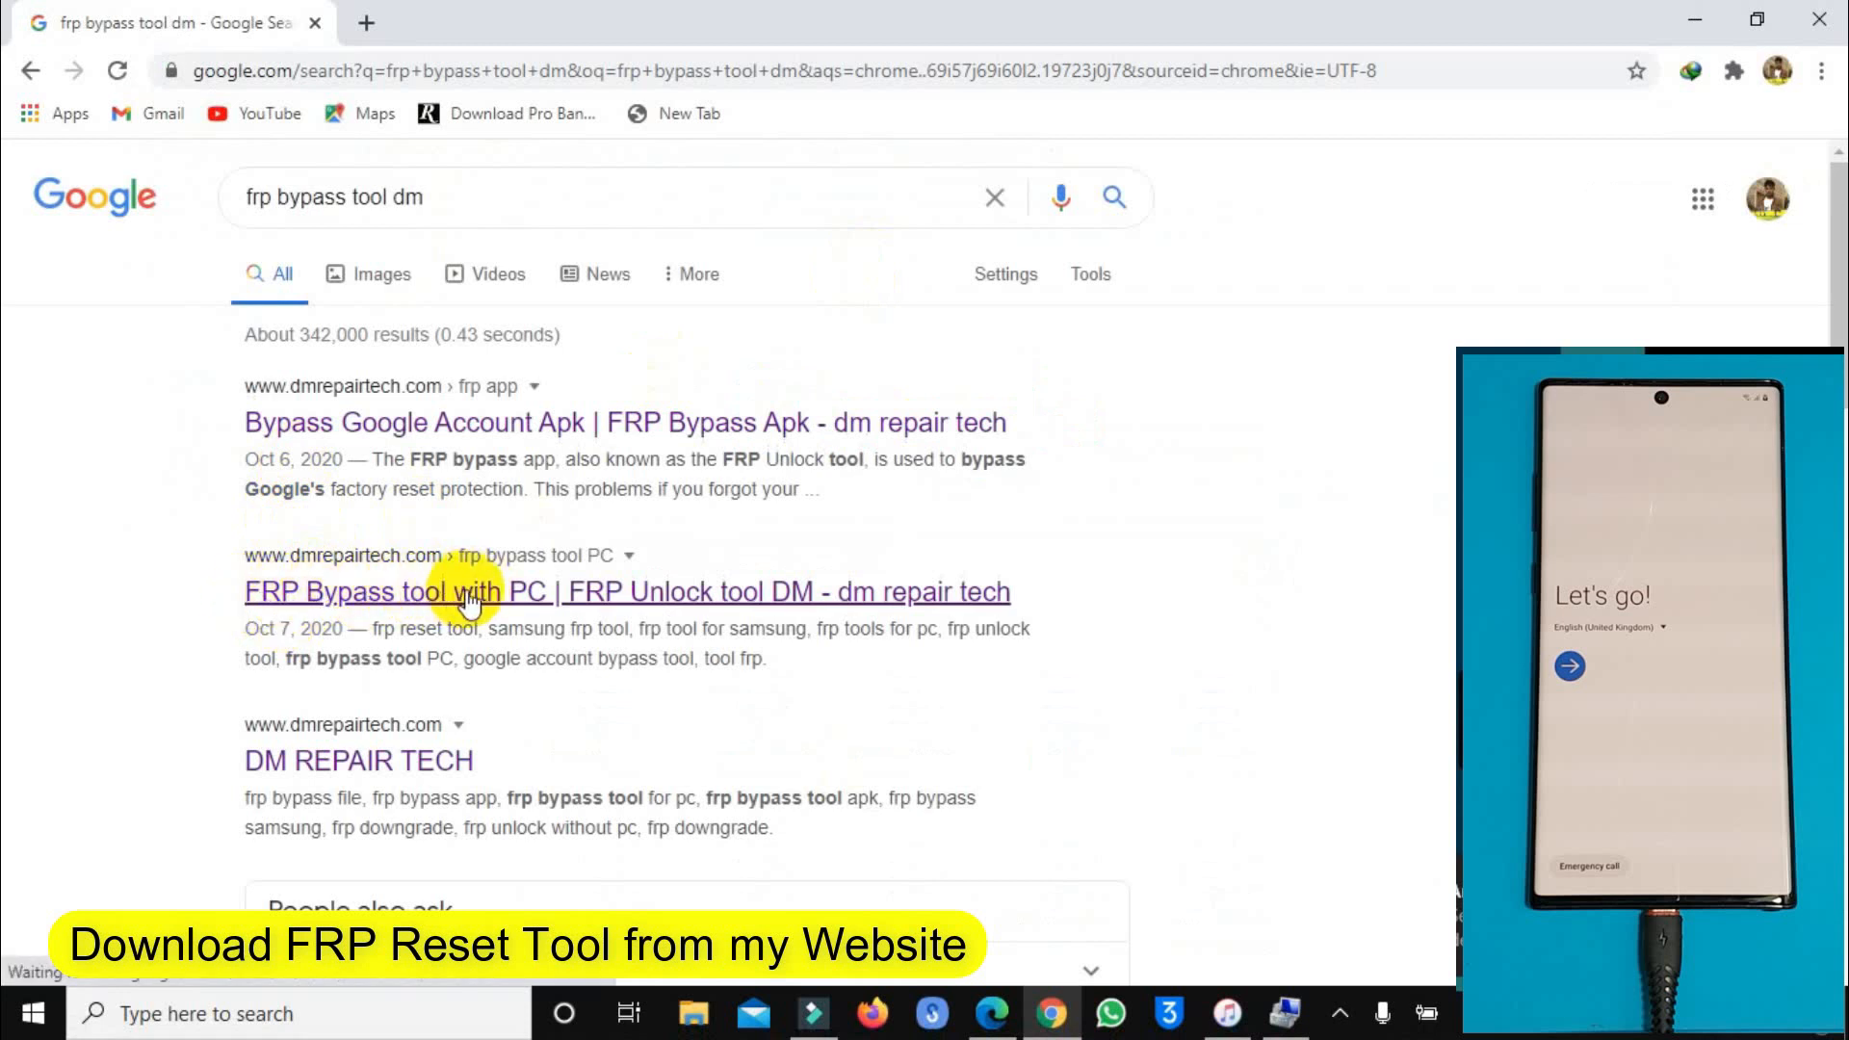
Open dm repair tech's 'FRP Bypass tool with PC' article and download MagmaFRP Tool.
left_click(466, 591)
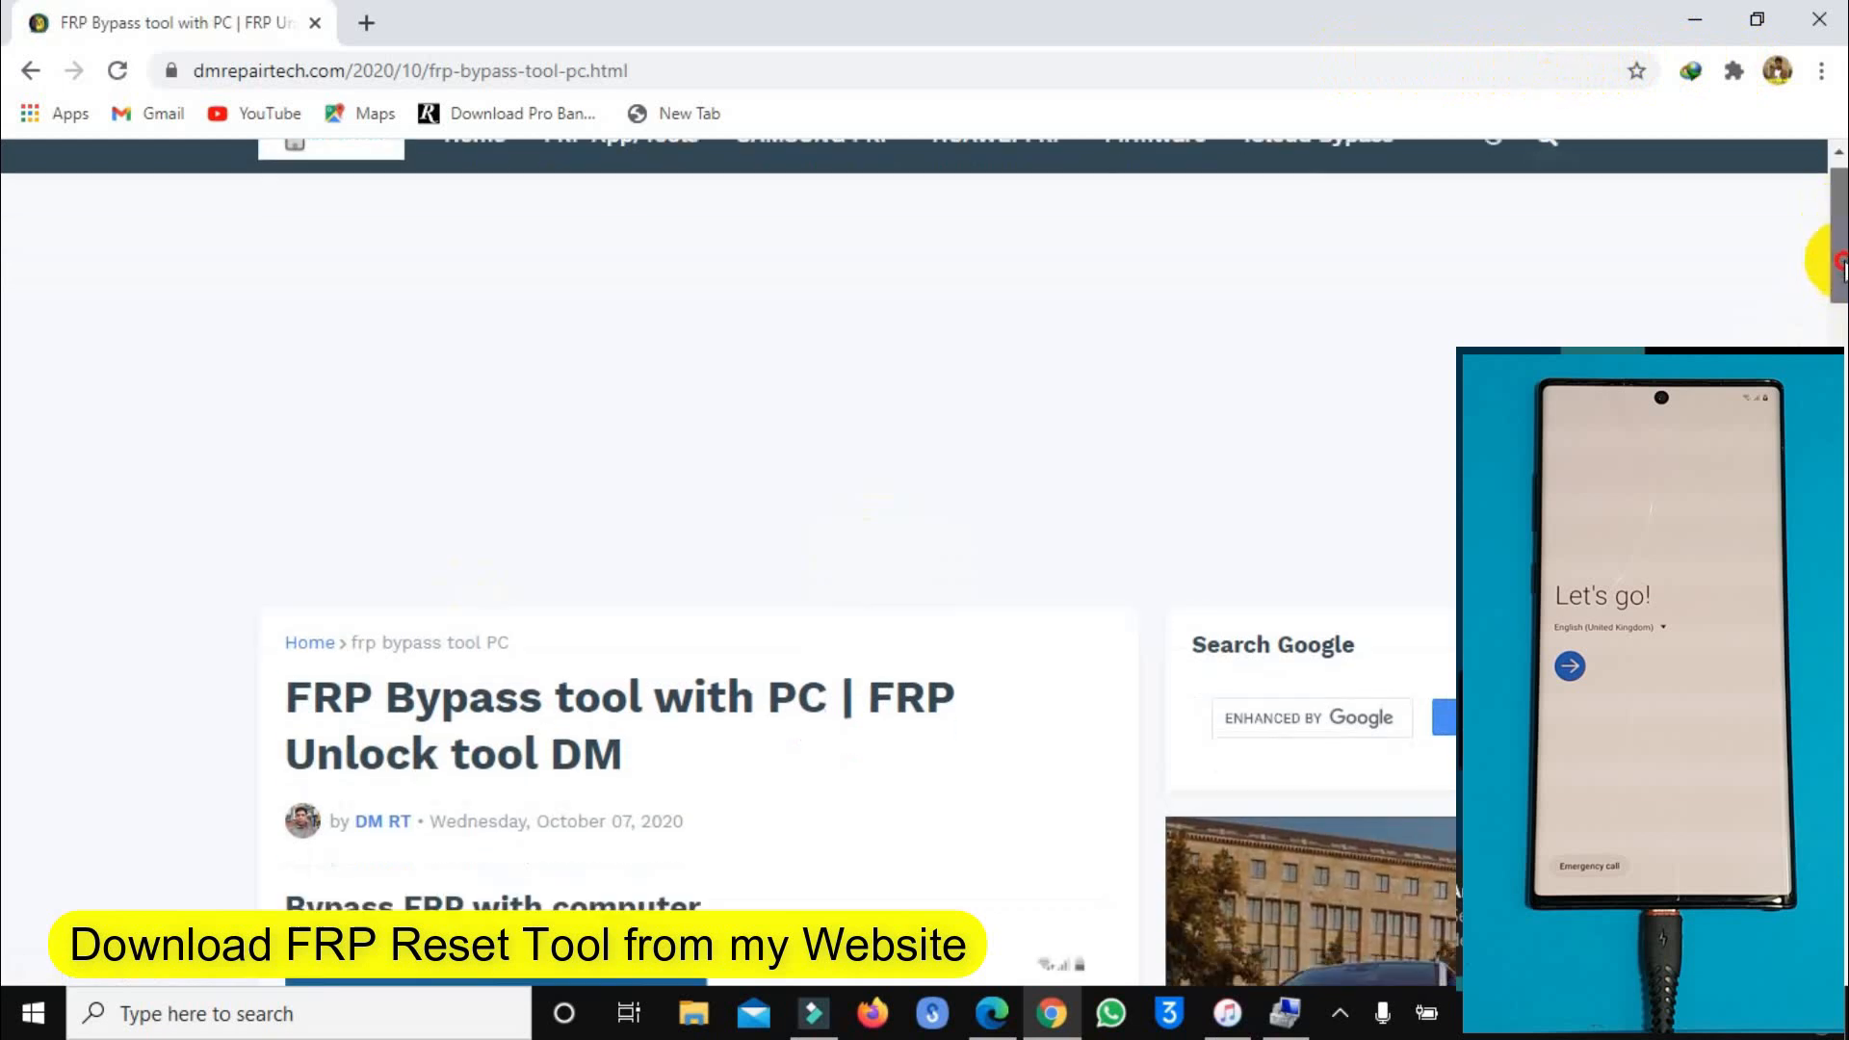
scroll("down", 3)
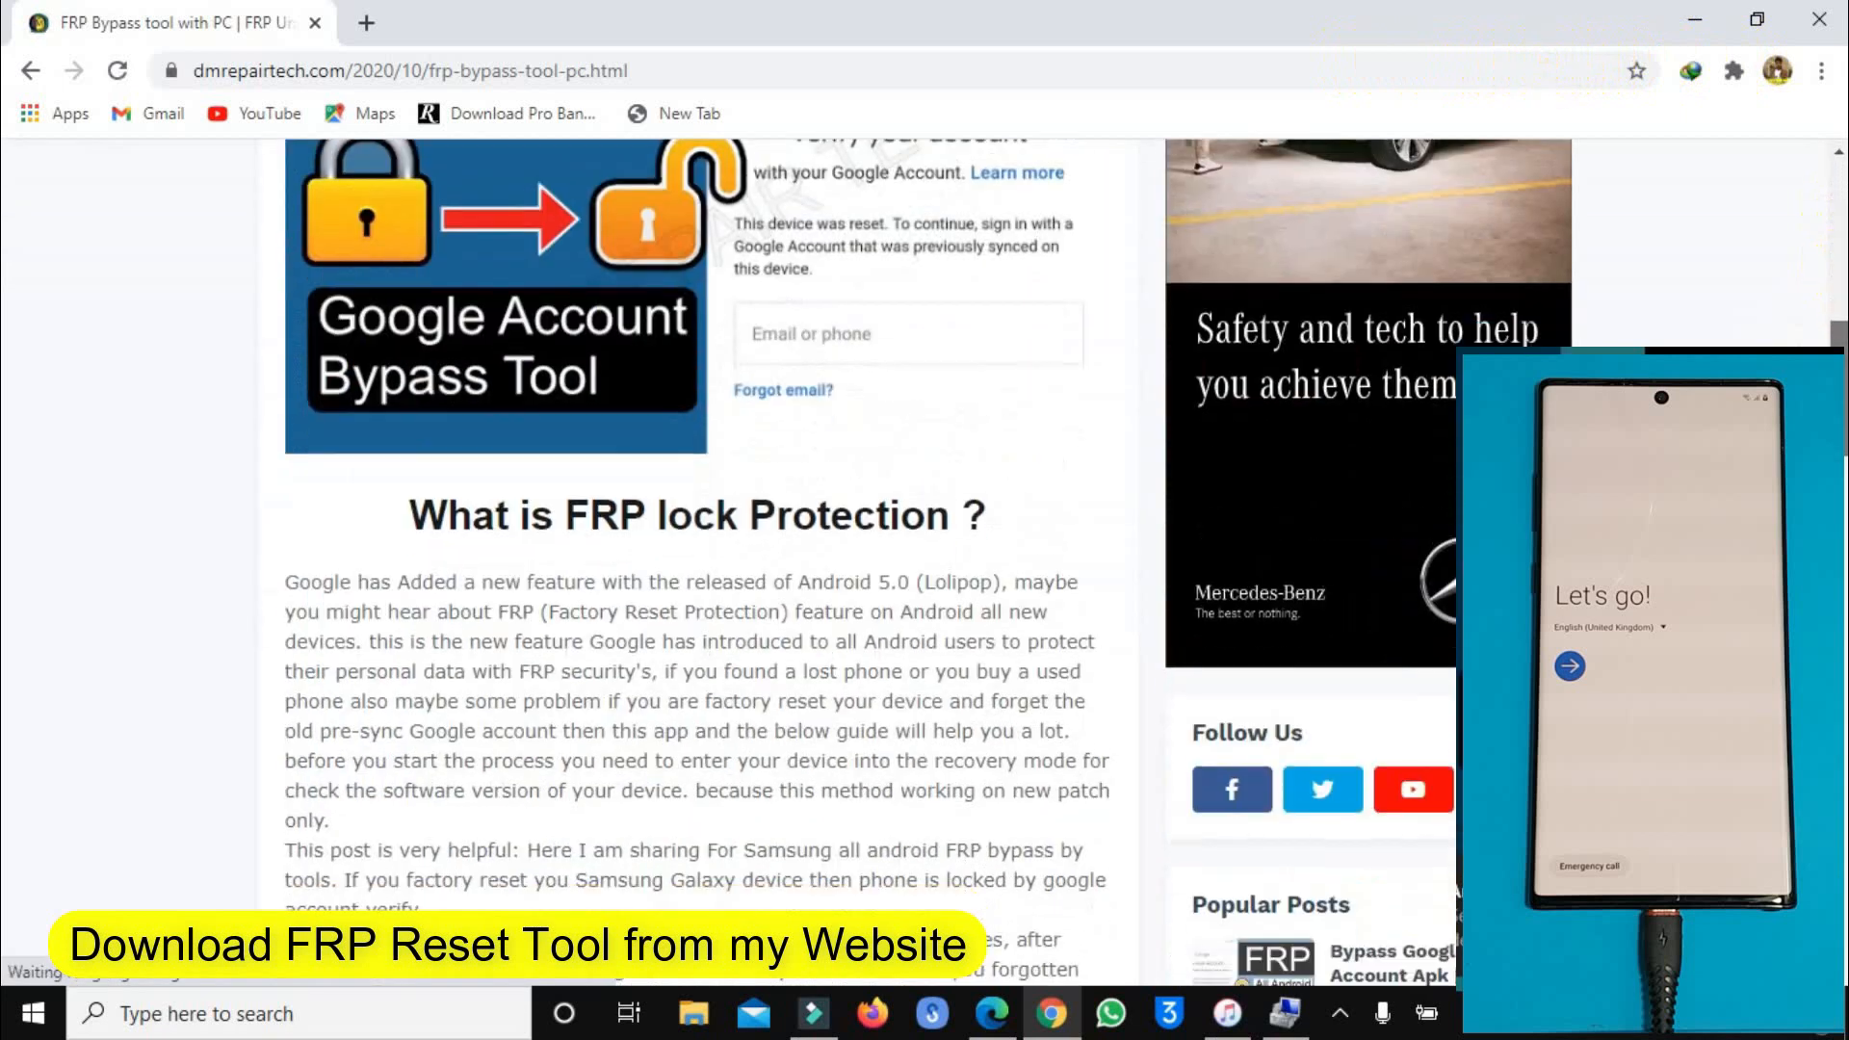
scroll("down", 3)
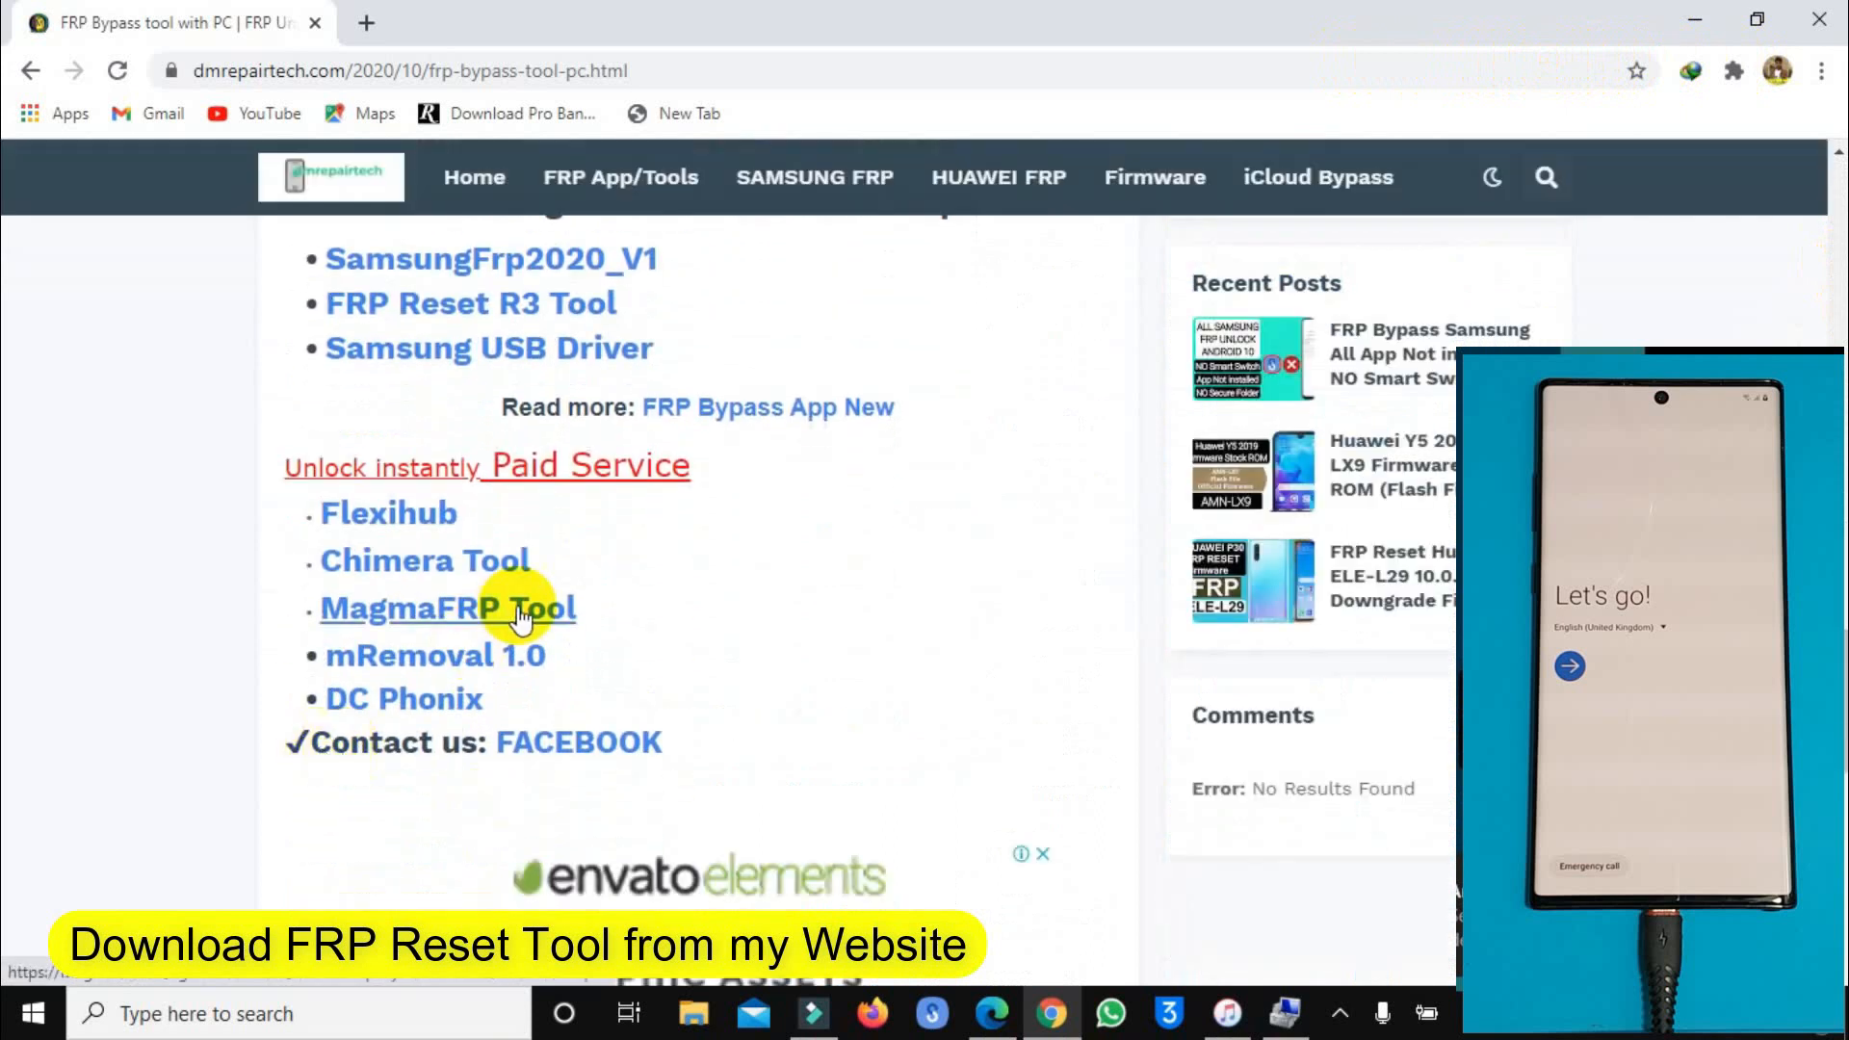
left_click(447, 609)
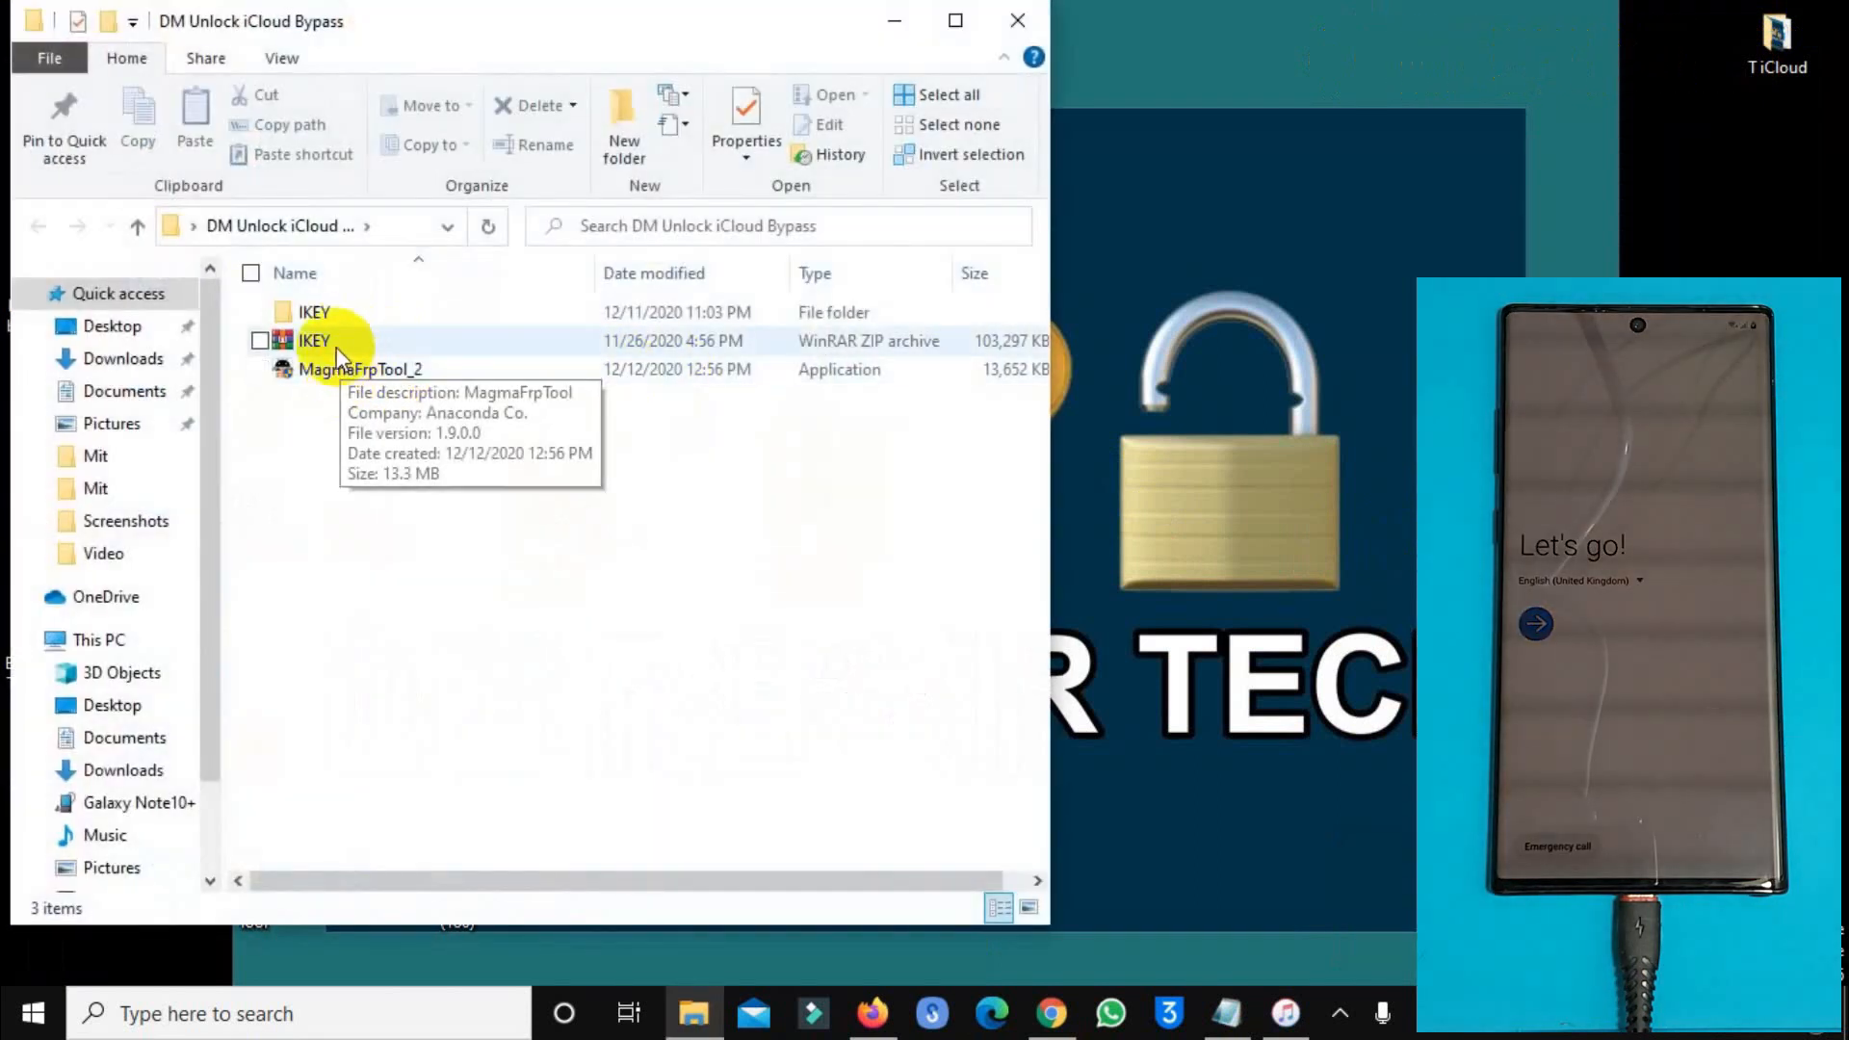
Run MagmaFrpTool_2 from the DM Unlock iCloud Bypass folder.
left_click(360, 370)
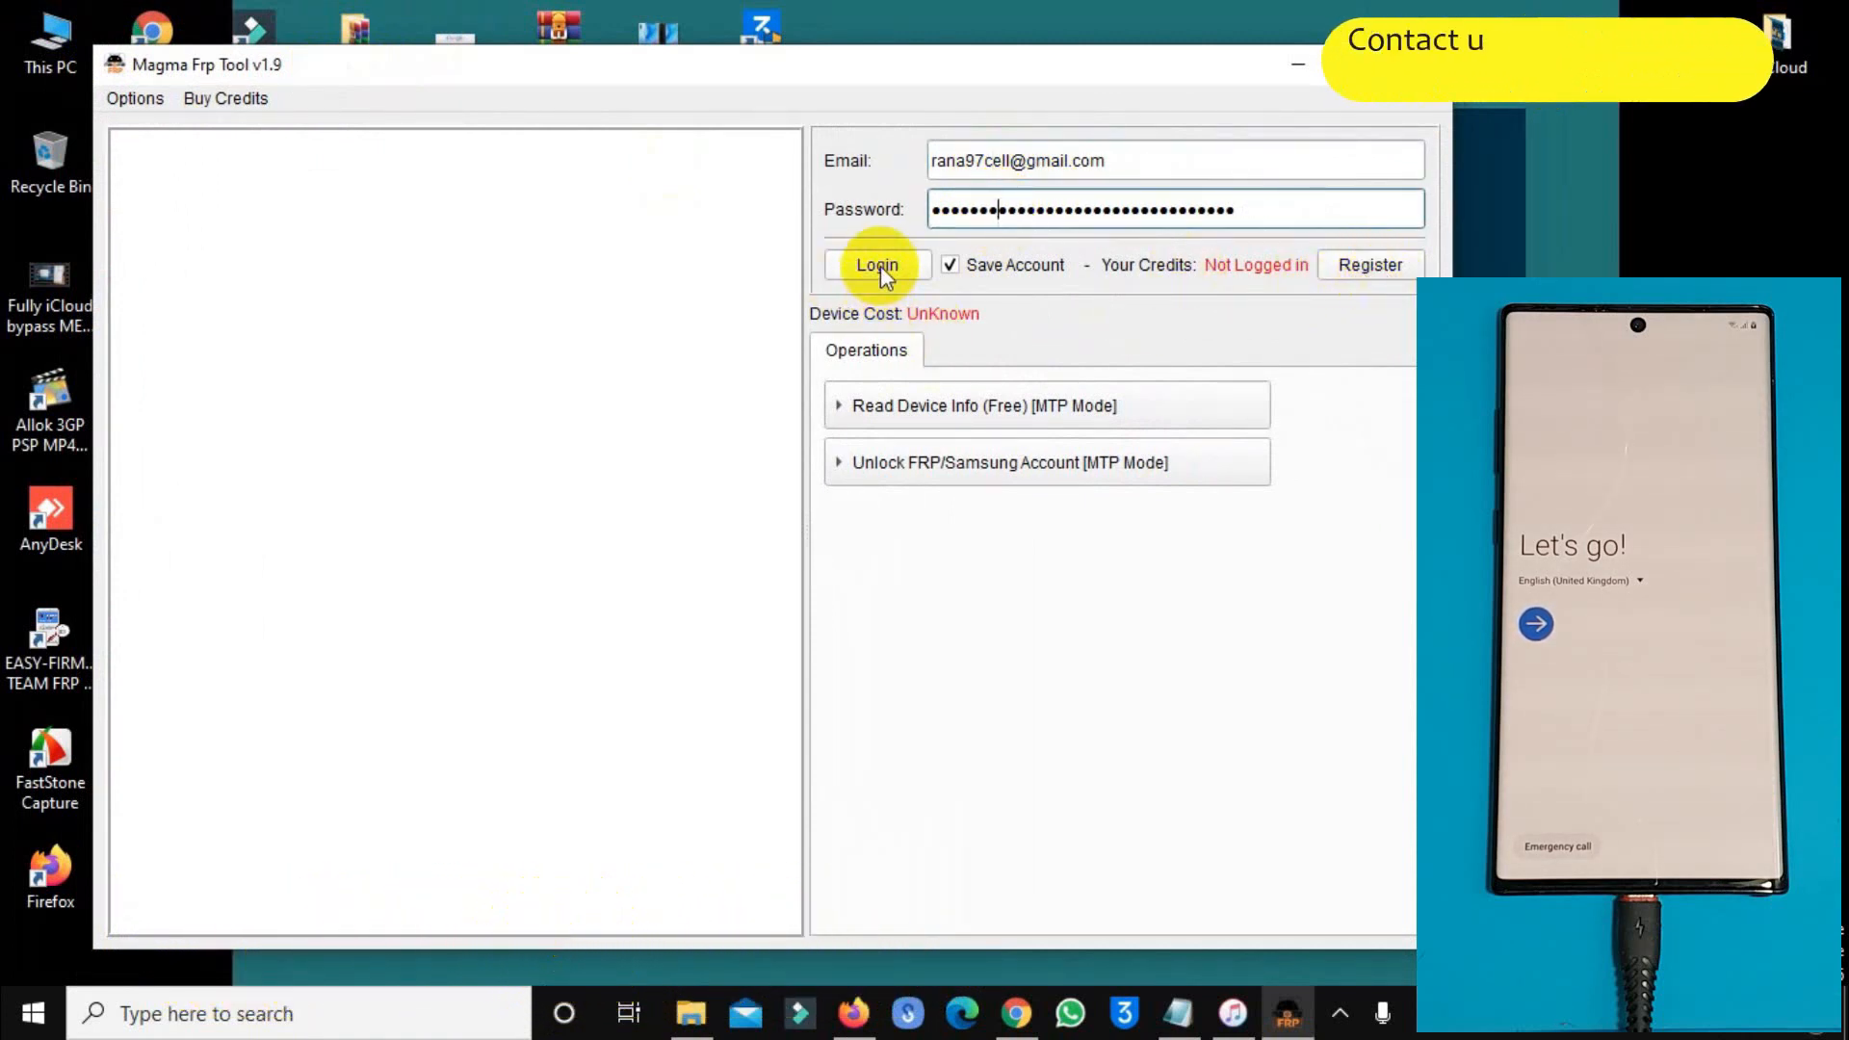
Log in to the Magma account, which reports 5 credits and a 4-credit device cost.
left_click(874, 264)
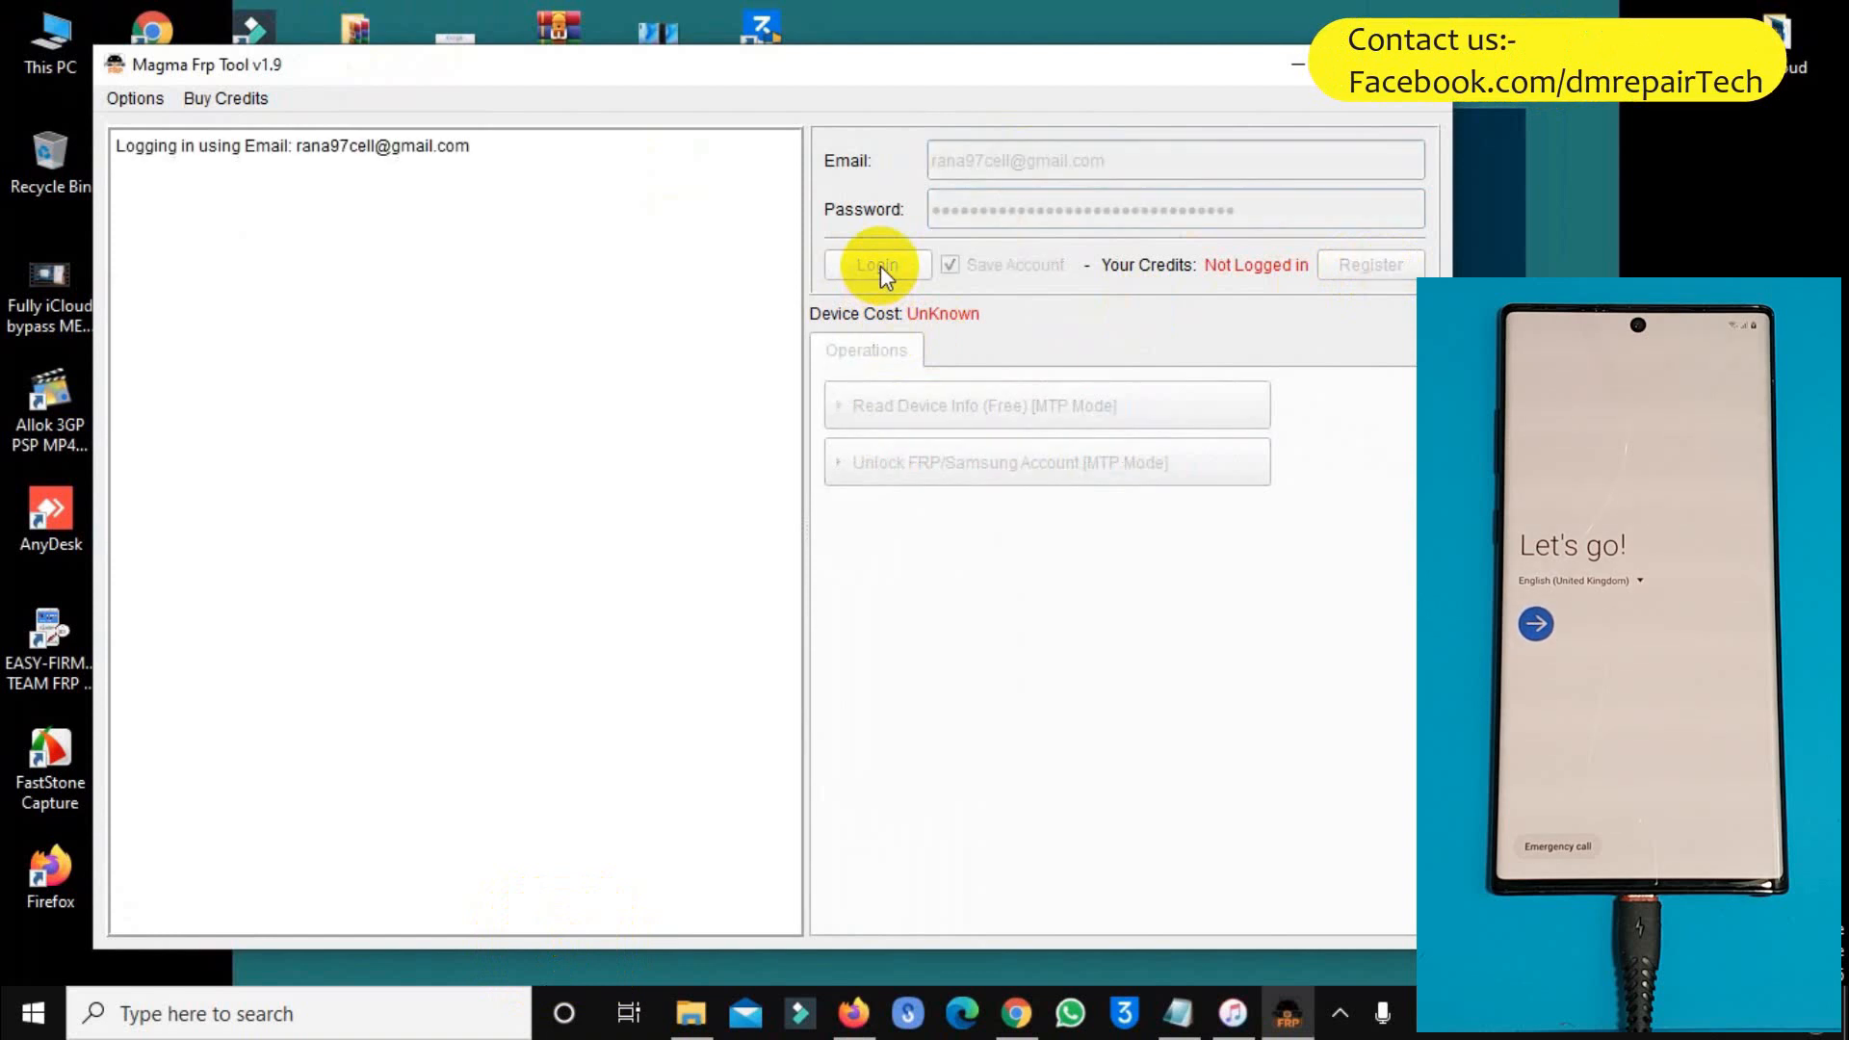
left_click(876, 263)
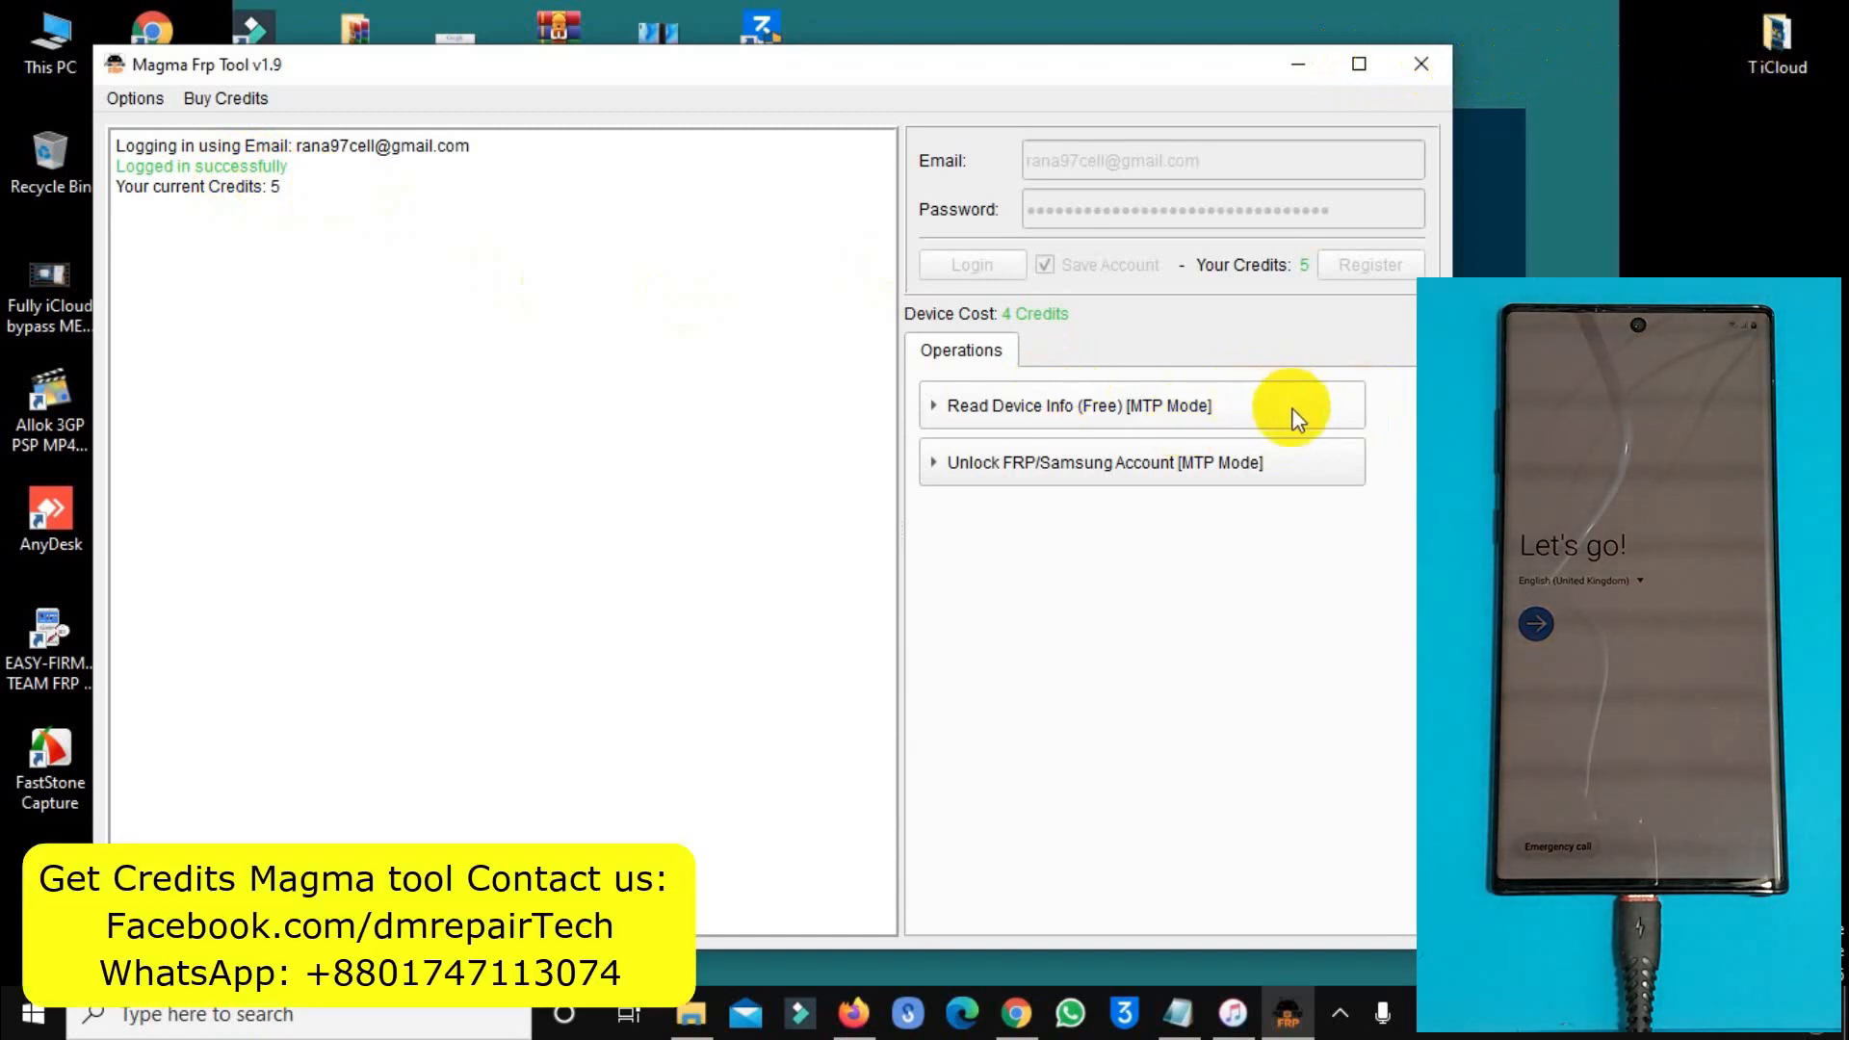
Read Device Info in MTP mode, showing the Note 10+ as SM-N975F with firmware, serial and IMEI.
left_click(1074, 405)
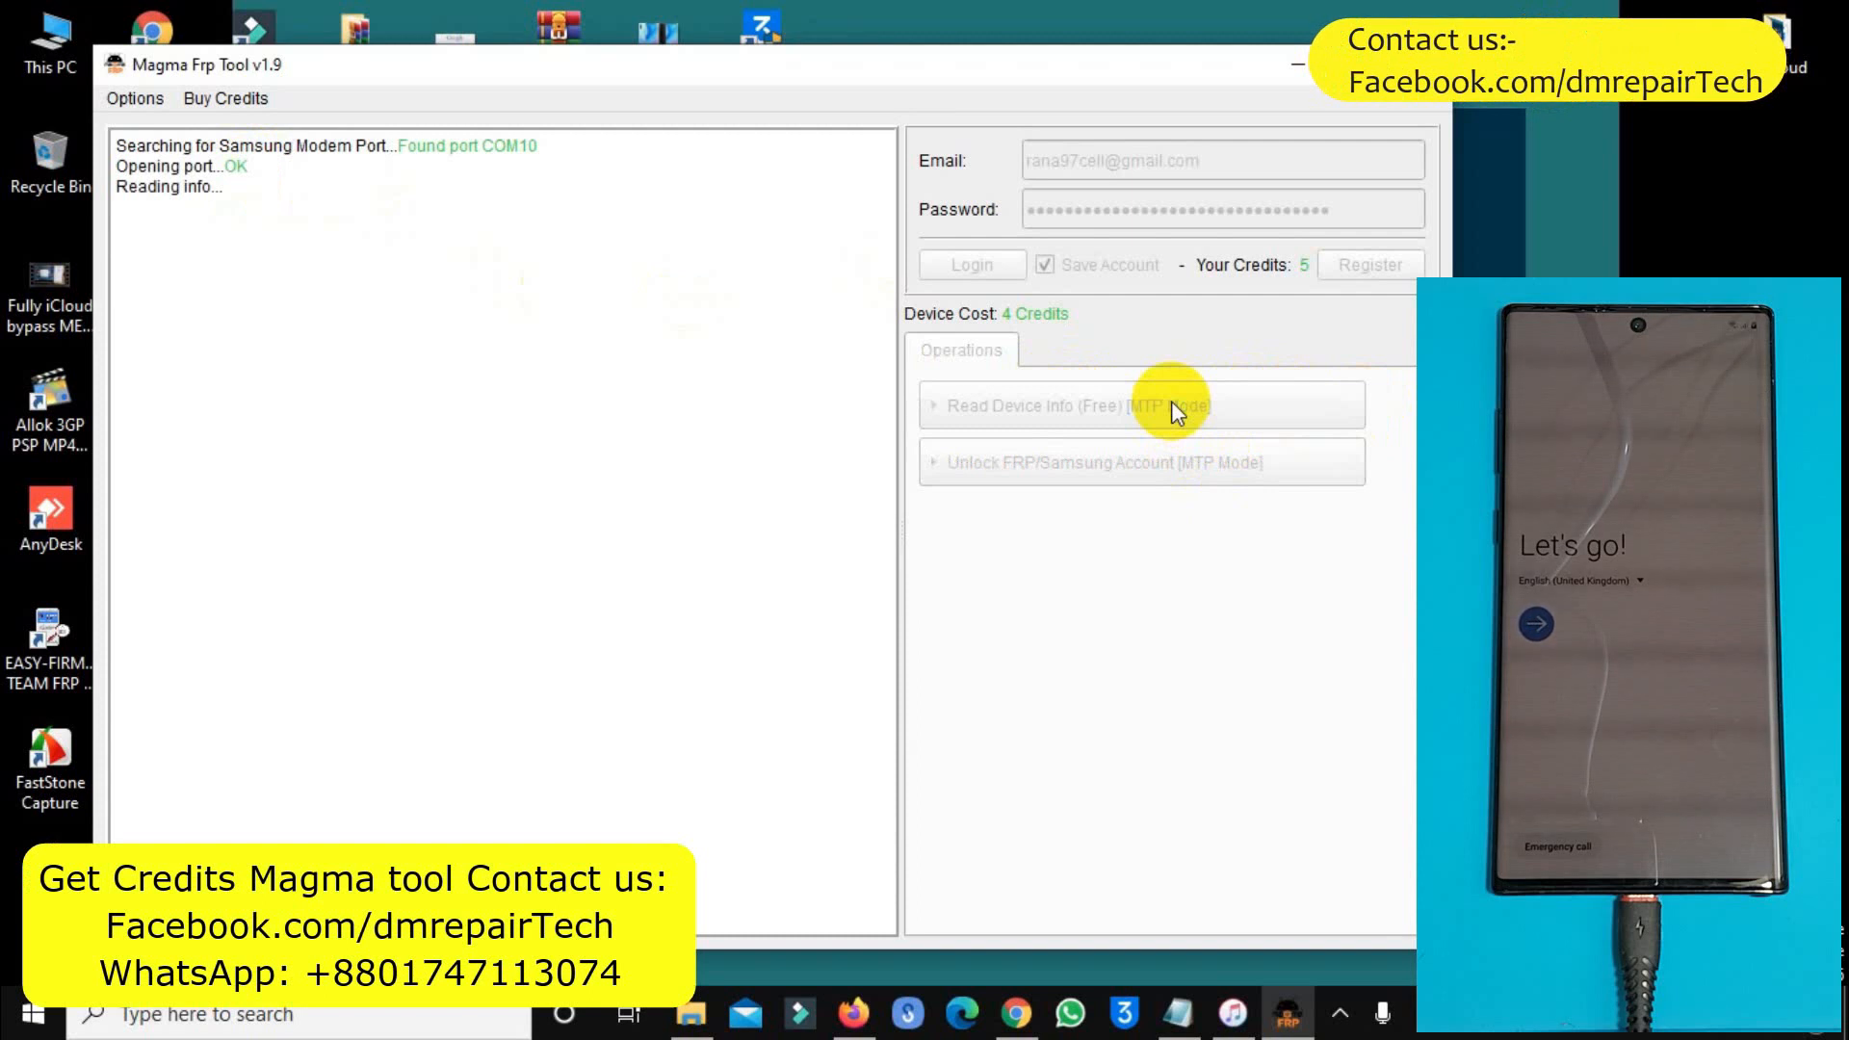
left_click(1140, 405)
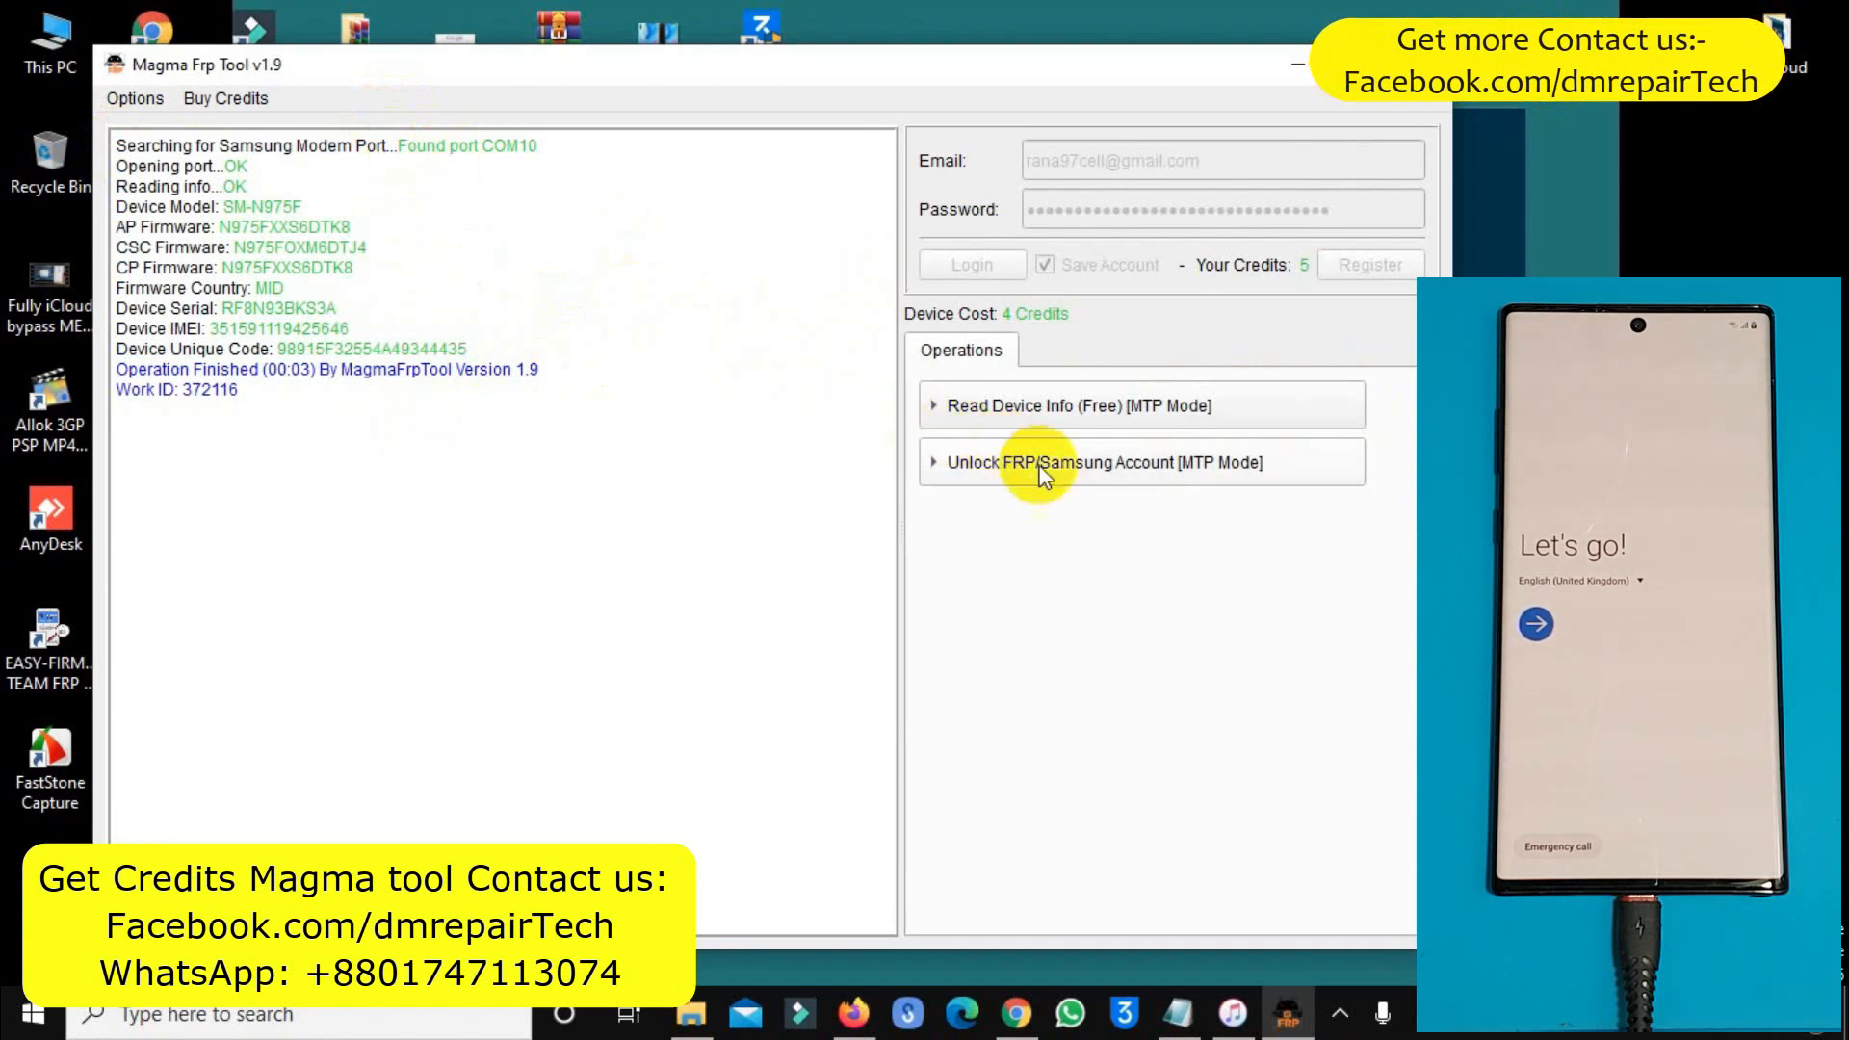
left_click(1138, 460)
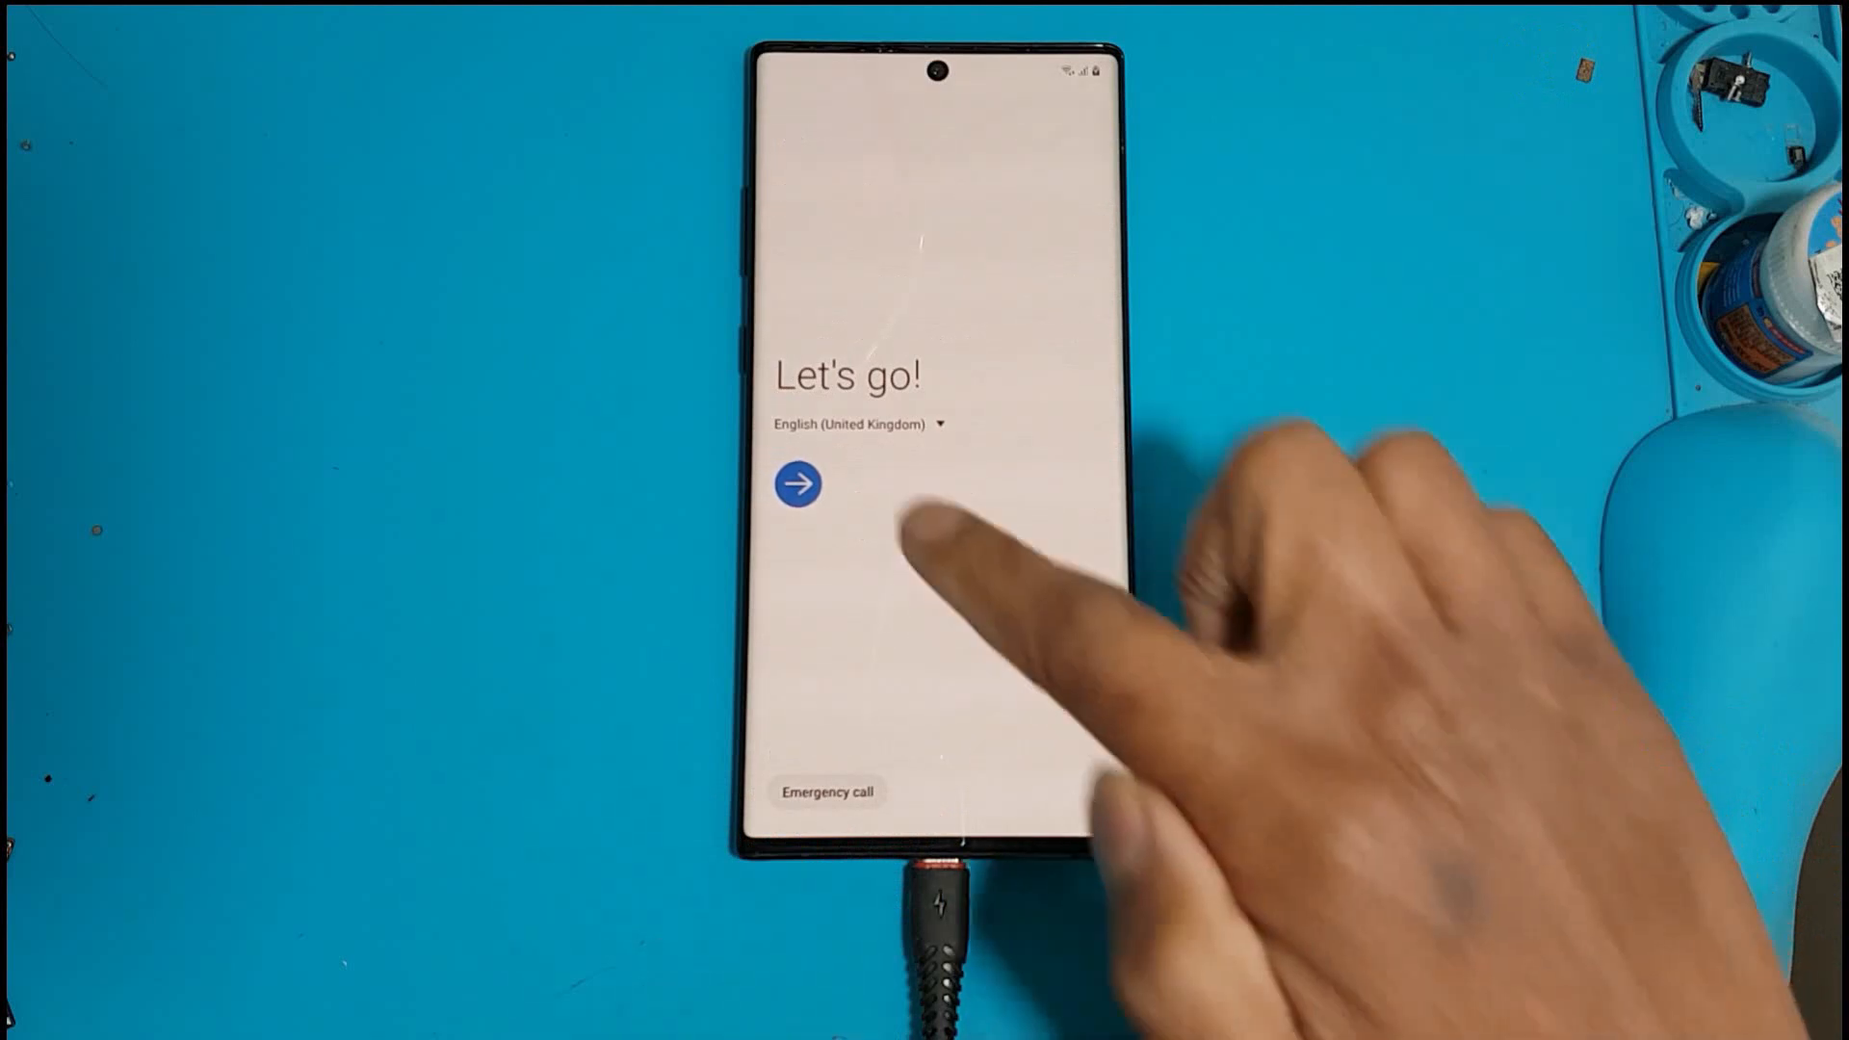
Start the setup wizard, keep the Wi-Fi choice, choose Don't copy and accept Google Services.
left_click(797, 483)
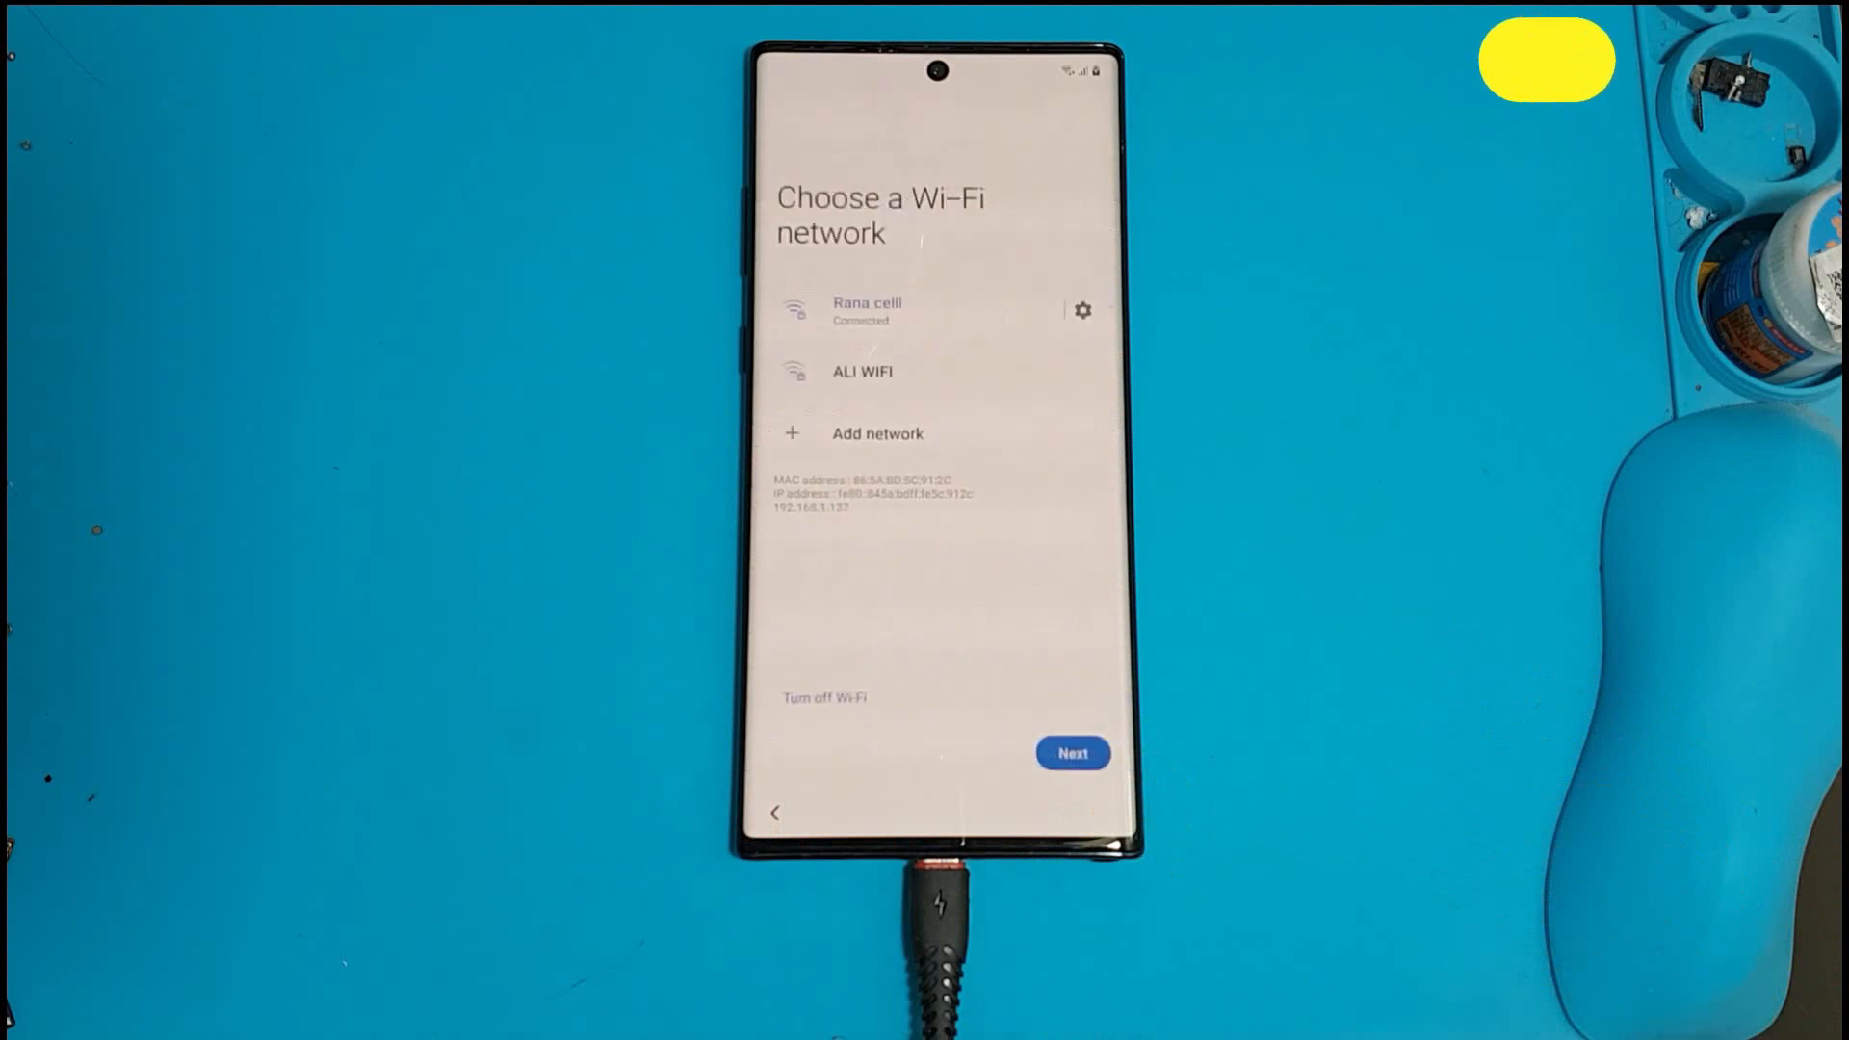
left_click(1070, 753)
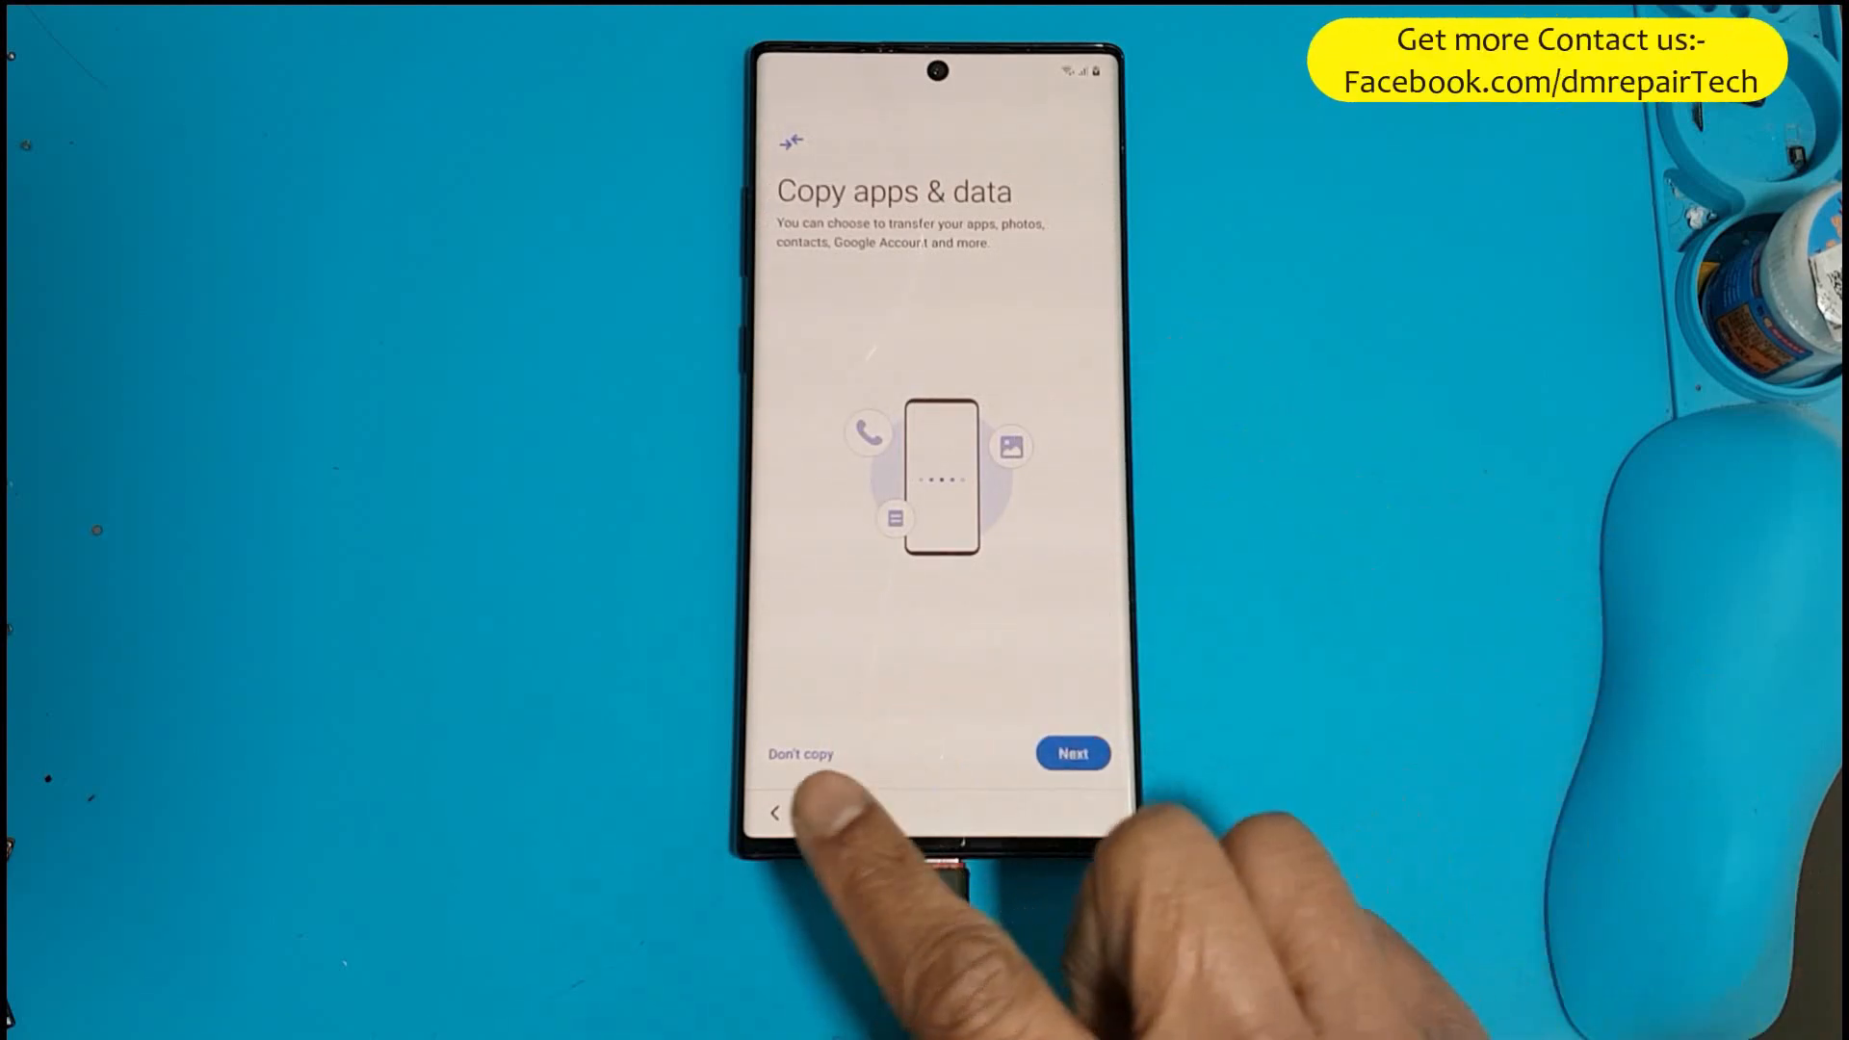
left_click(801, 755)
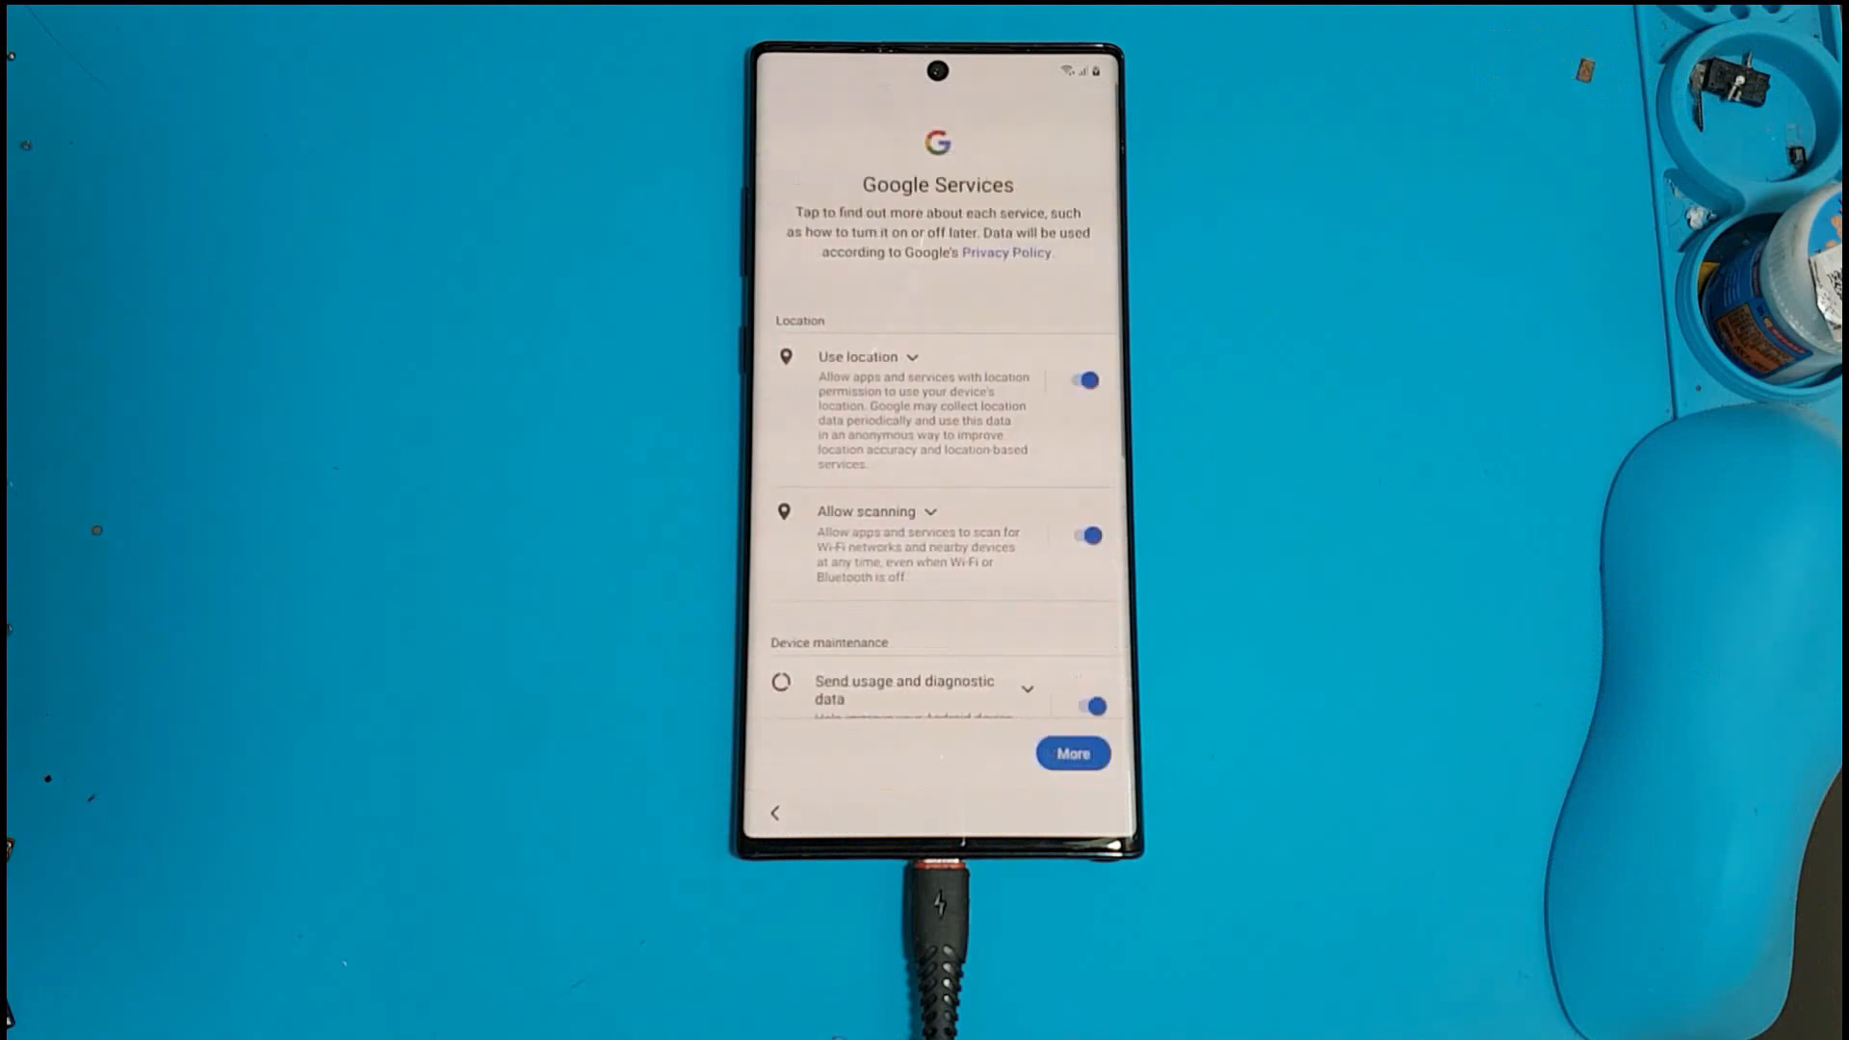
left_click(1071, 753)
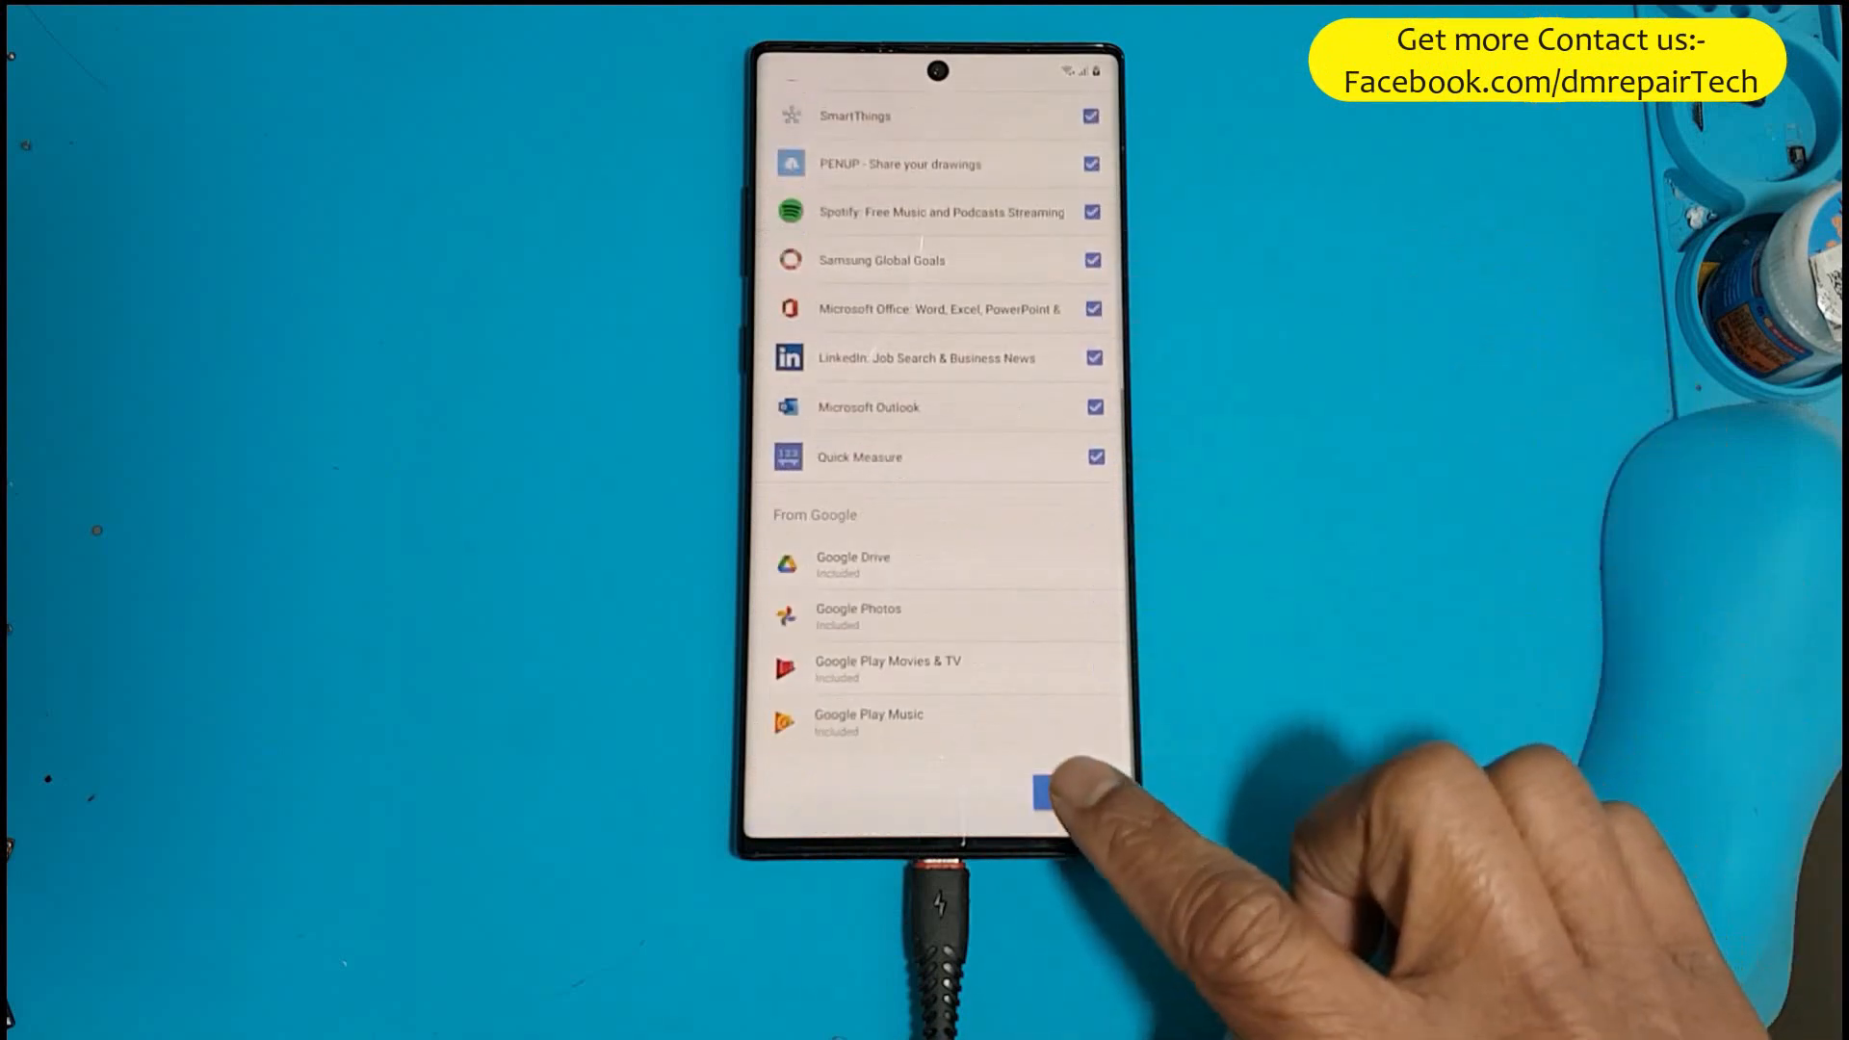
Accept recommended apps, skip the Samsung account, and finish setup to reach the home screen.
left_click(1044, 790)
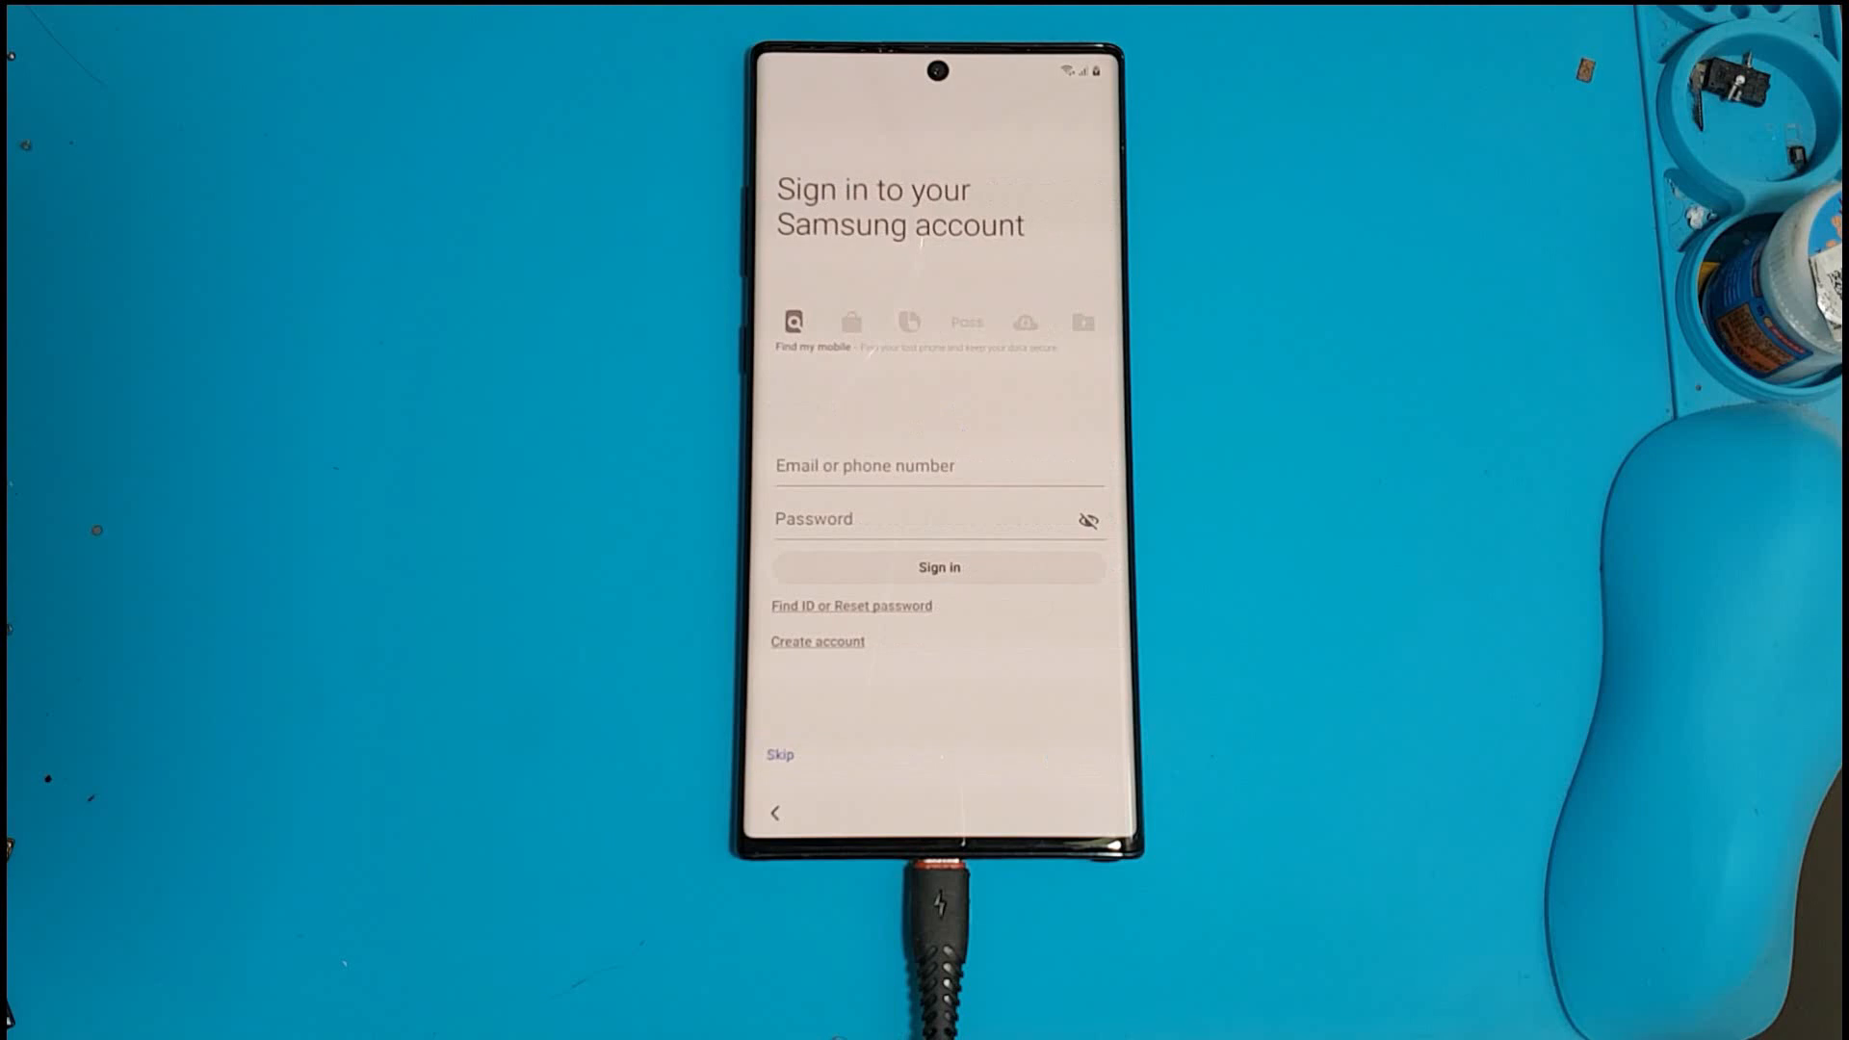
left_click(780, 755)
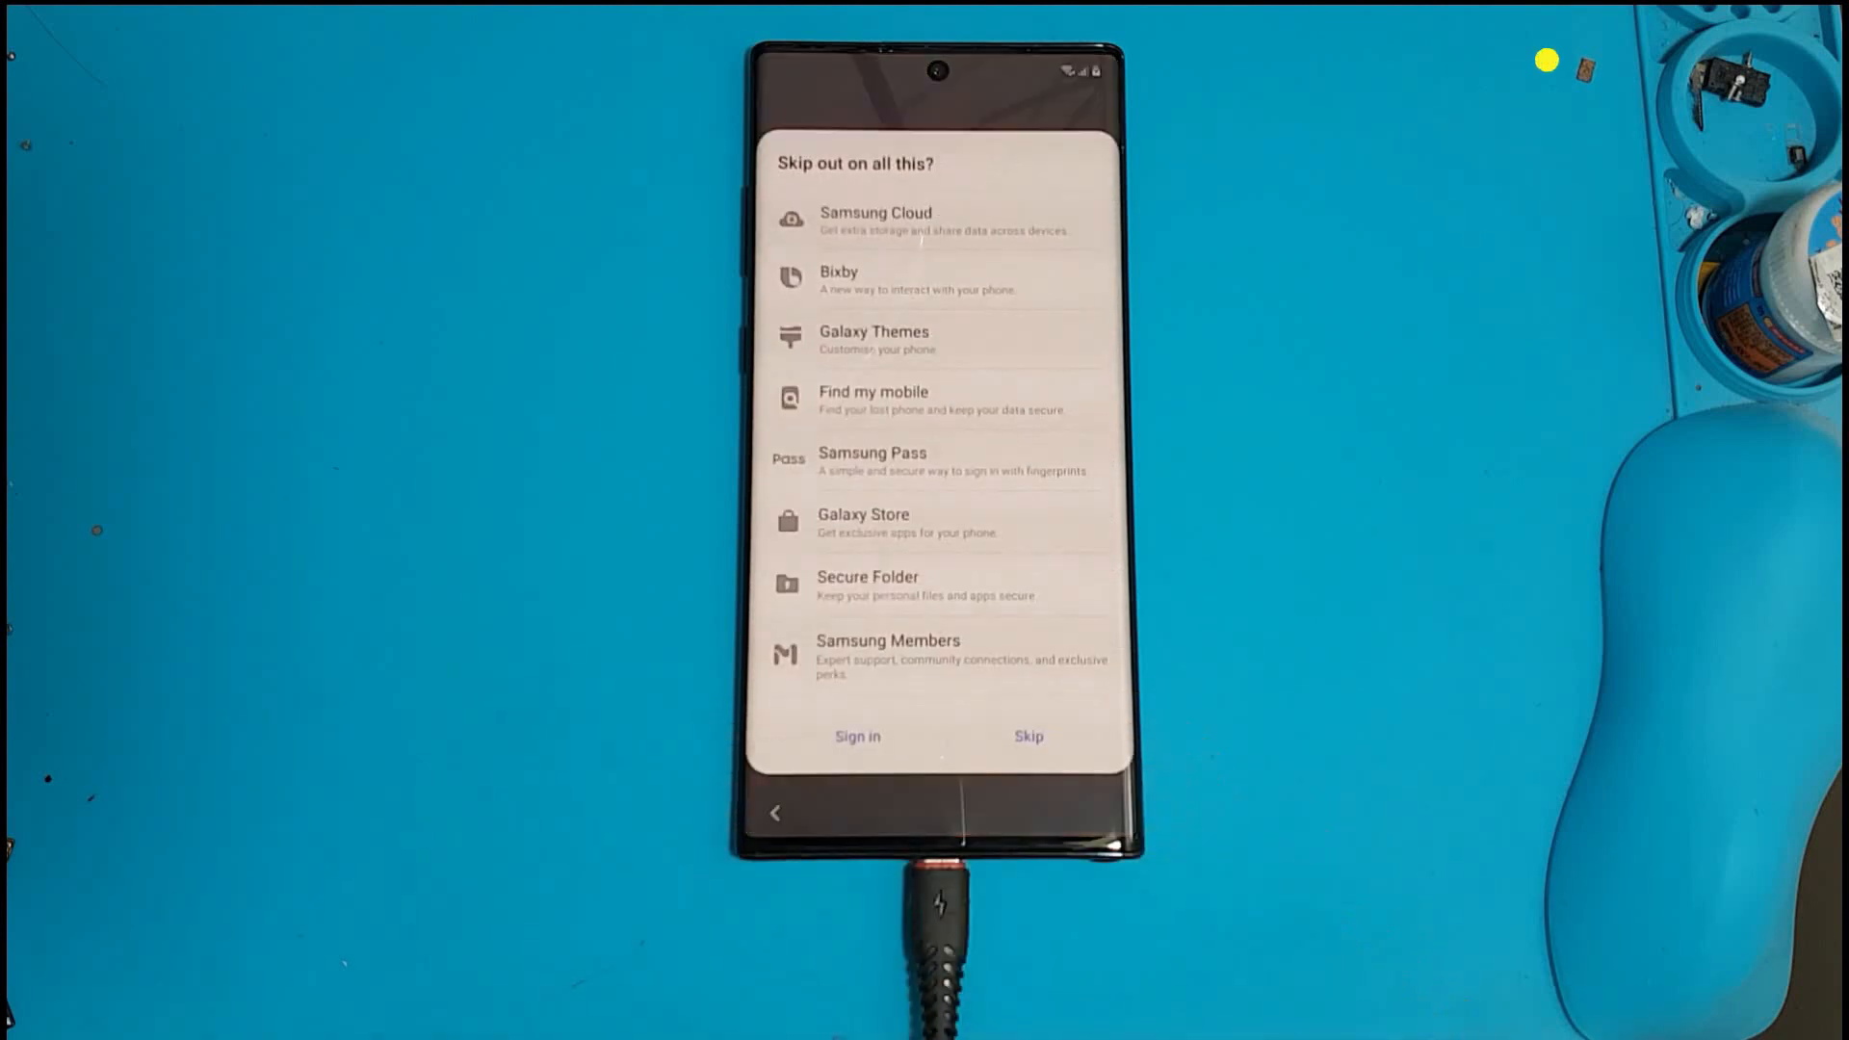
left_click(1026, 736)
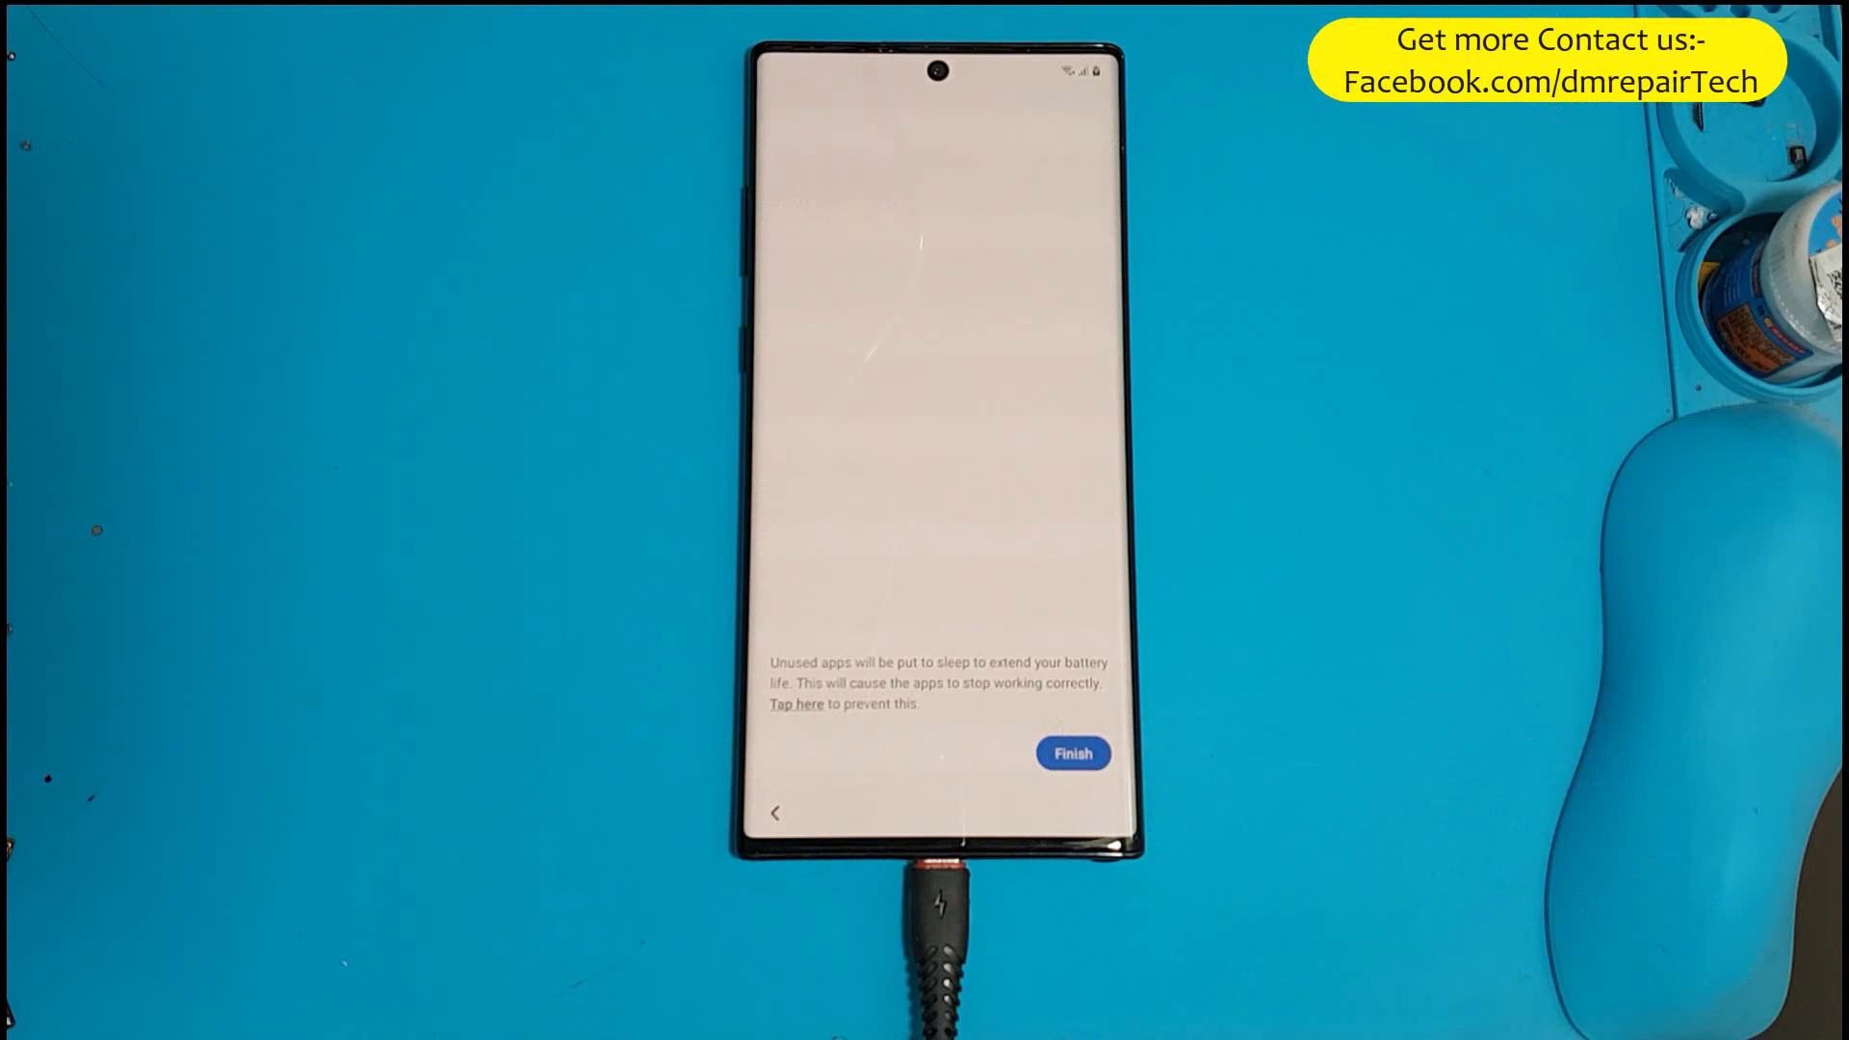
left_click(1071, 753)
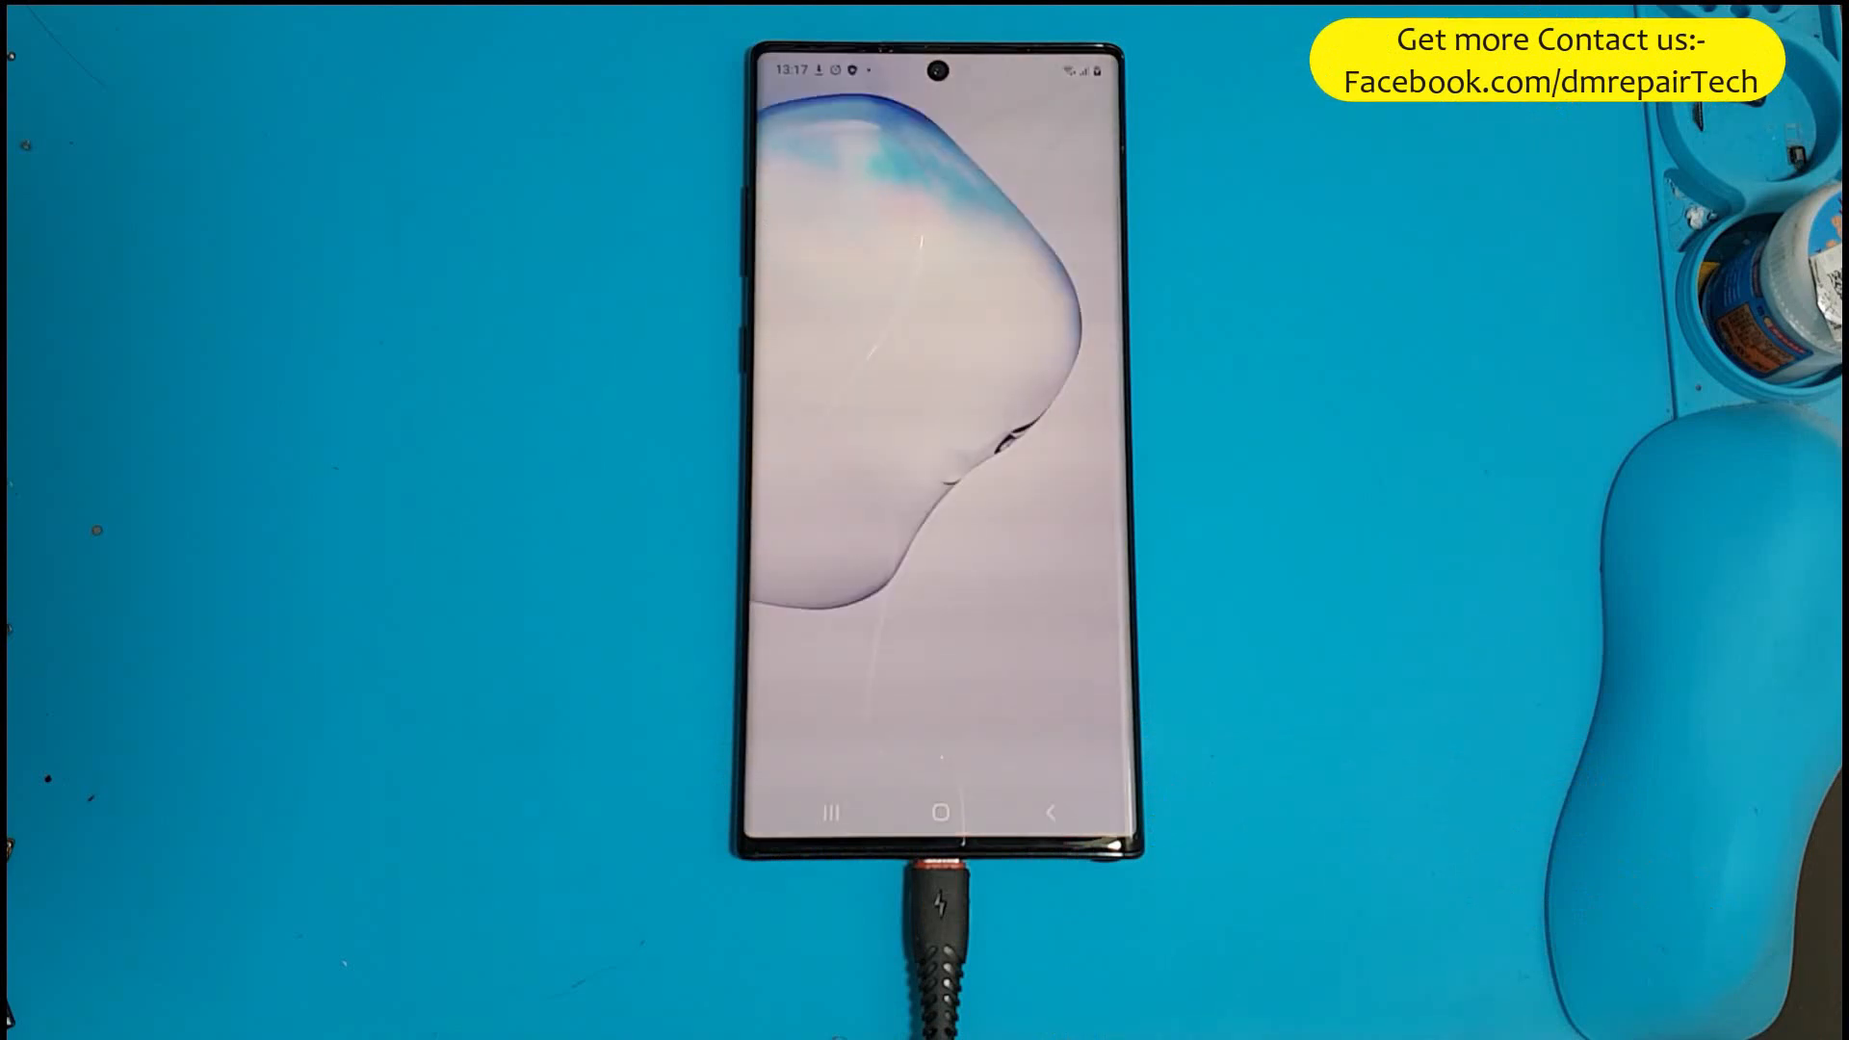